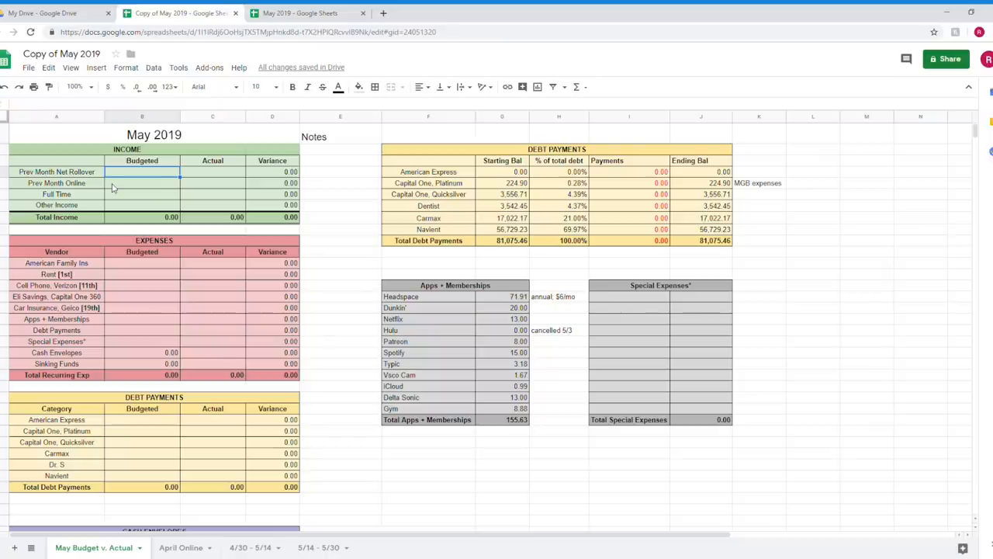
Step: Rename the spreadsheet from 'Copy of May 2019' to 'May 2019-2'
left_click(921, 442)
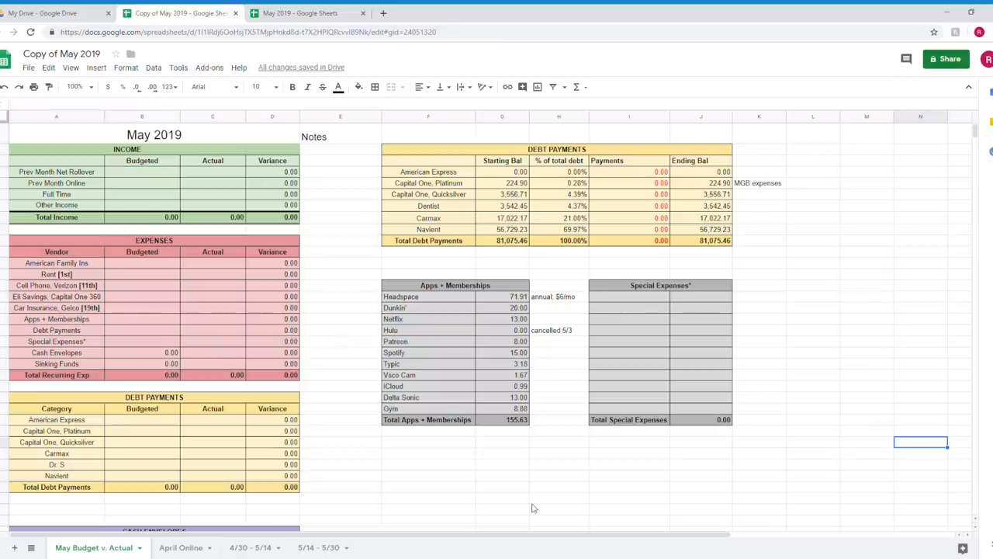
mouse_move(919, 436)
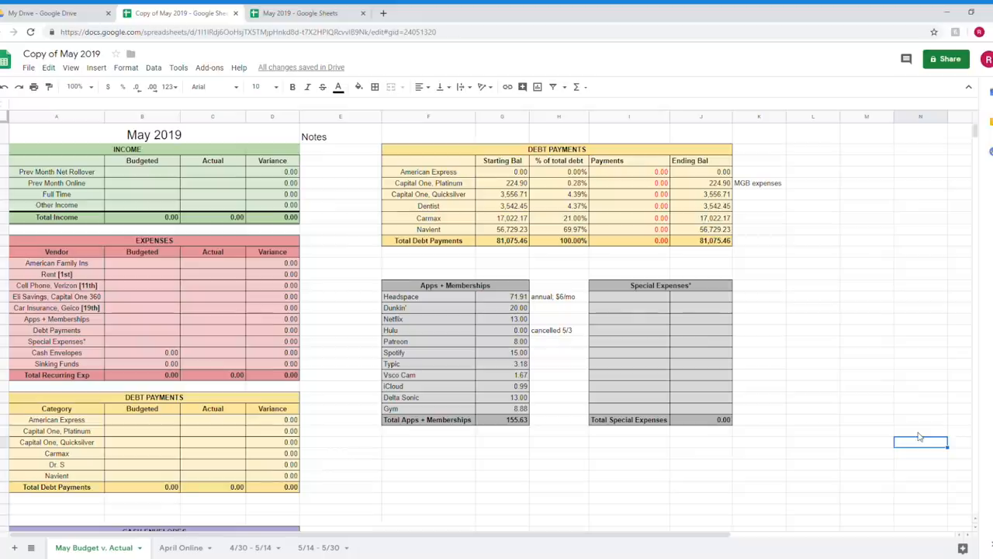
left_click(142, 172)
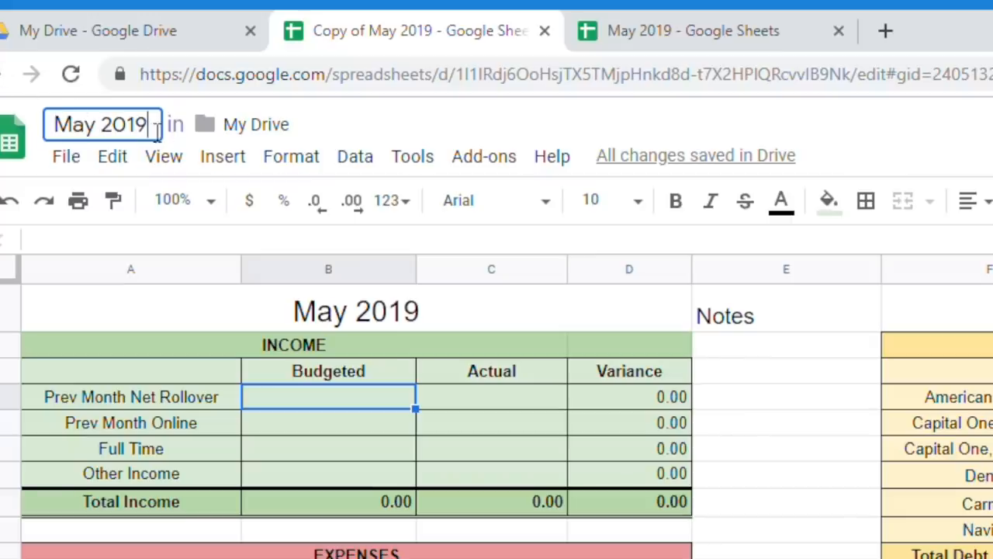
type("-2")
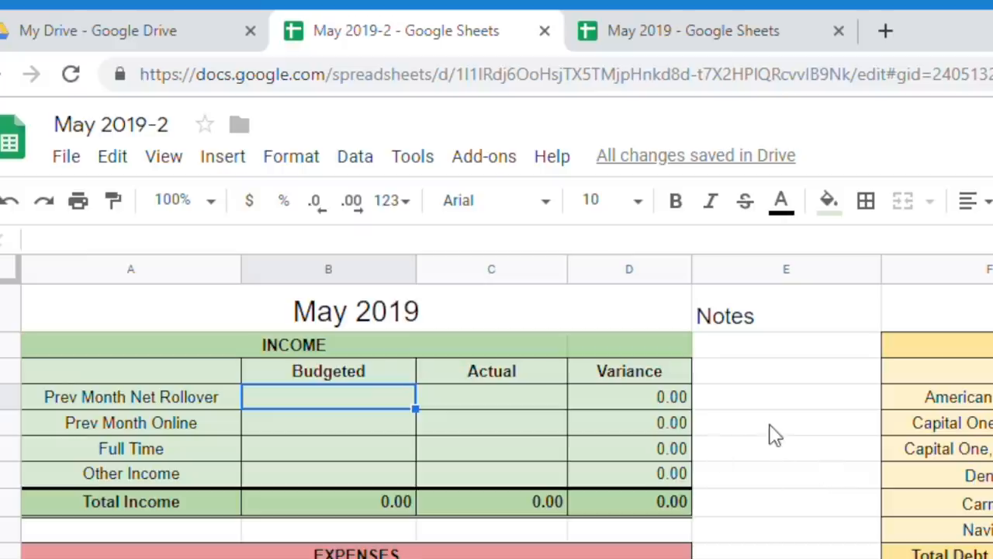
mouse_move(810, 433)
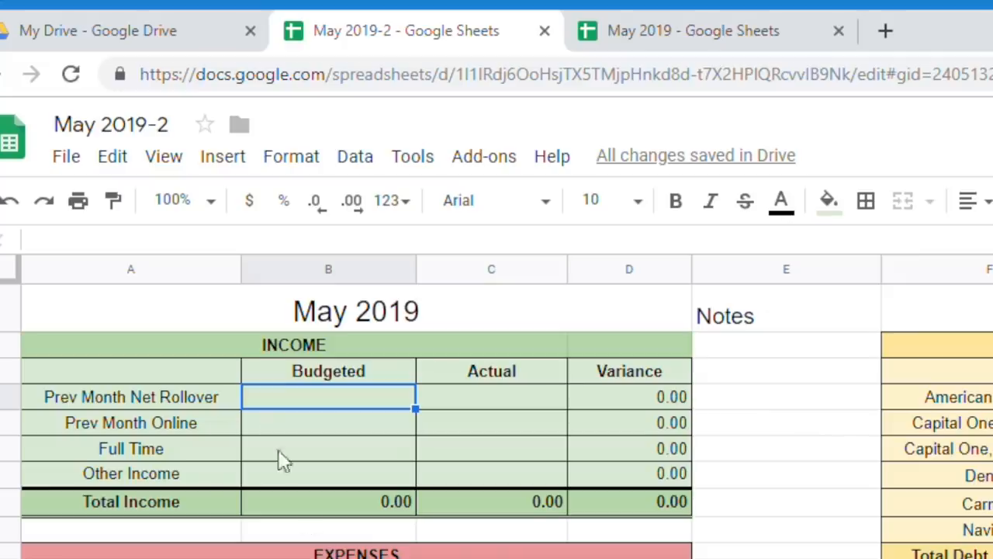
mouse_move(303, 356)
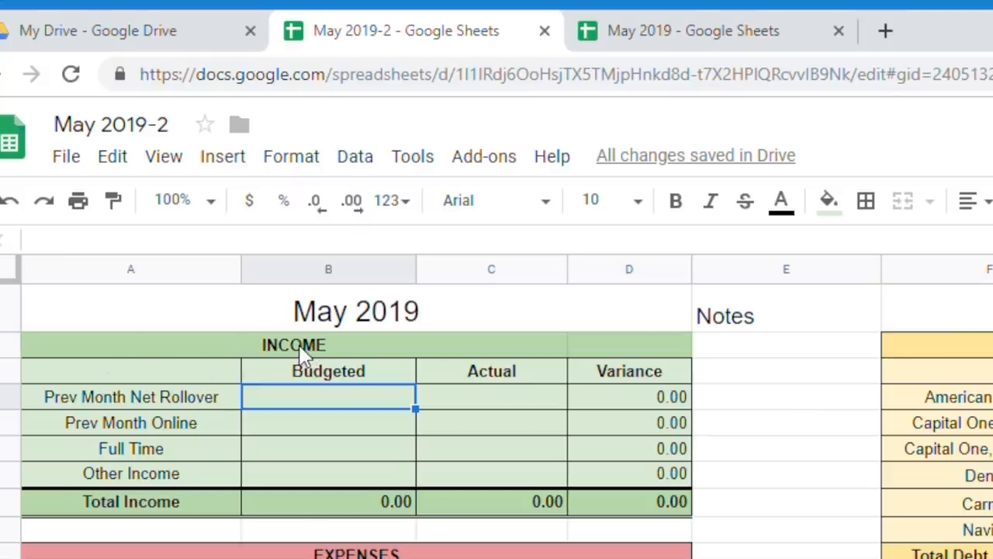
mouse_move(199, 395)
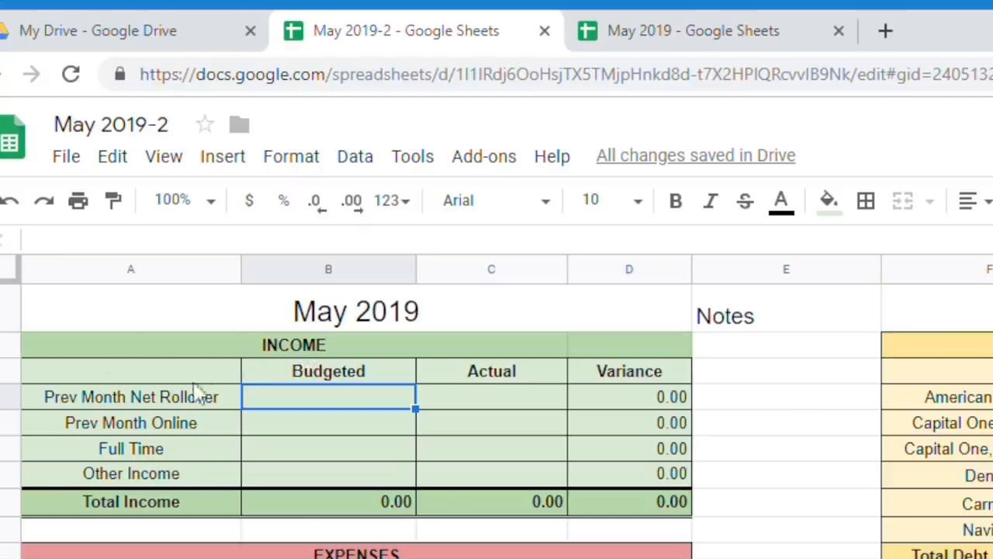
mouse_move(192, 402)
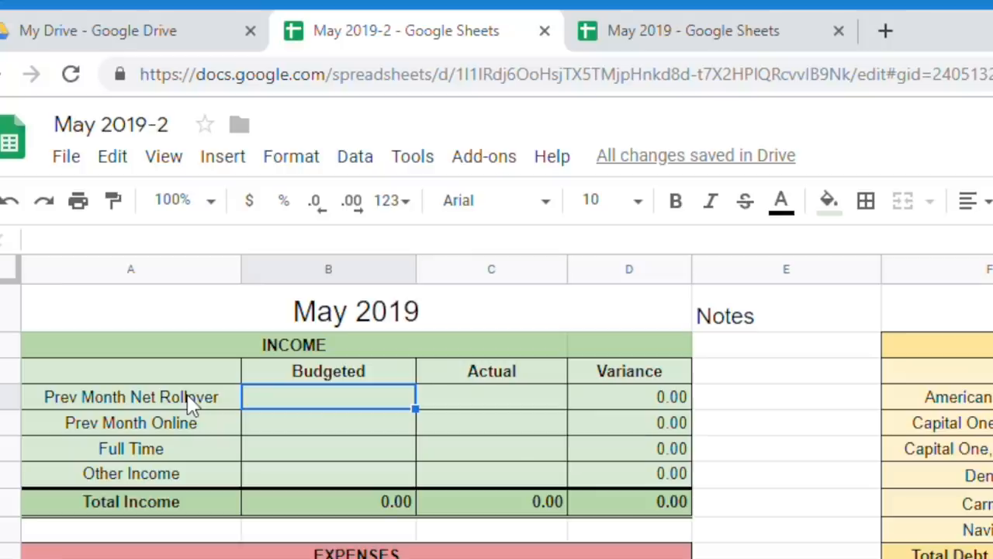
mouse_move(214, 433)
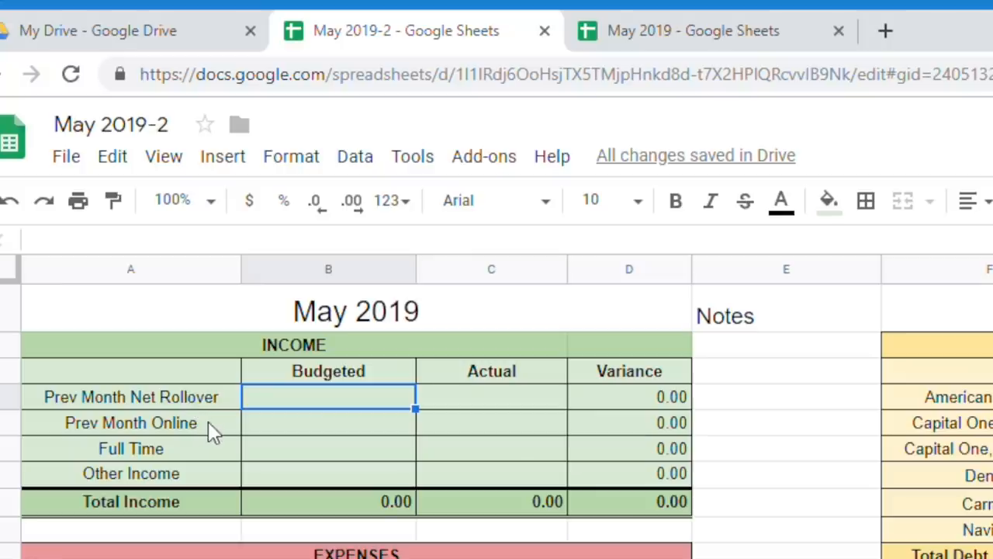
mouse_move(190, 458)
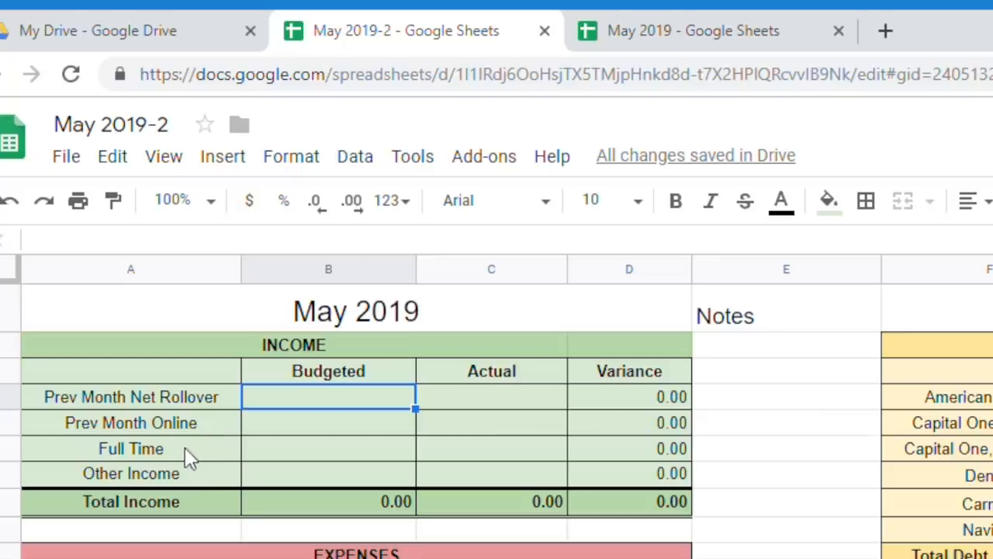
mouse_move(438, 530)
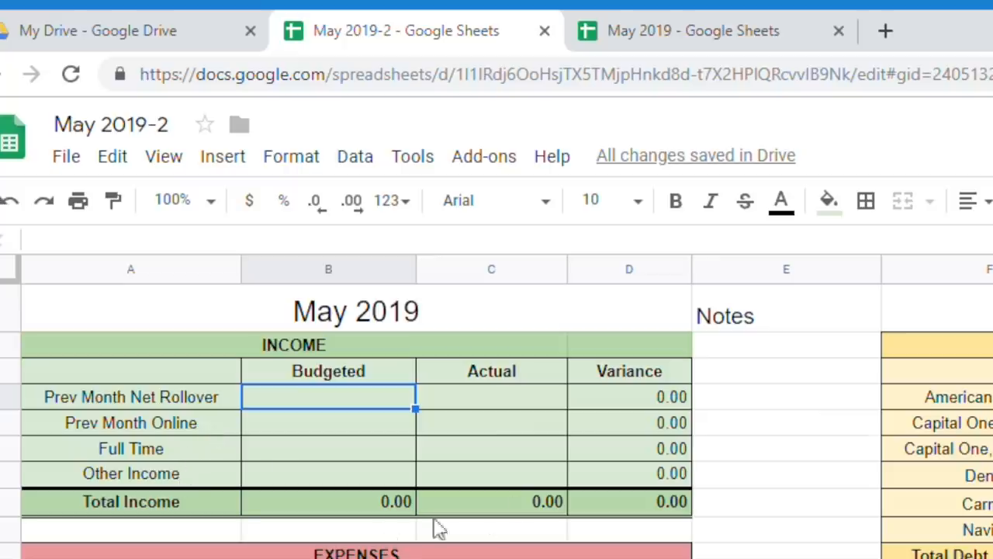
scroll("down", 3)
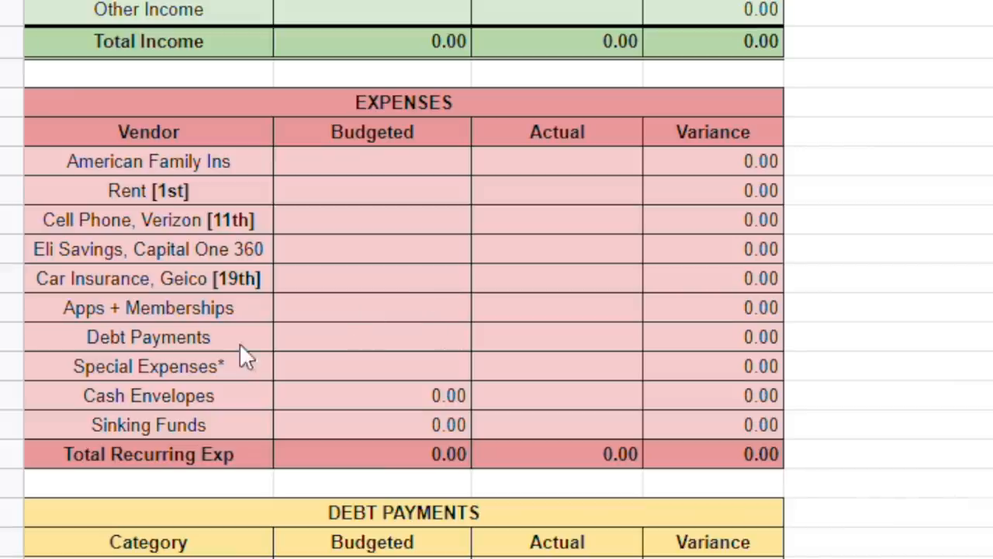
mouse_move(221, 128)
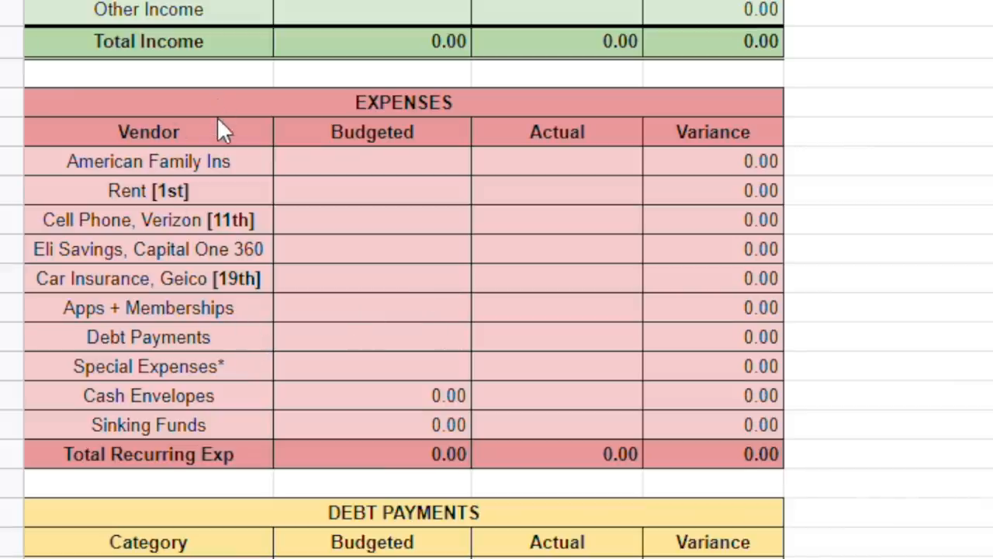
mouse_move(184, 339)
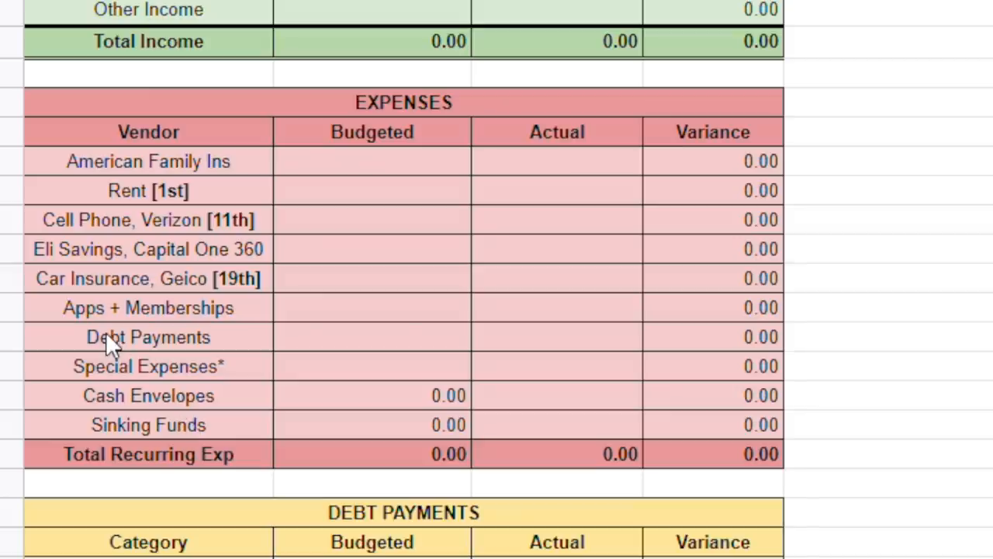
left_click(148, 307)
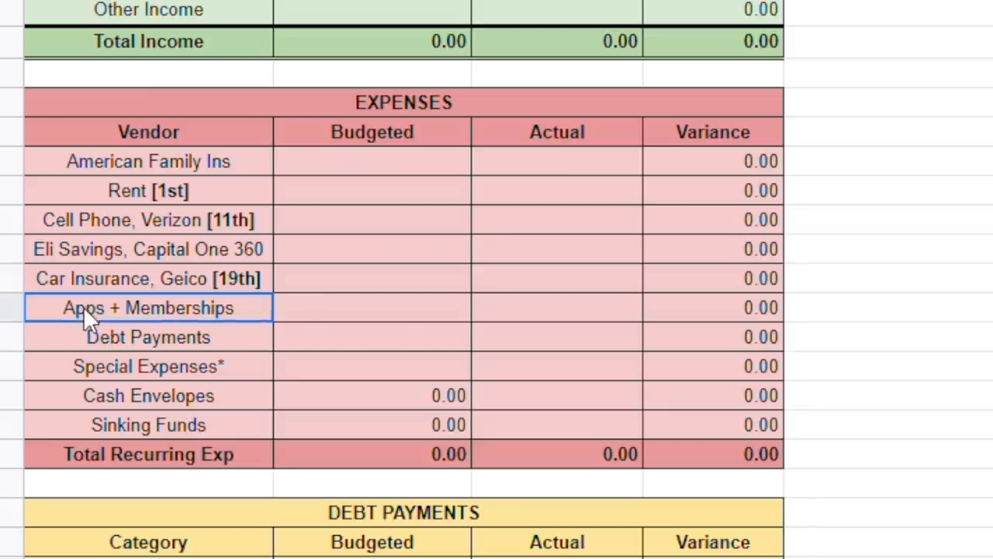
type("Apps + Memberships")
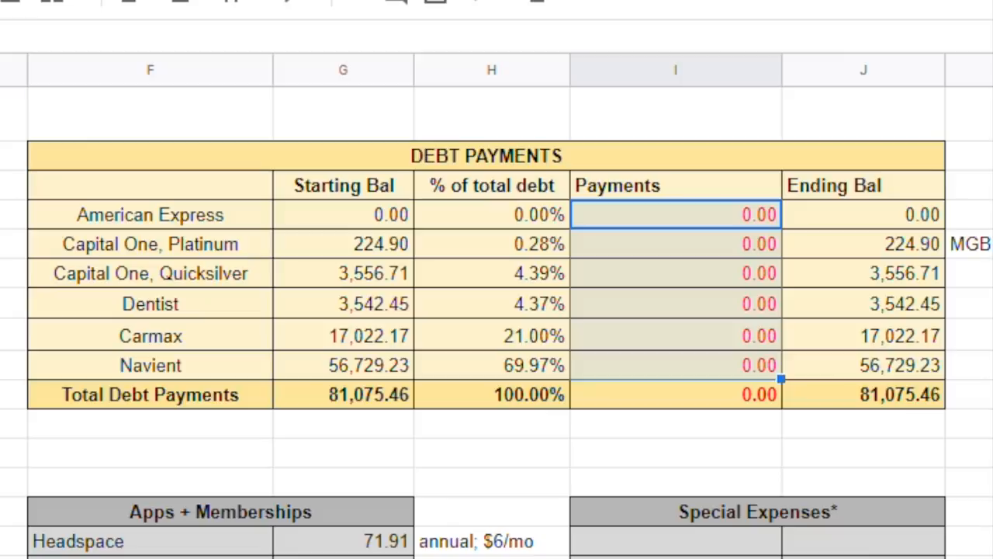
scroll("up", 3)
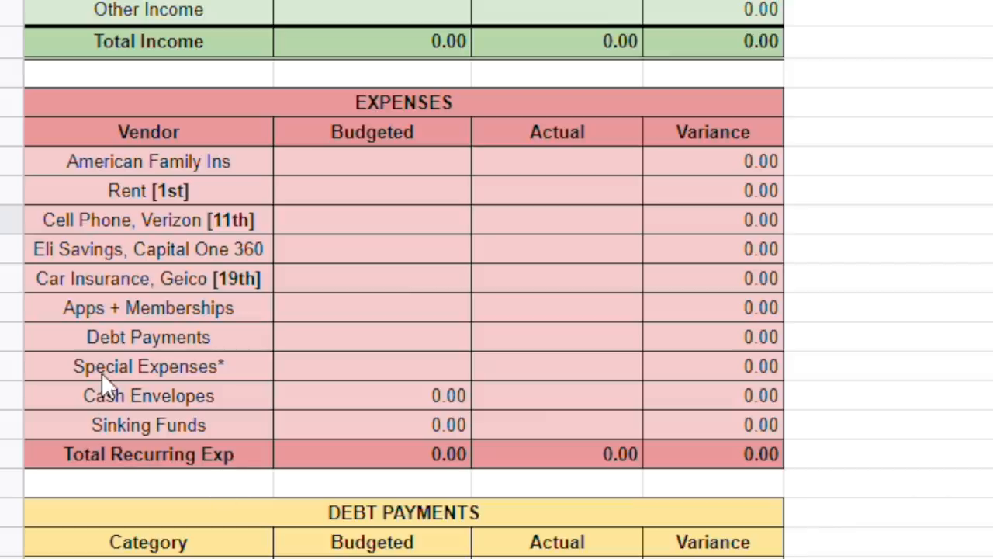
scroll("down", 3)
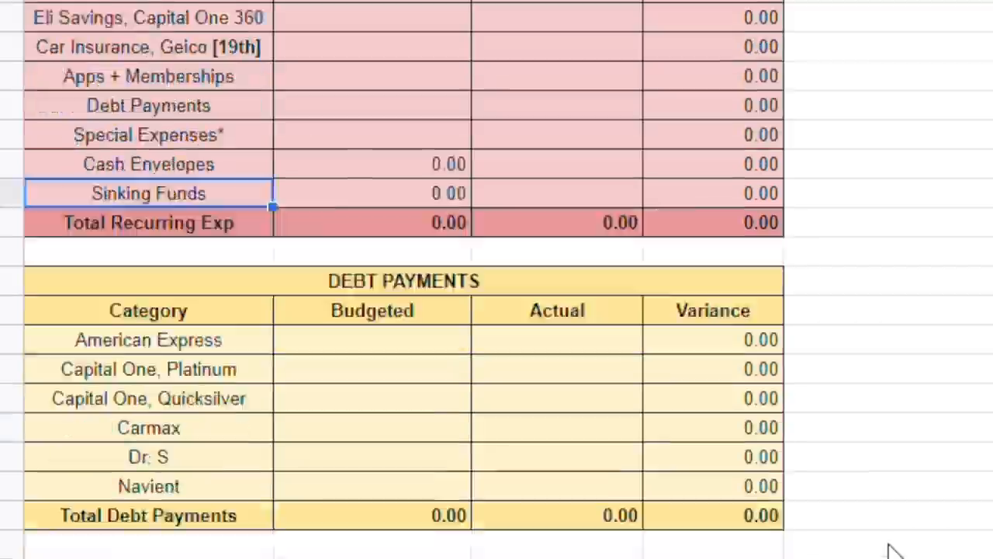
scroll("down", 3)
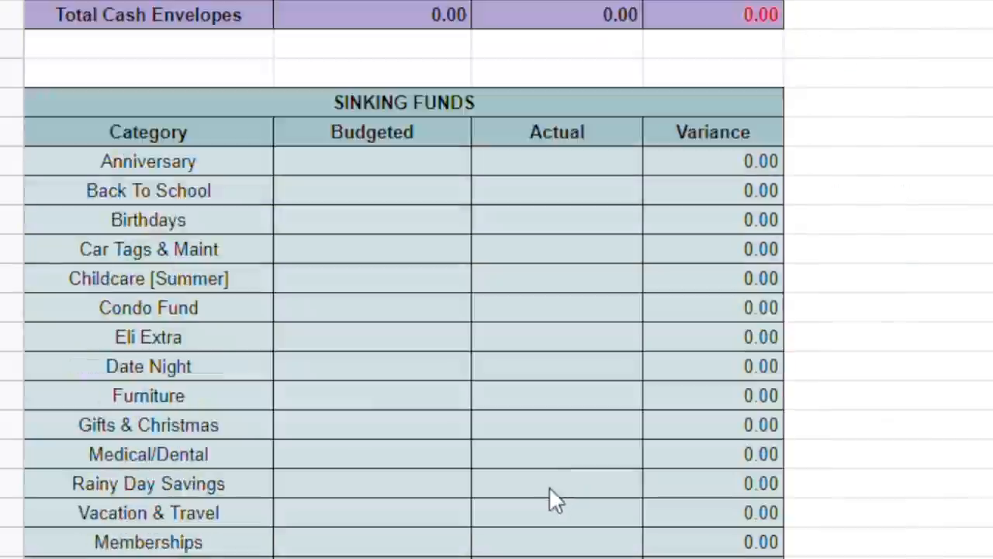
scroll("down", 3)
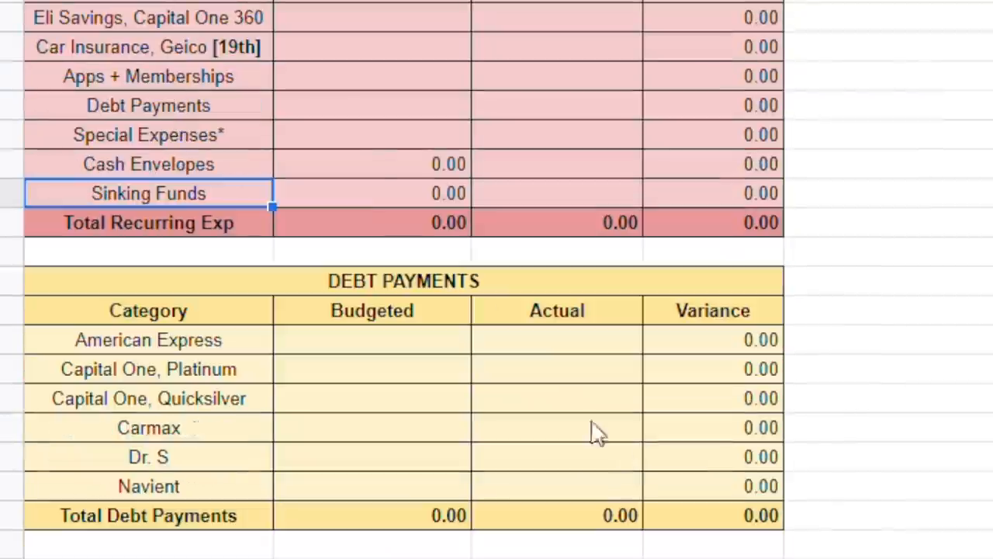
left_click(372, 134)
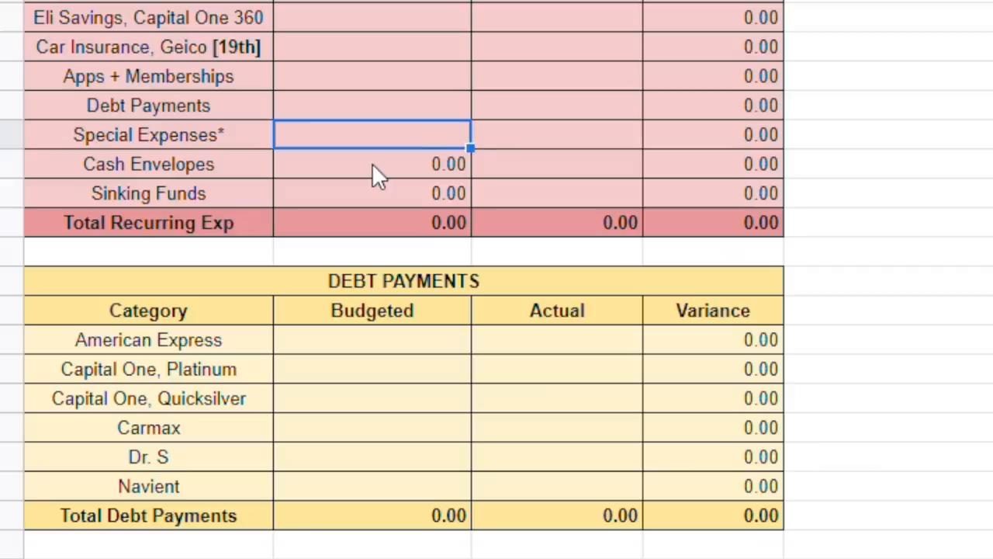
scroll("down", 3)
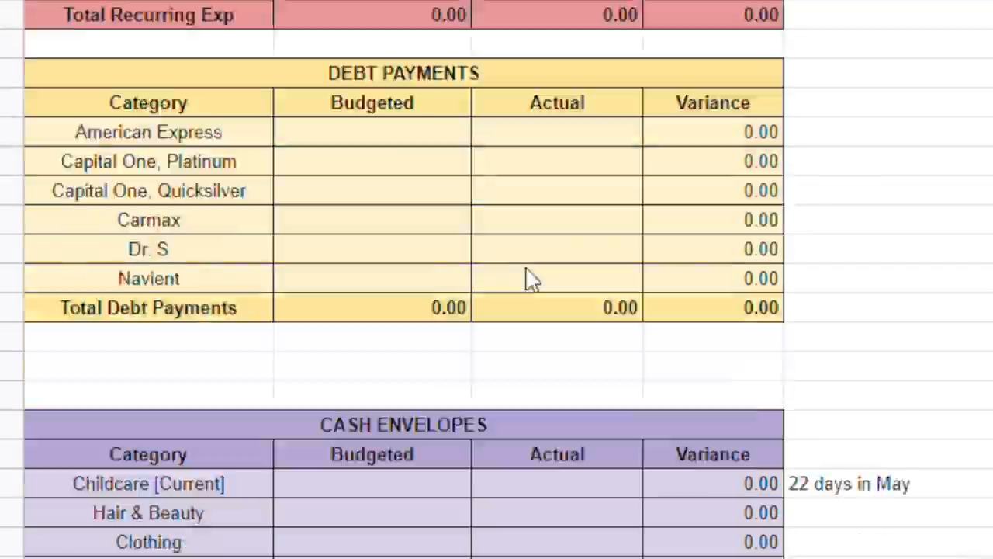
scroll("down", 3)
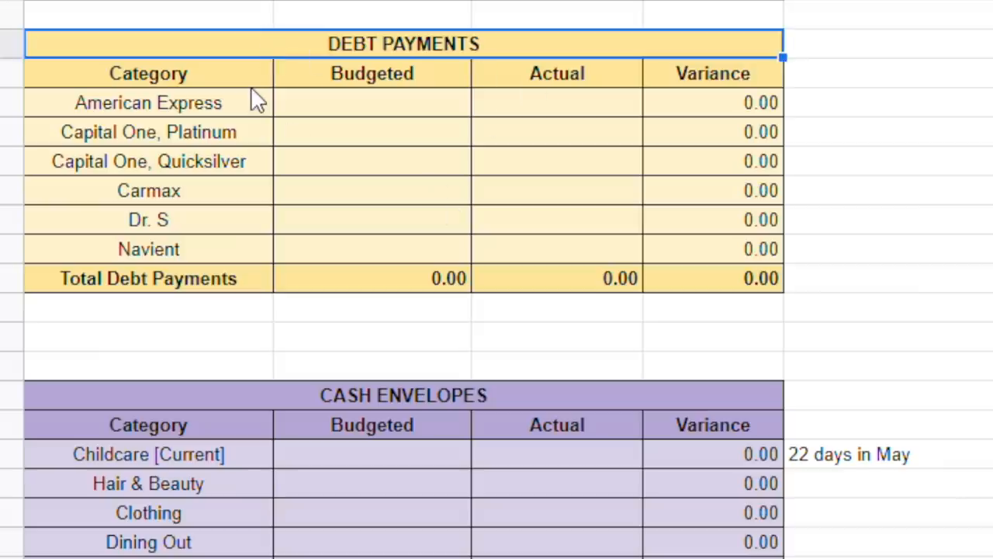
mouse_move(338, 120)
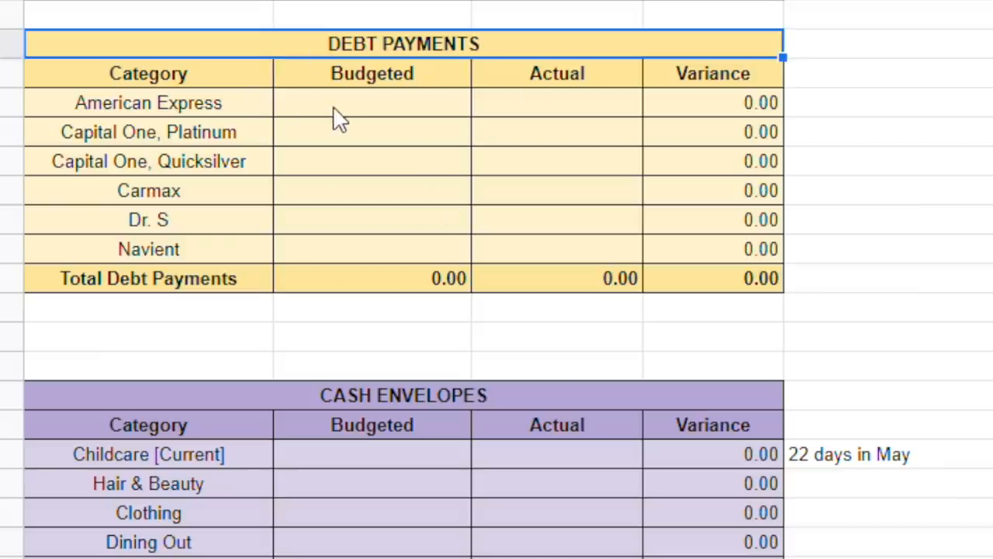
left_click(371, 102)
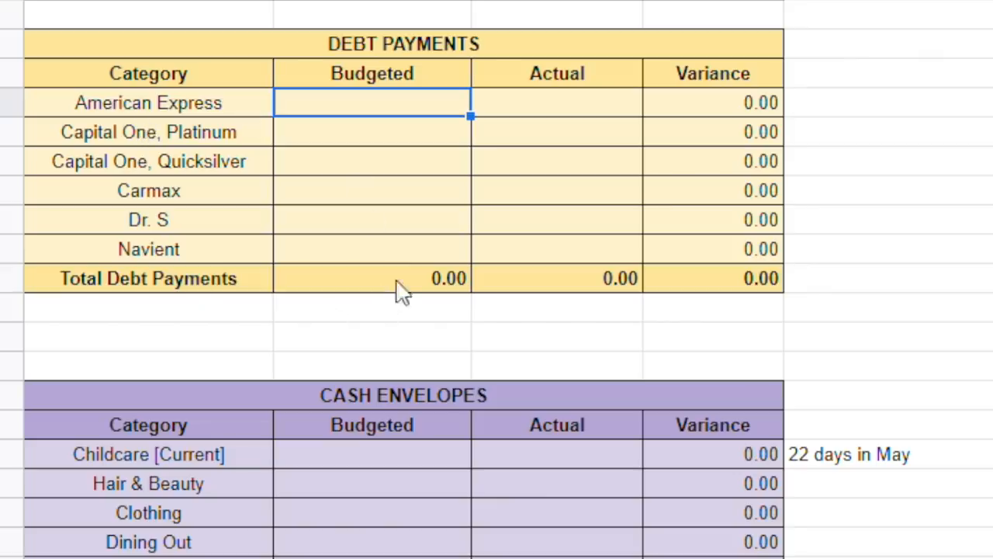
scroll("down", 3)
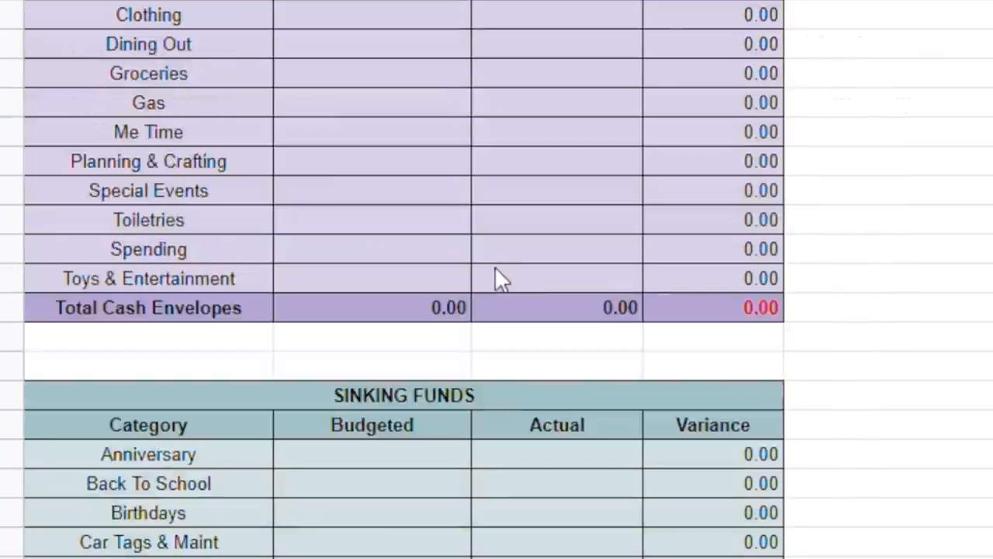
scroll("down", 3)
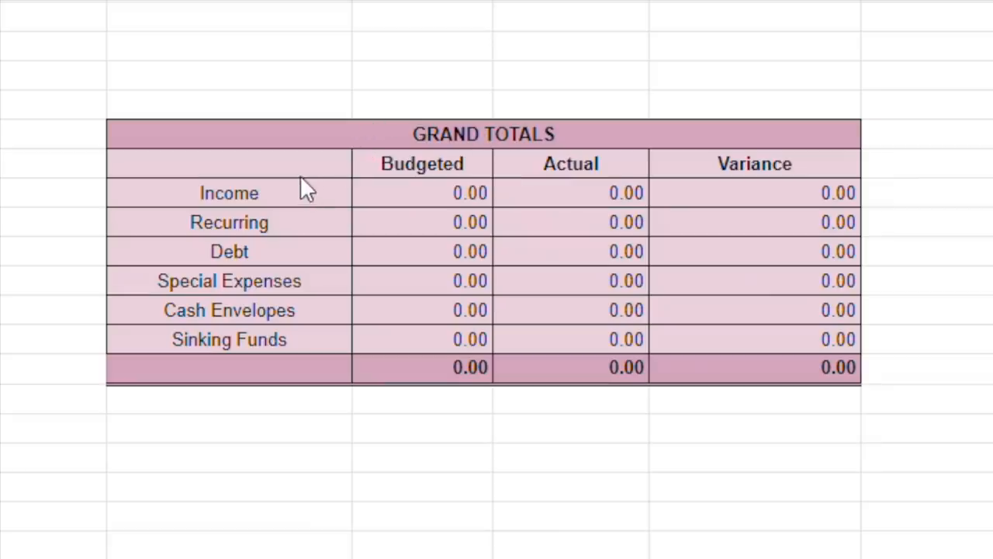
Step: Type 'Net Income' as the label of the Grand Totals bottom row
left_click(229, 339)
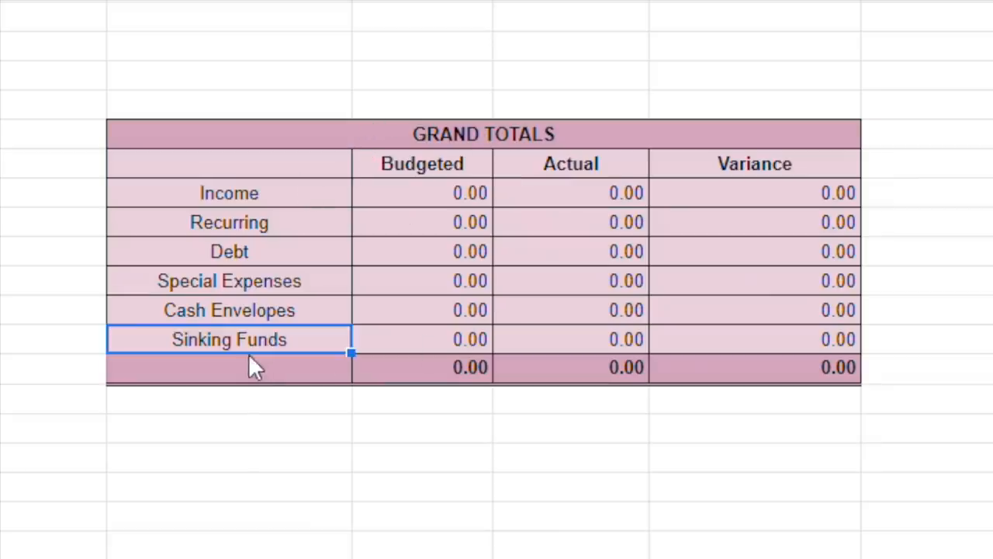
left_click(229, 367)
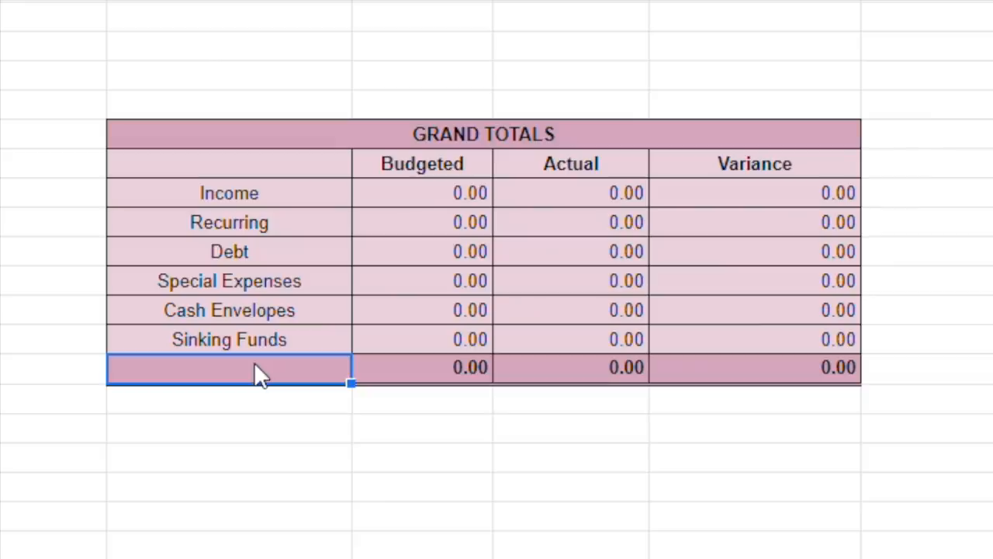
type("Net")
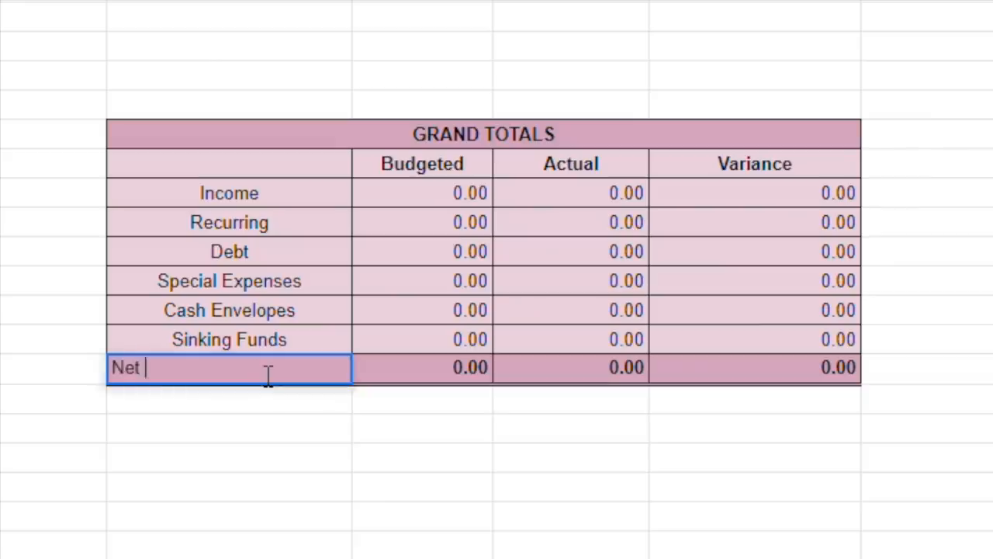
type("Income")
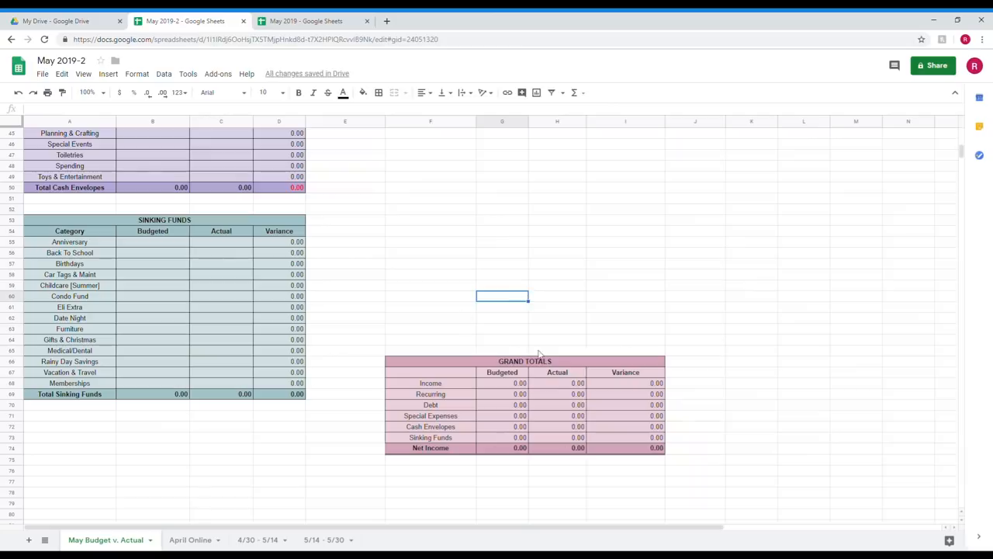
scroll("up", 3)
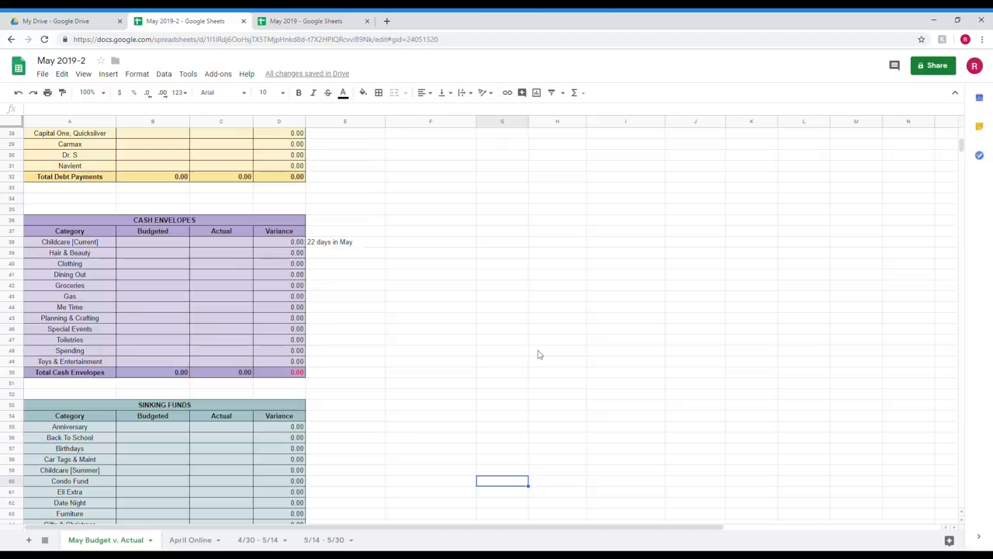
scroll("up", 3)
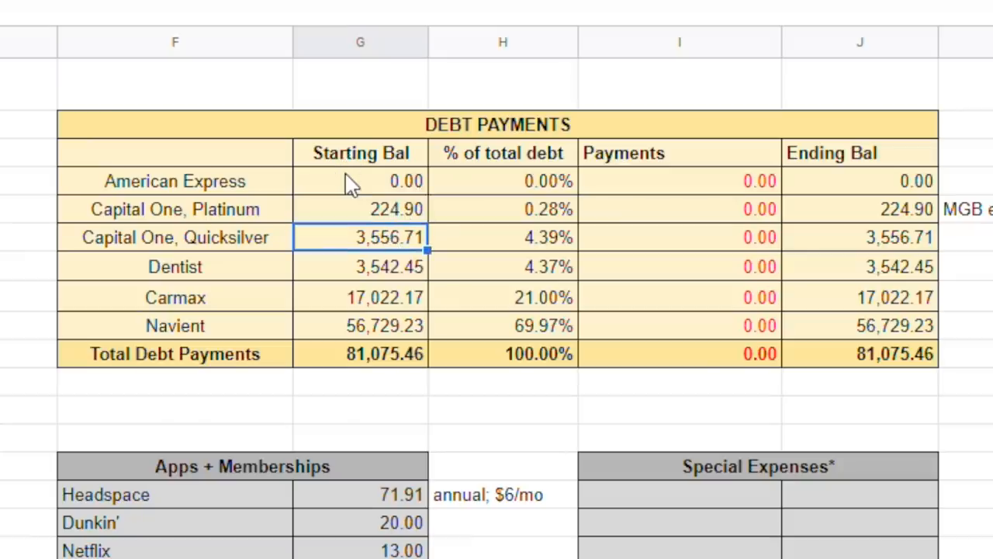
left_click(360, 180)
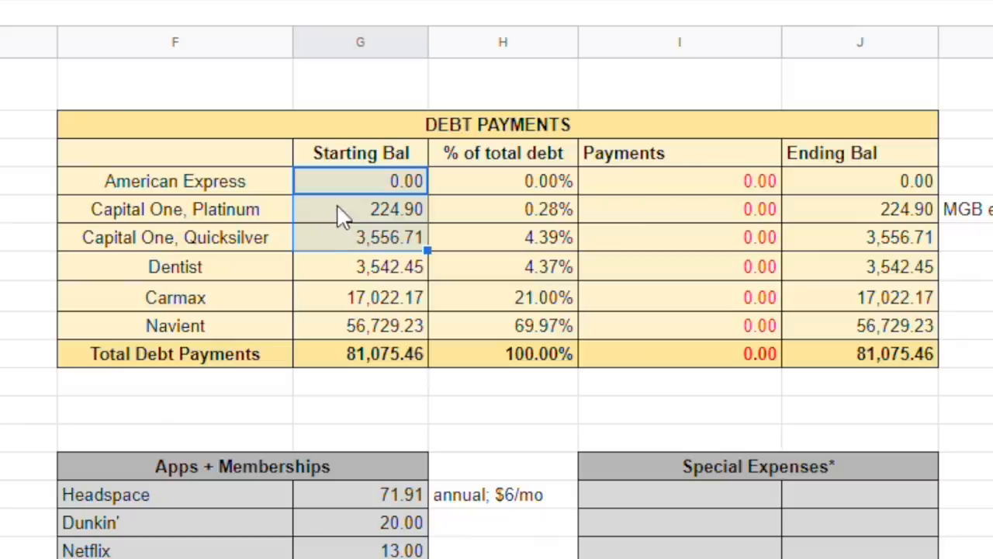
mouse_move(249, 209)
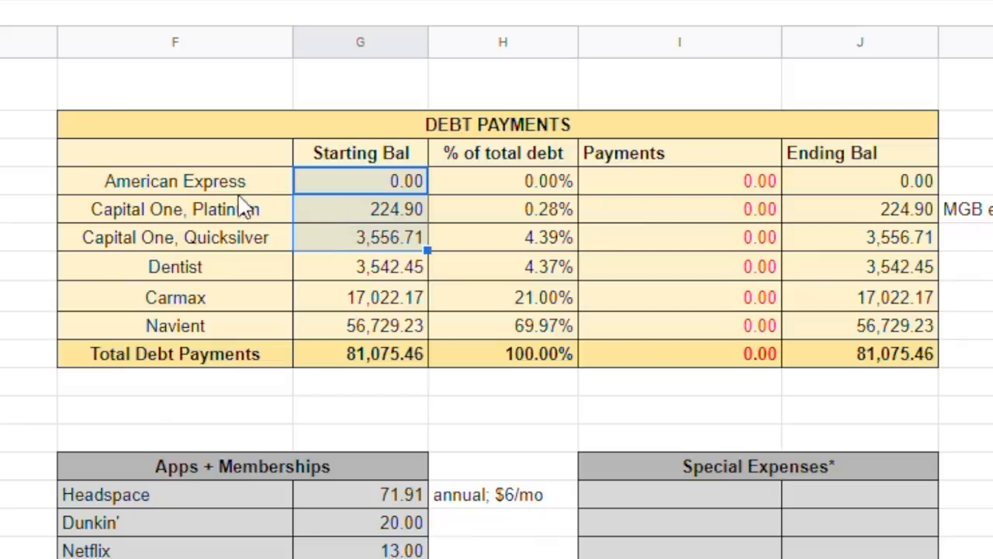
mouse_move(242, 263)
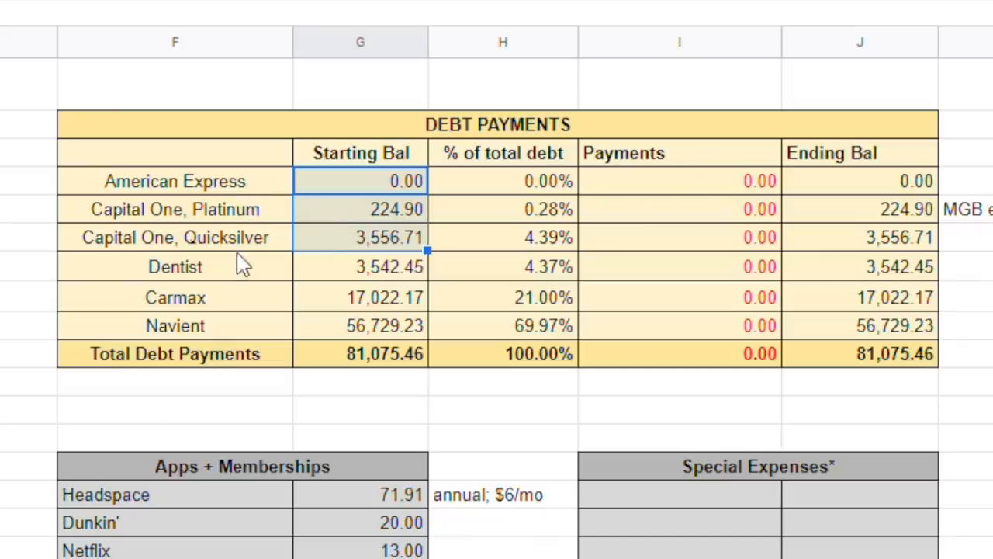
mouse_move(209, 314)
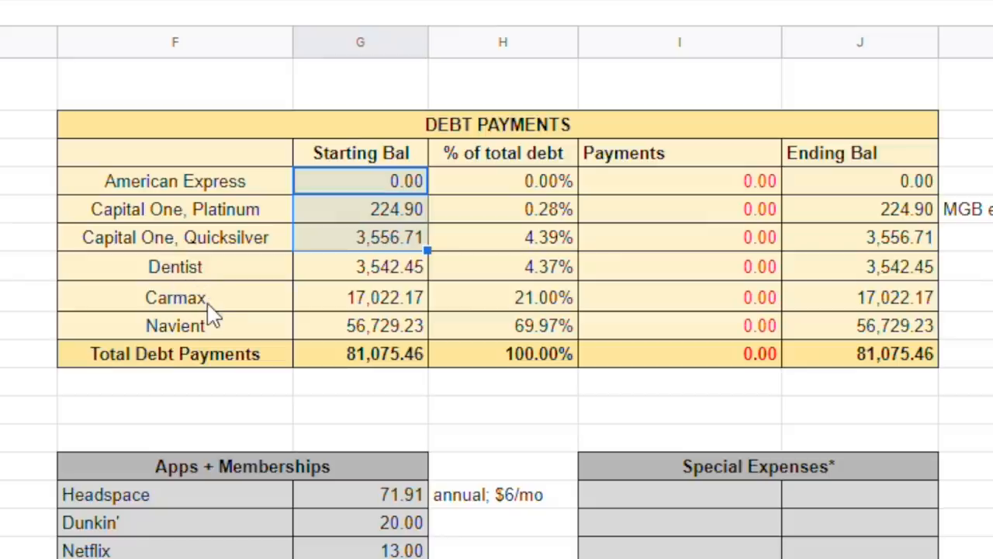
mouse_move(227, 328)
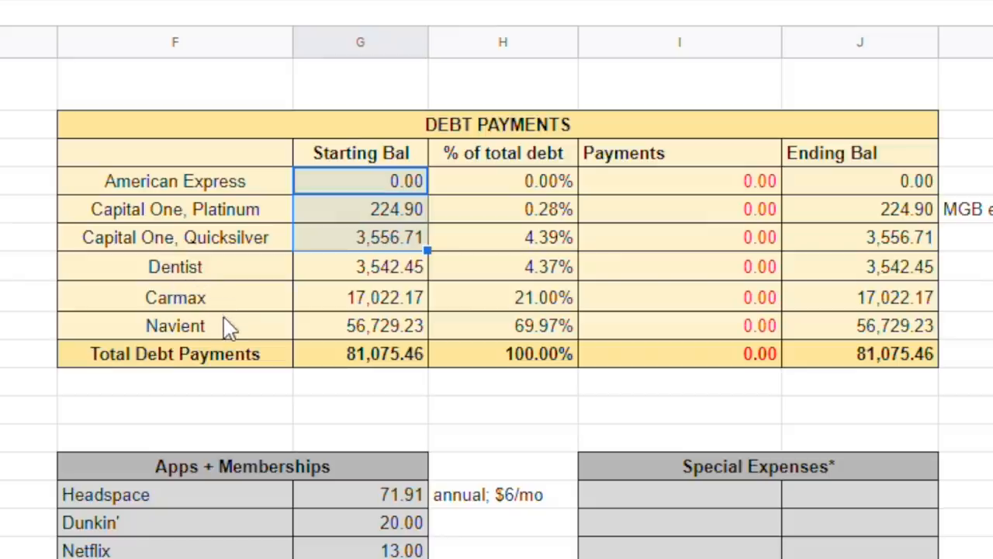
left_click(175, 325)
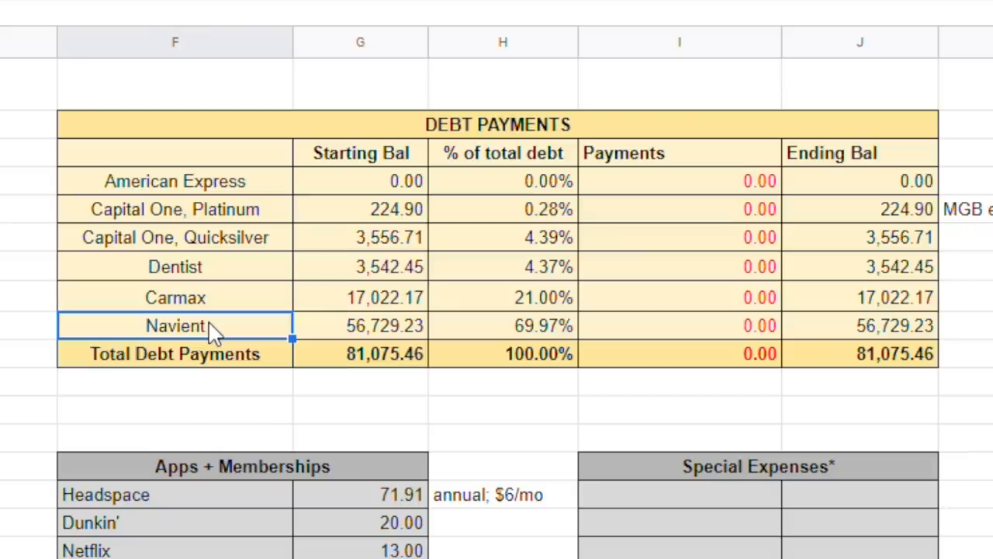
left_click(174, 297)
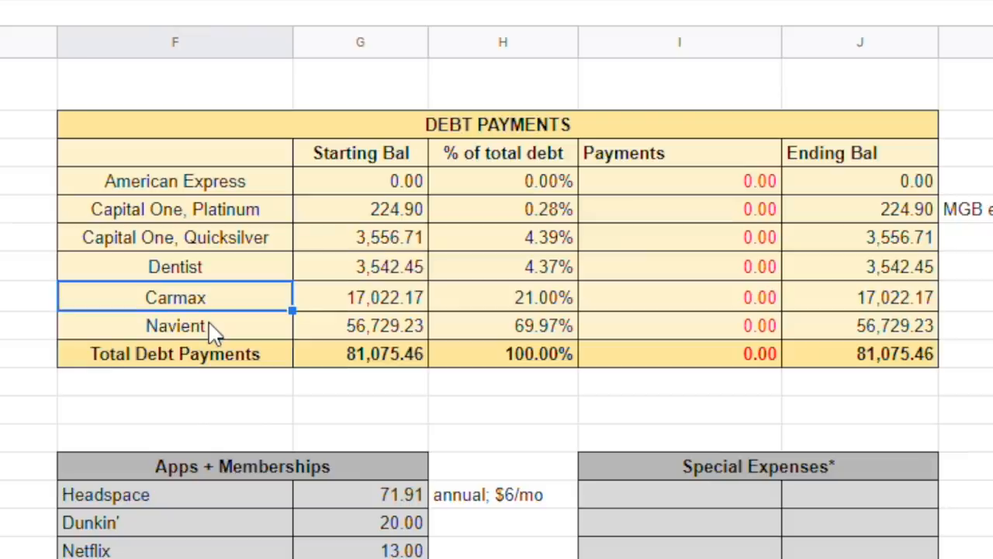
left_click(360, 297)
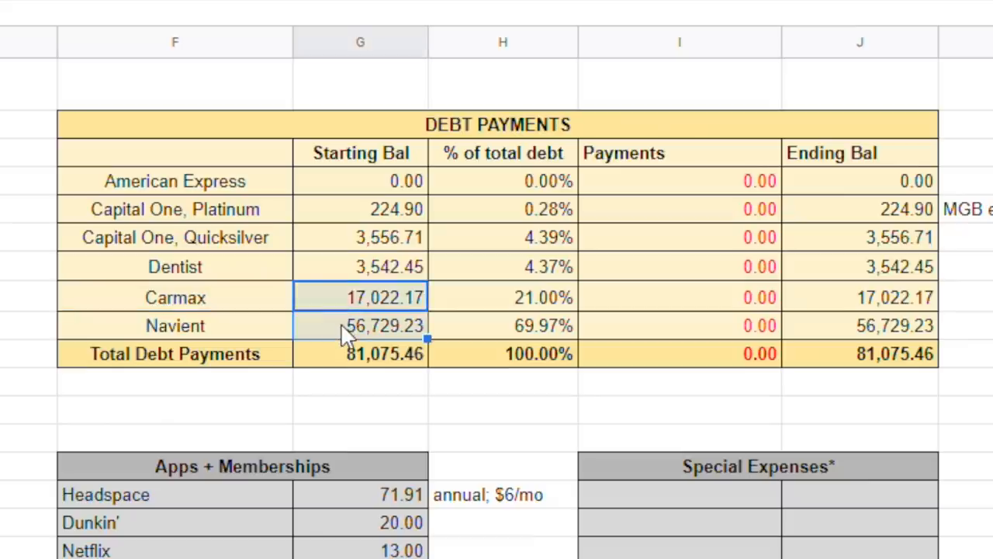
mouse_move(353, 307)
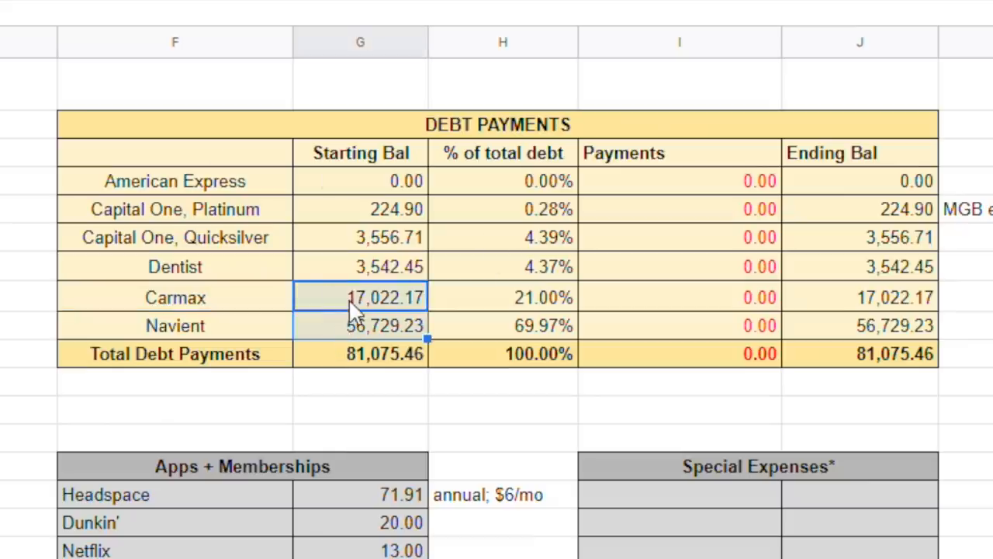
mouse_move(318, 309)
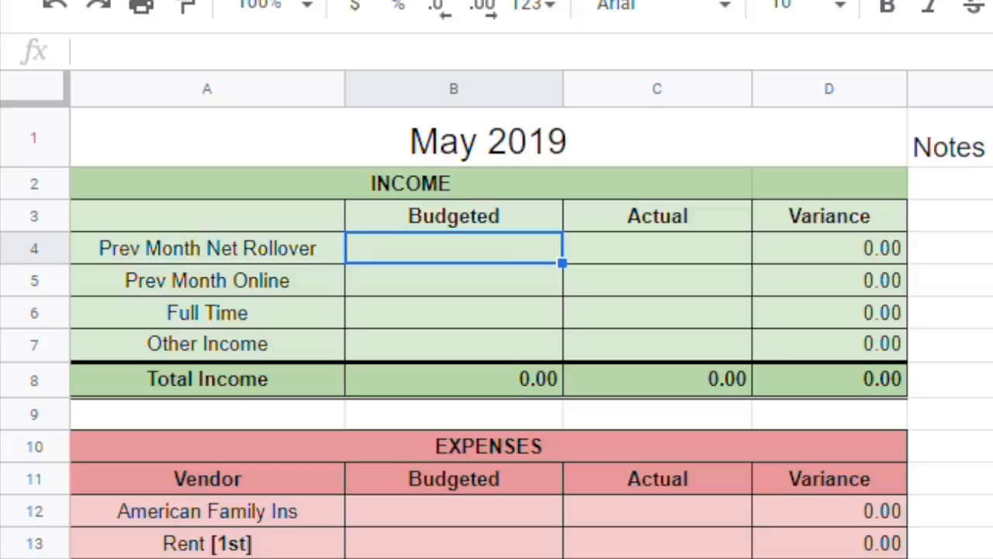
Step: Enter budgeted income: 128.99 rollover, 1,699.61 online, 2,871.64 full time
type("128.99")
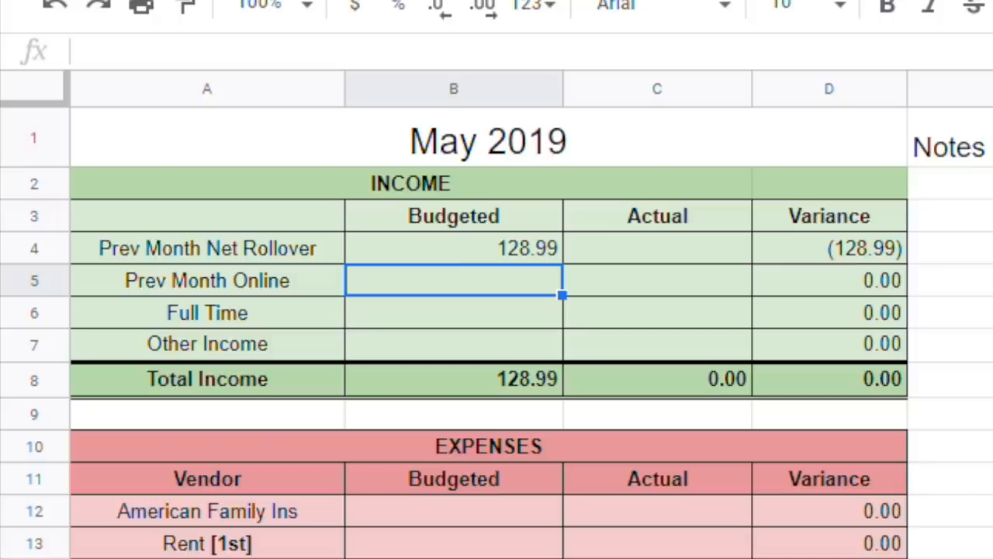
type("1699")
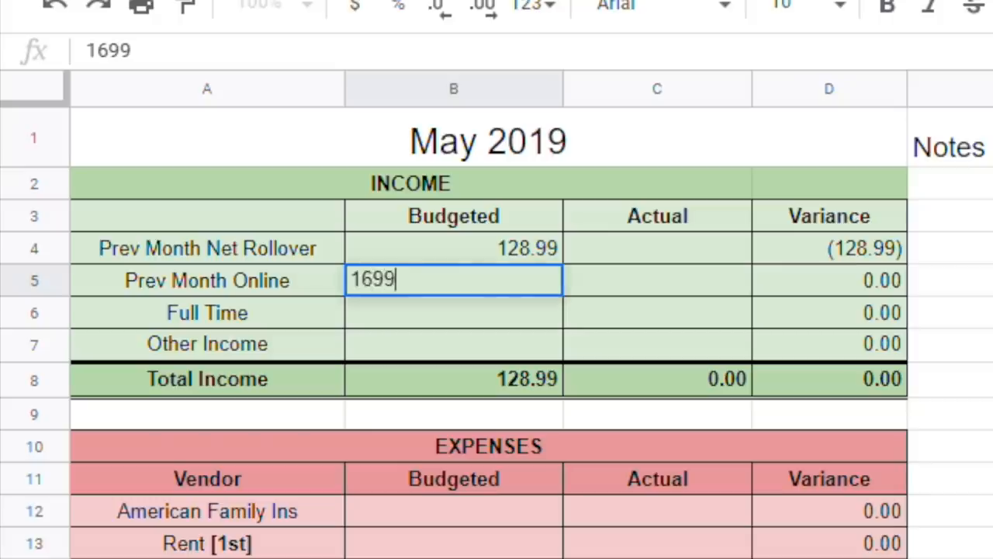
type(".61")
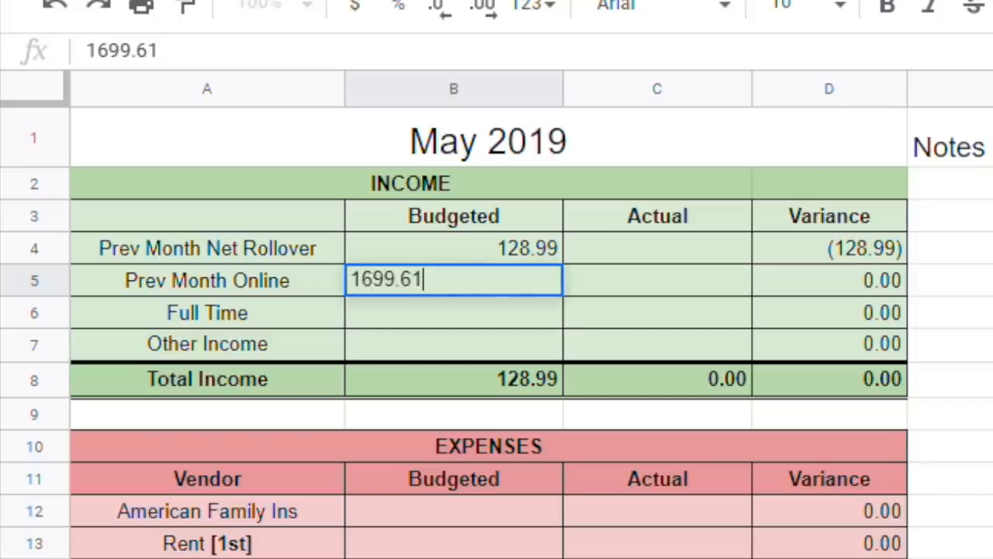
key("Return")
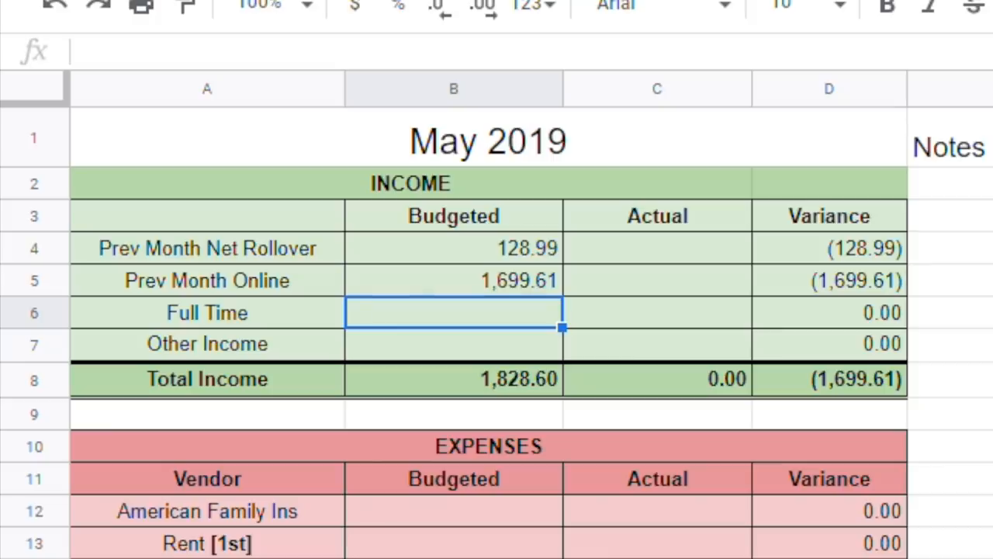
type("2871")
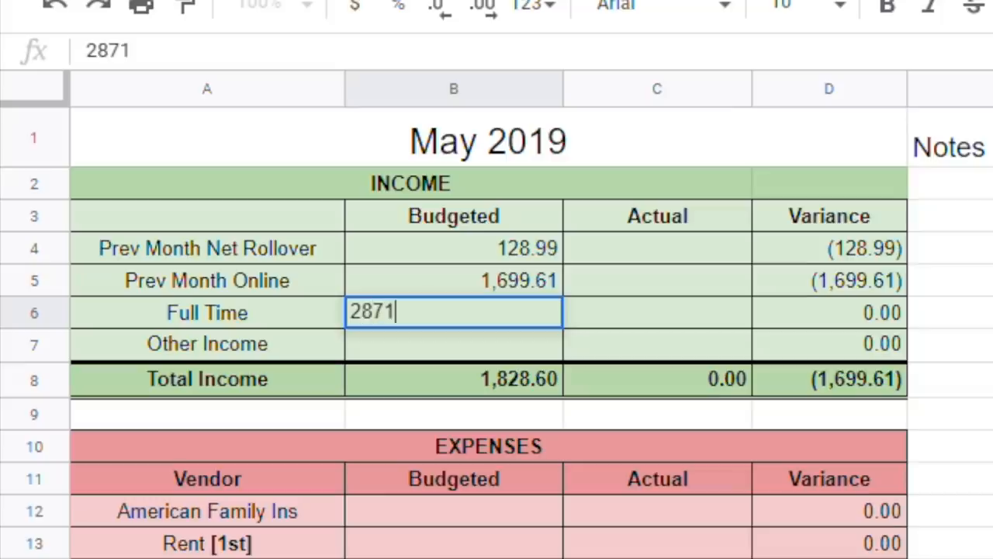
type(".64")
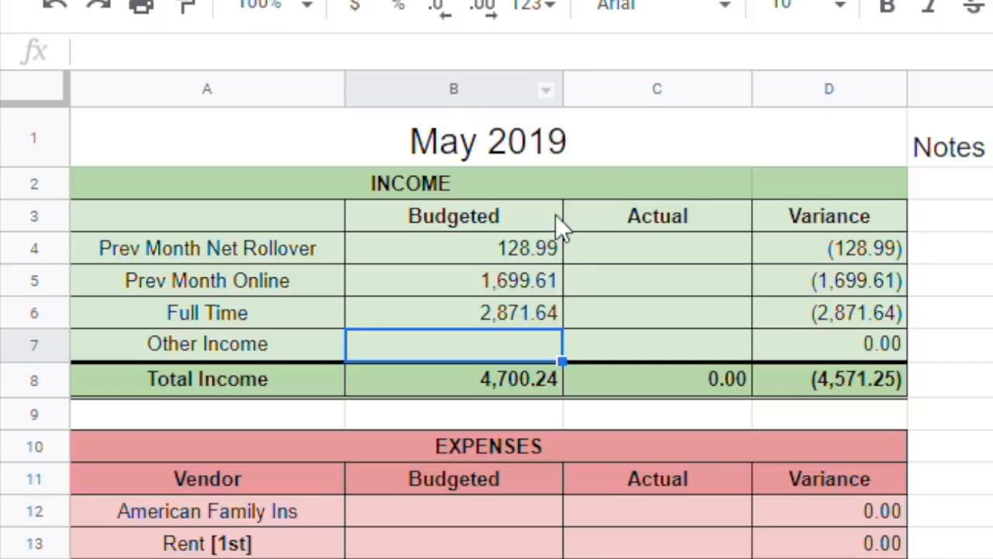
Step: Select the Budgeted, Actual and Variance columns, then the Other Income budget cell
left_click(657, 216)
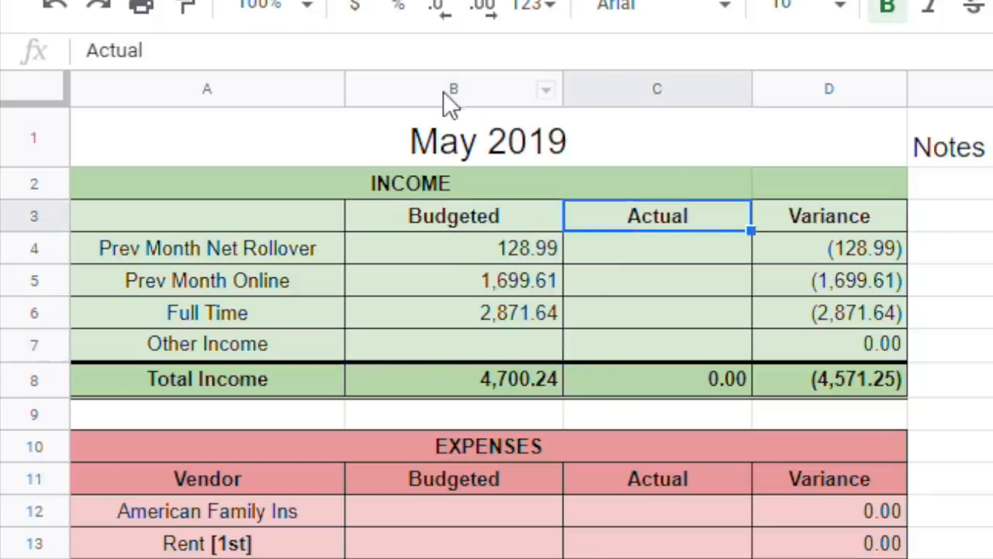
left_click(454, 88)
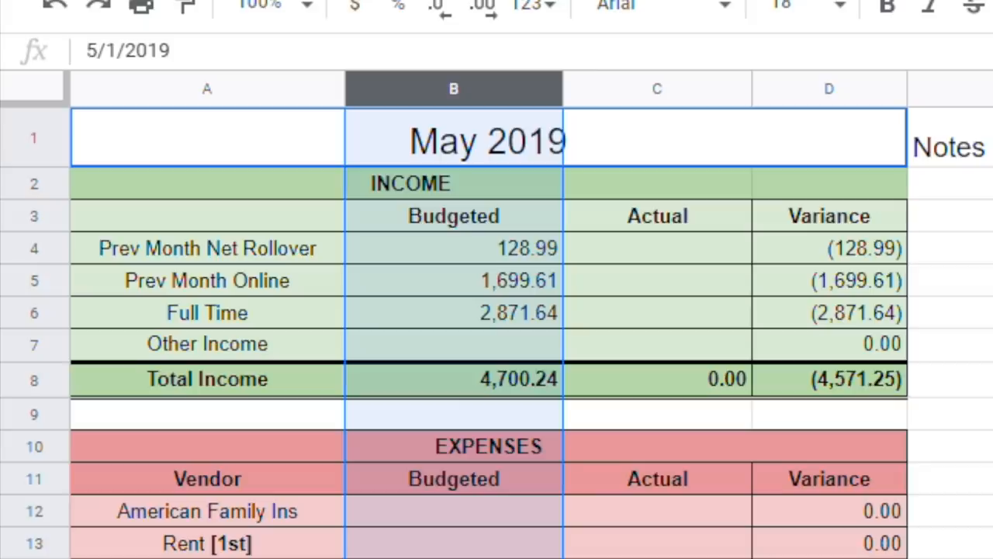
mouse_move(759, 139)
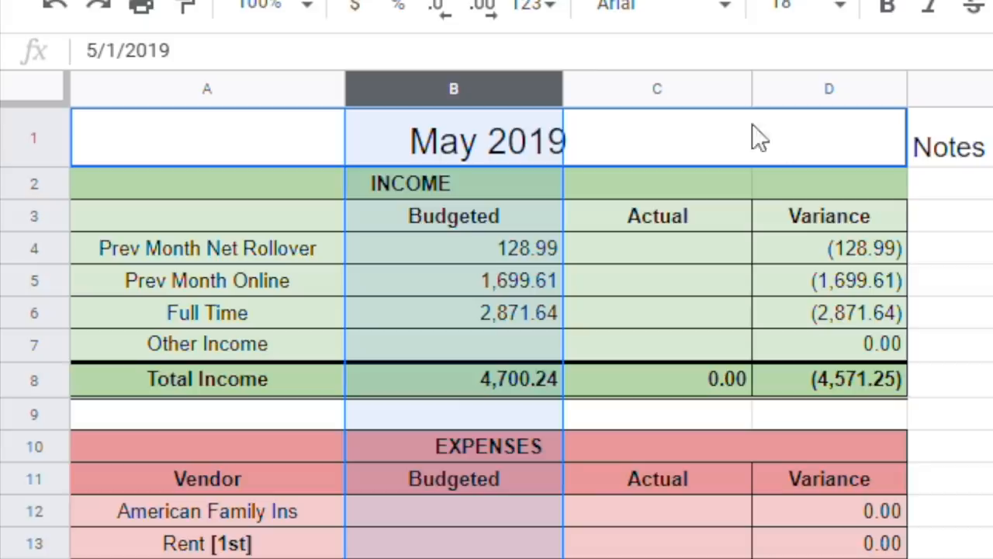
left_click(657, 88)
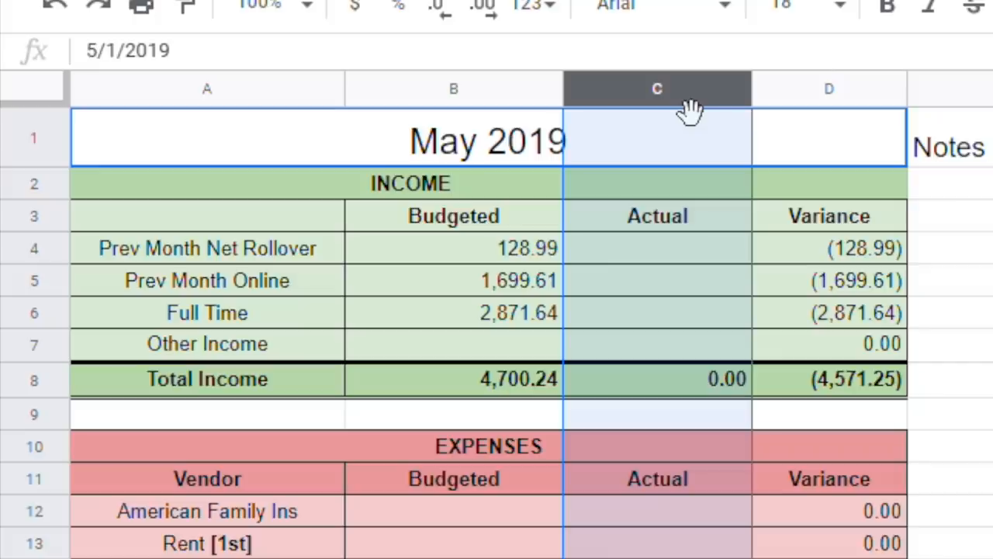
mouse_move(830, 109)
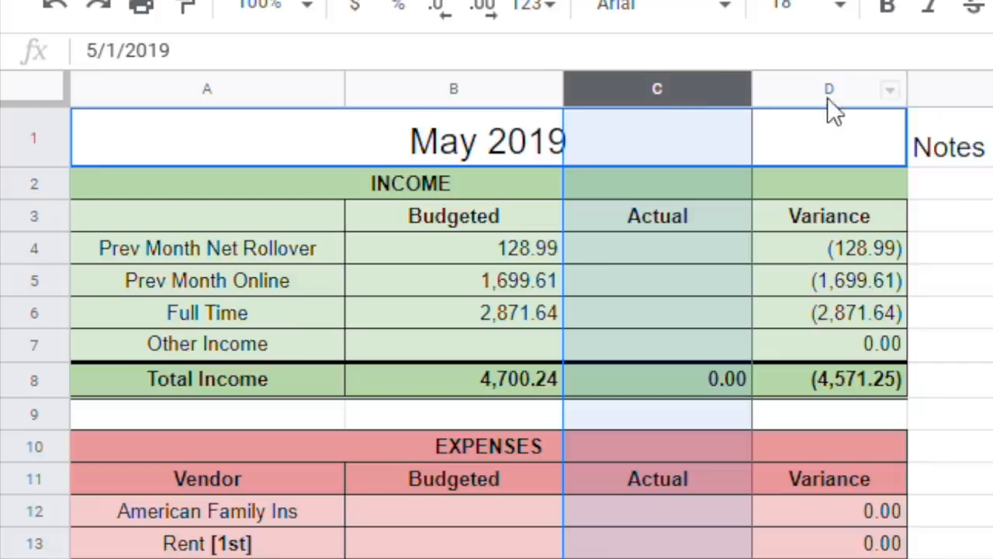
left_click(829, 88)
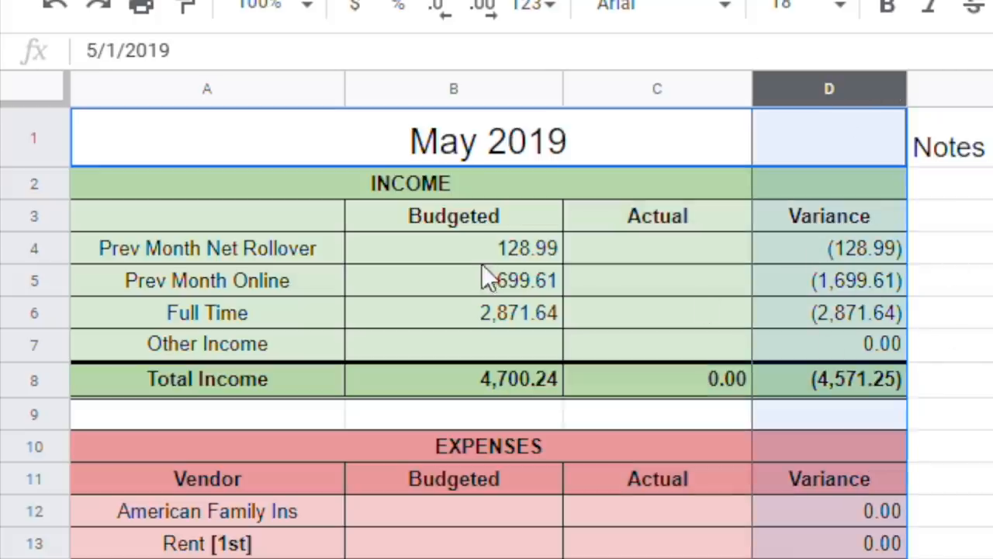
mouse_move(842, 113)
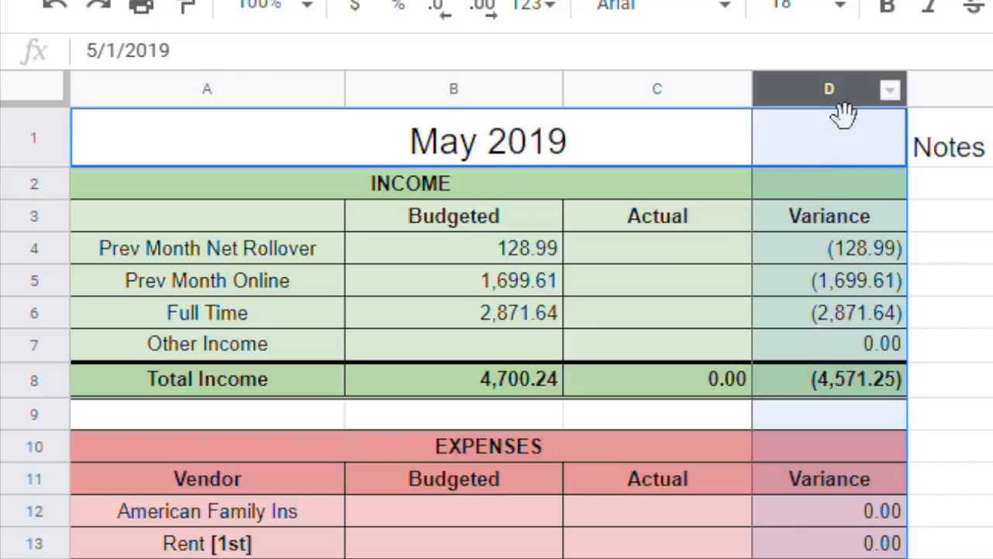
mouse_move(478, 105)
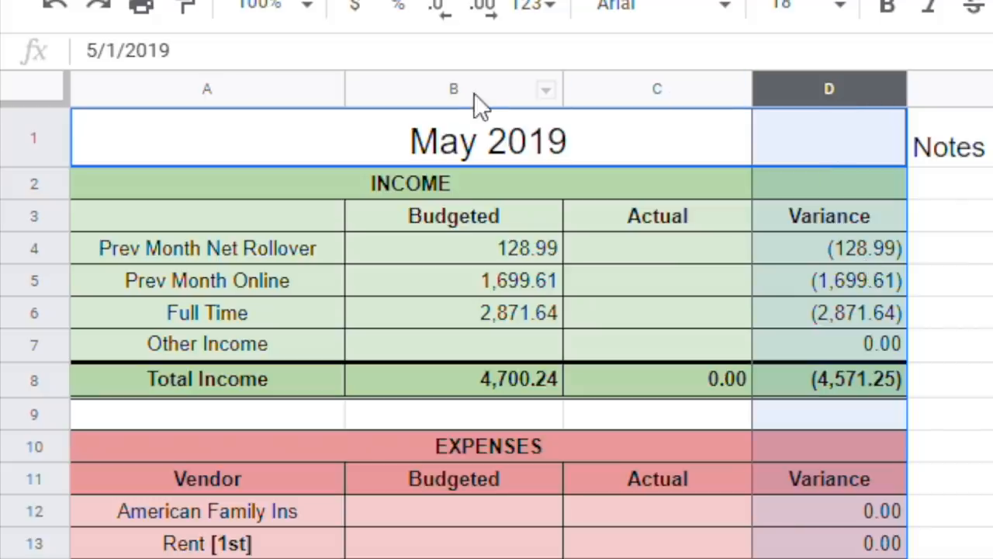
left_click(657, 89)
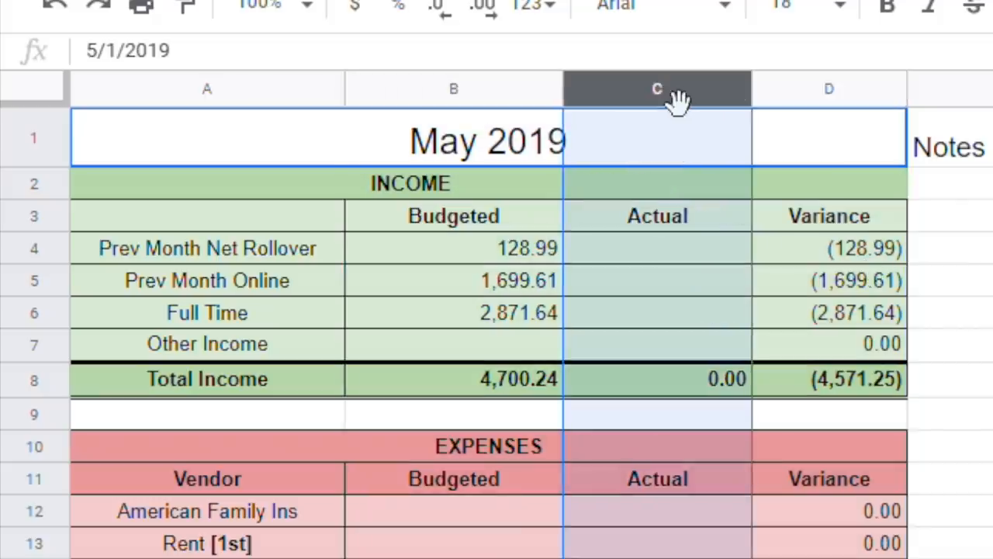
mouse_move(799, 252)
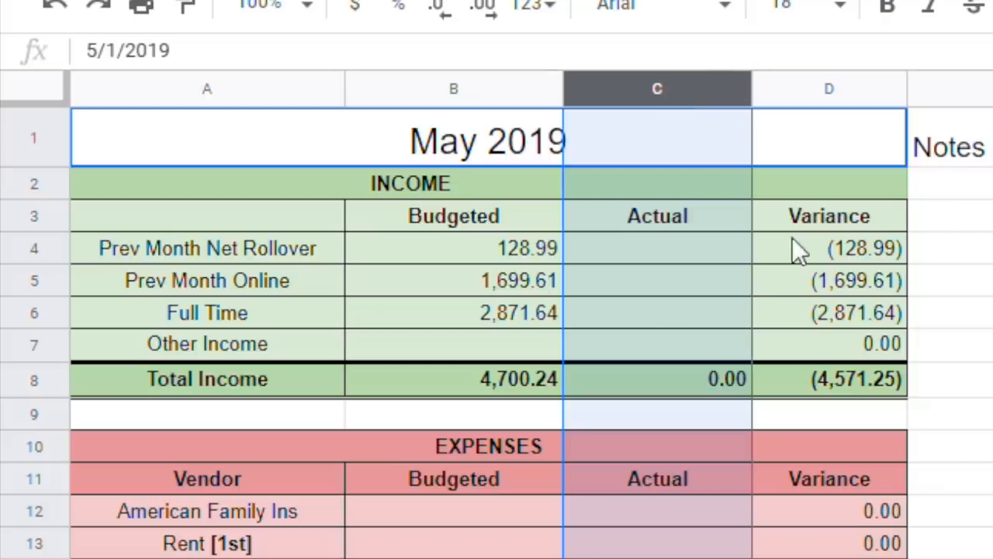
mouse_move(667, 293)
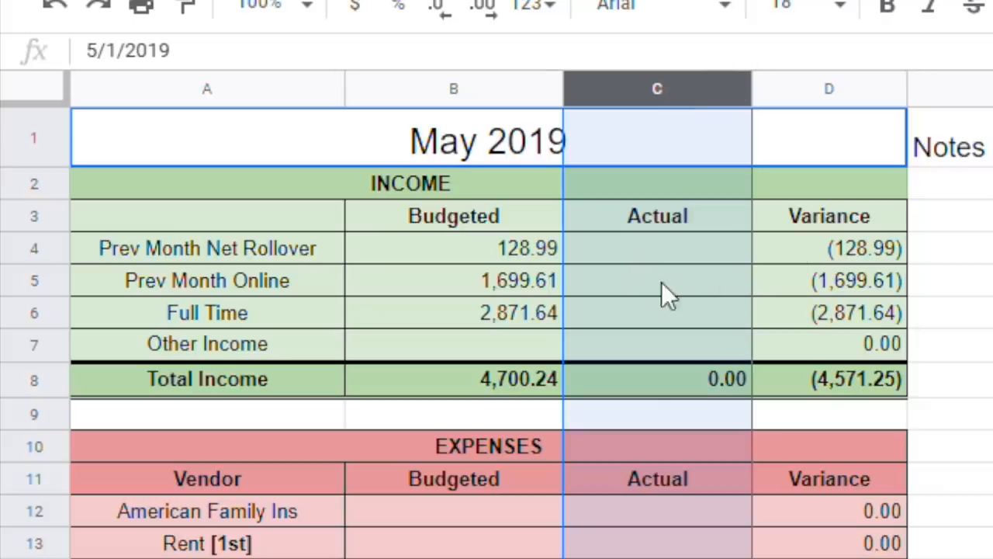
mouse_move(660, 299)
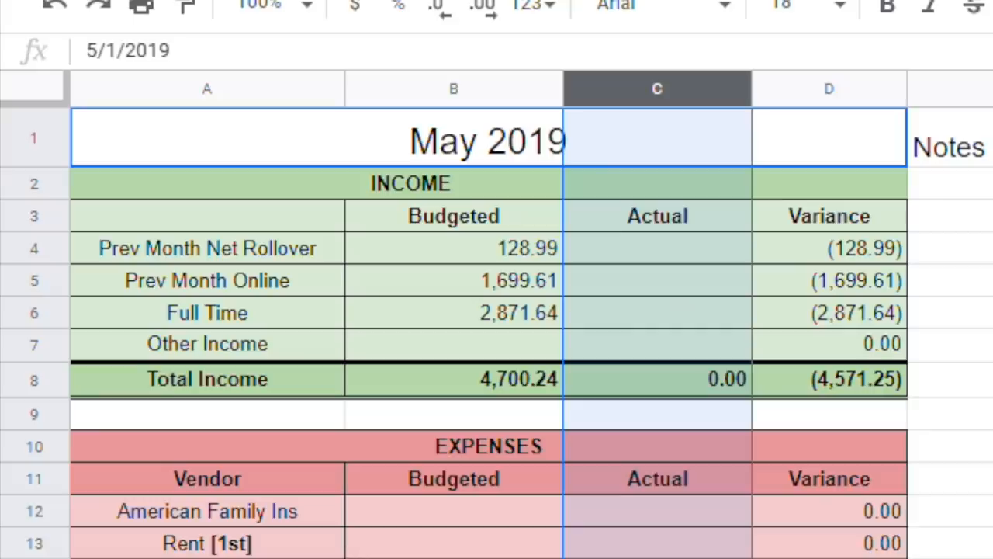
left_click(453, 344)
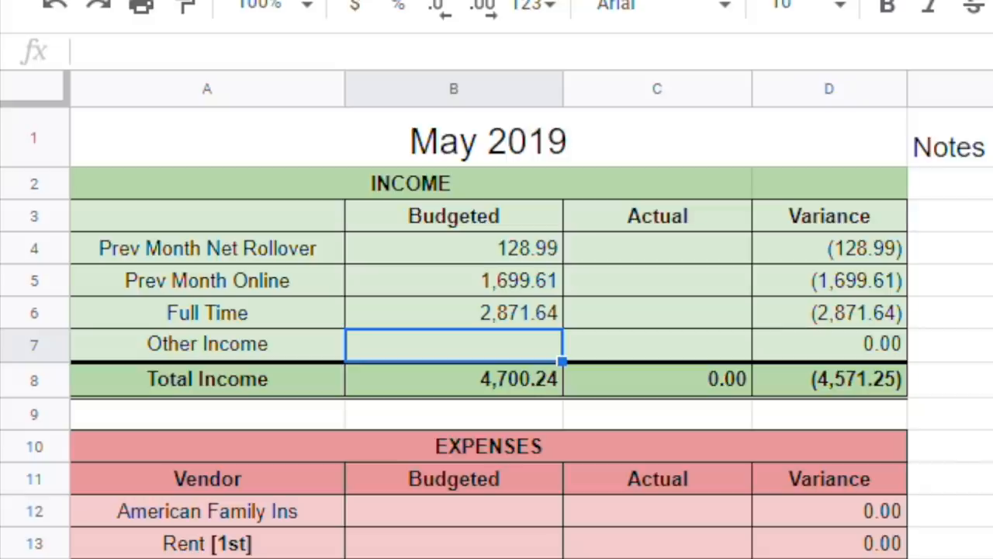
Step: Budget Other Income at 3,193.40 and check the Total Income formula
type("31")
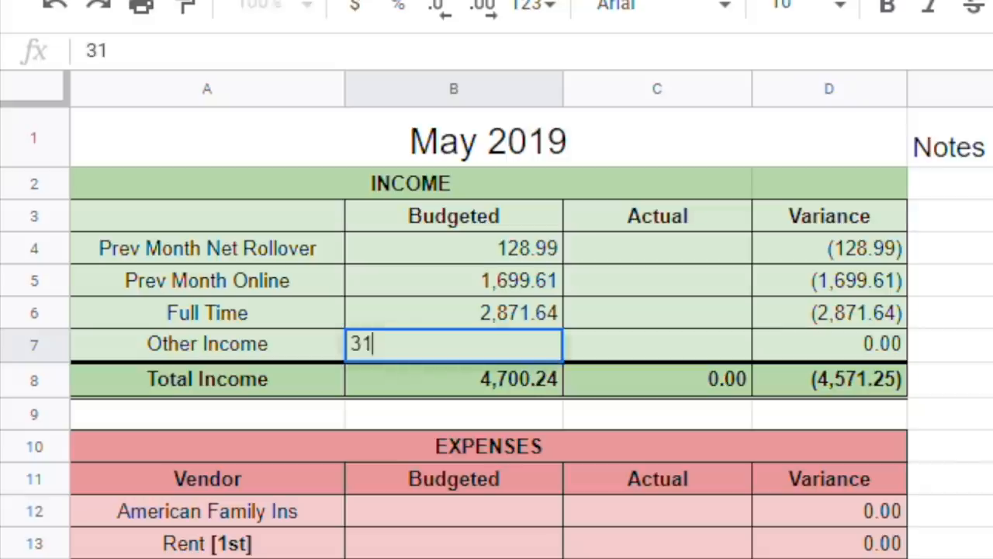
type("93.40")
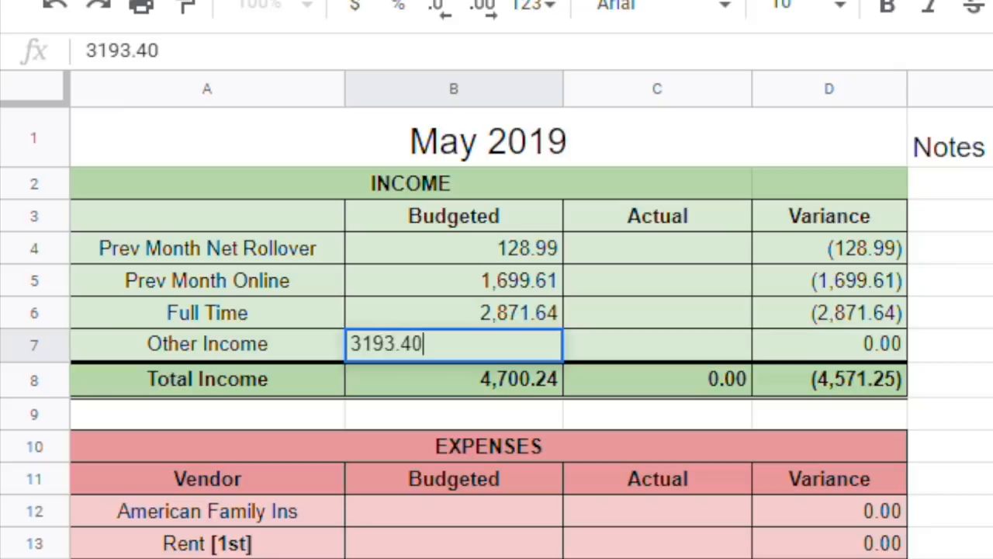
key("enter")
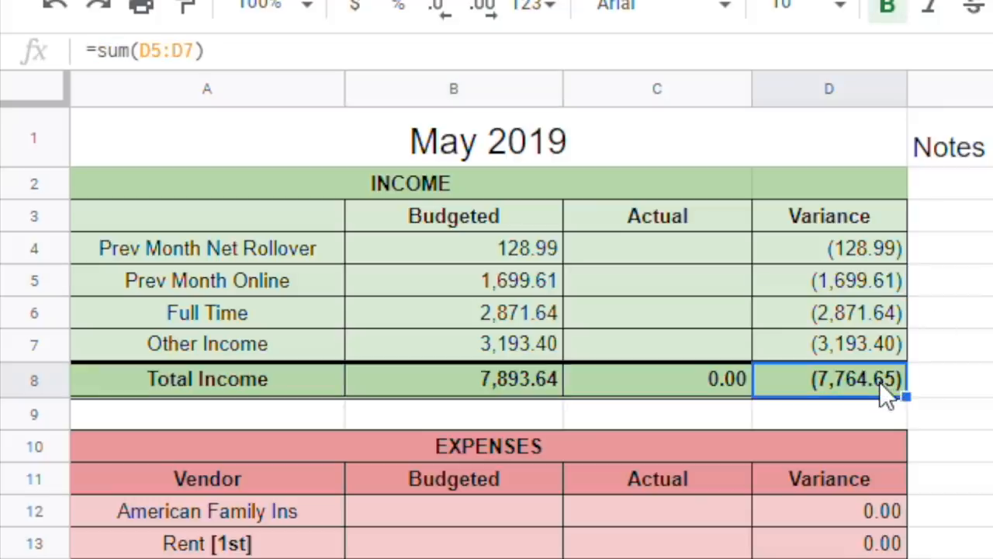
mouse_move(524, 353)
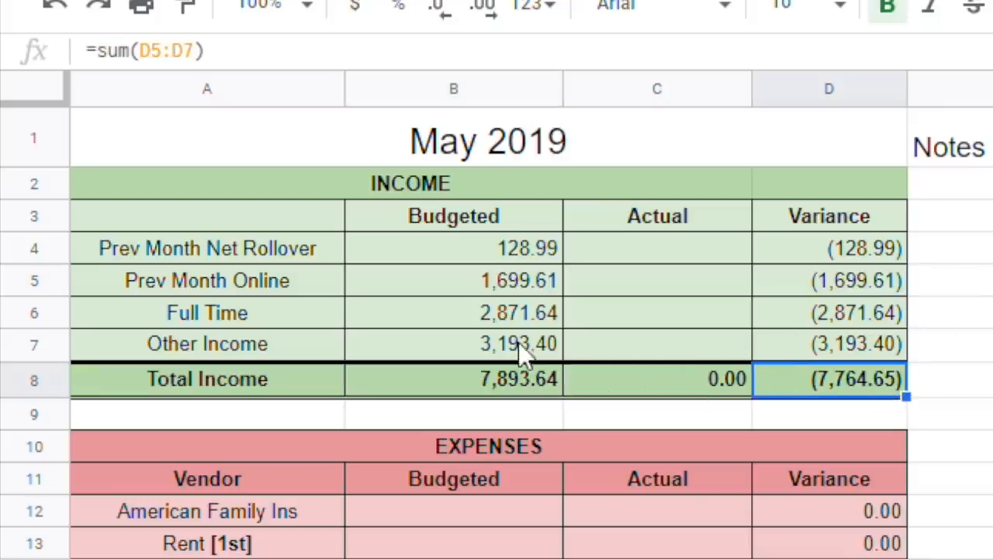
mouse_move(512, 32)
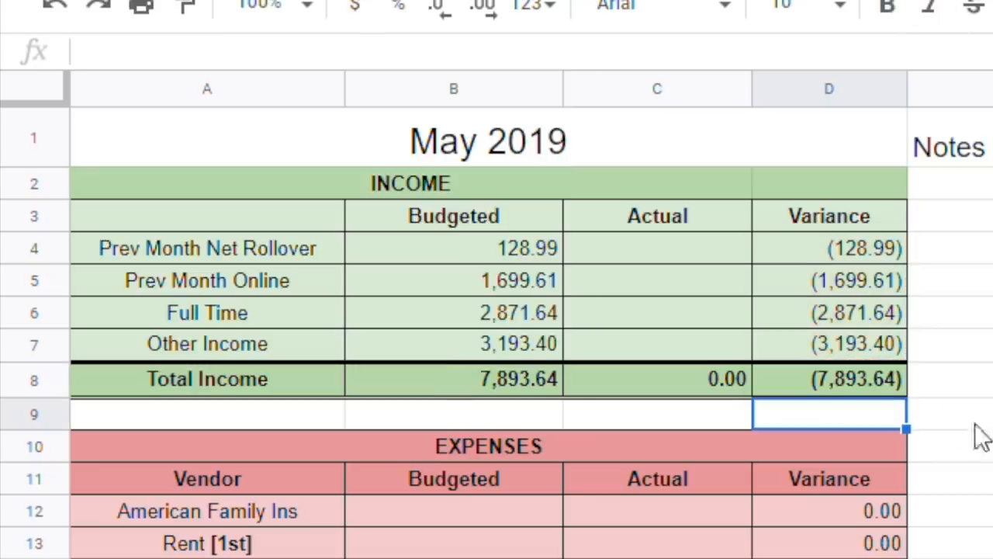
left_click(453, 378)
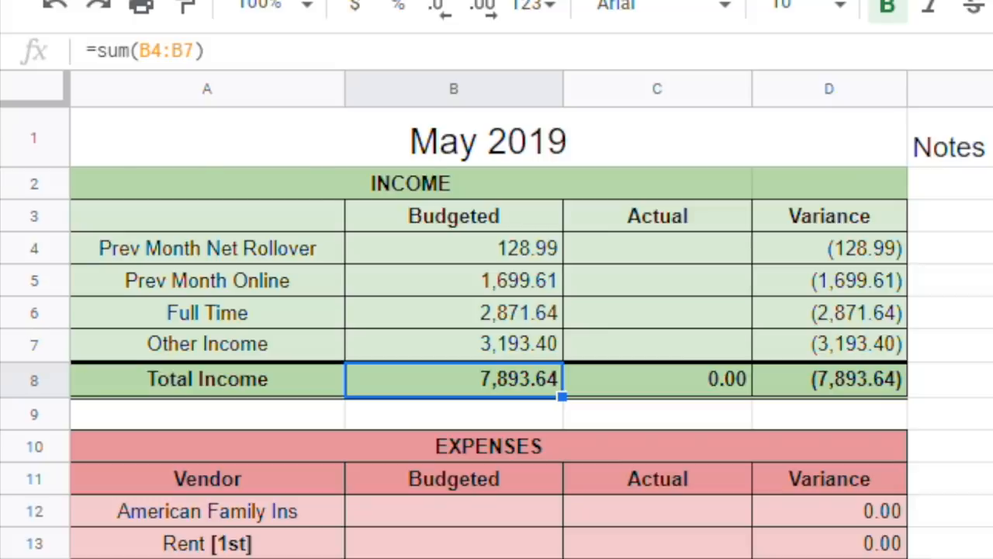
Step: Budget insurance 0, rent 400, cell phone 258 and car insurance 147.18
scroll("down", 3)
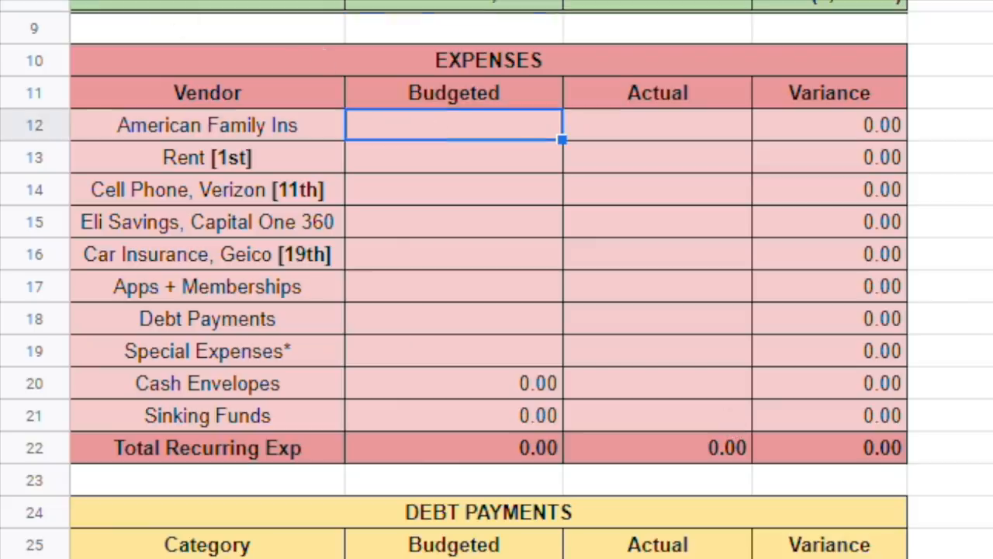
key("Return")
type("400")
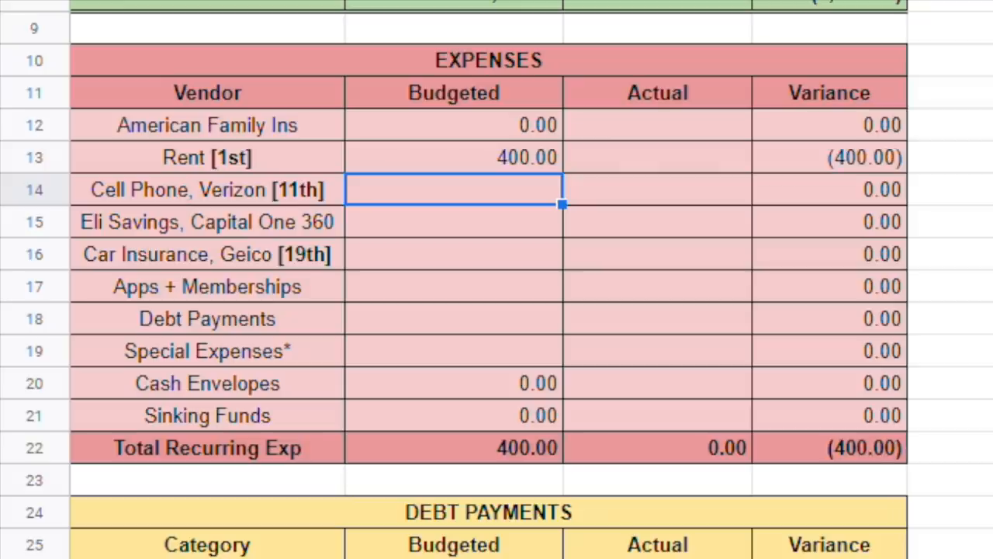
type("258.00")
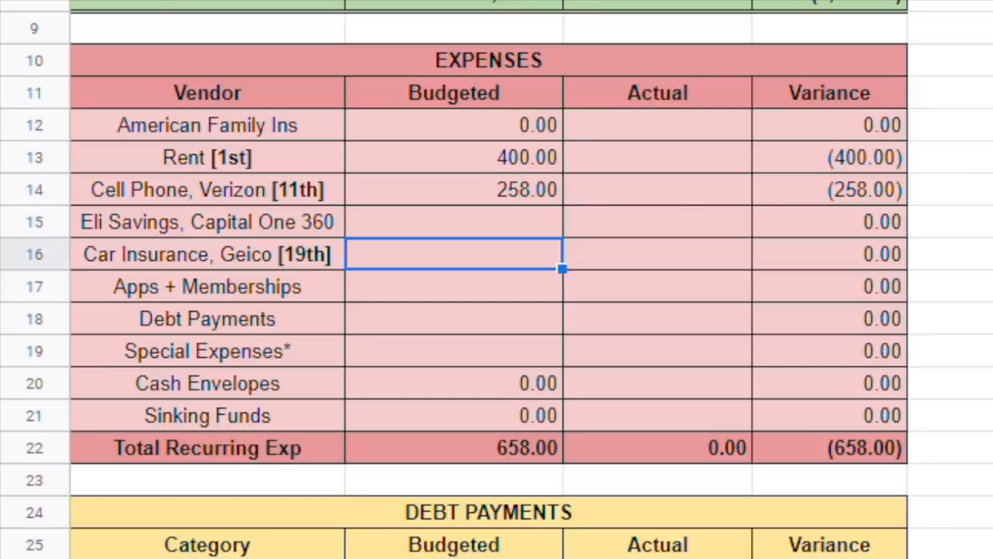
type("147.18")
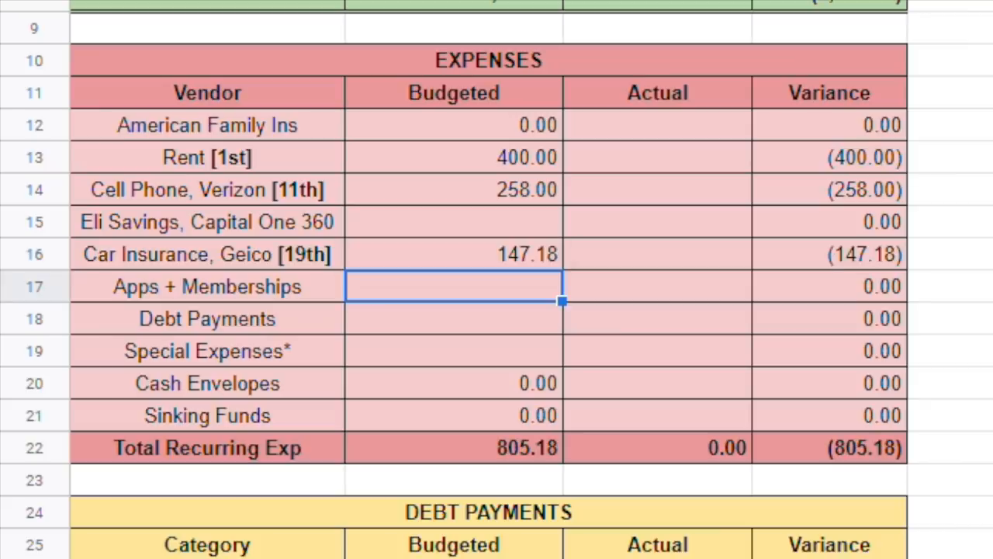
left_click(453, 287)
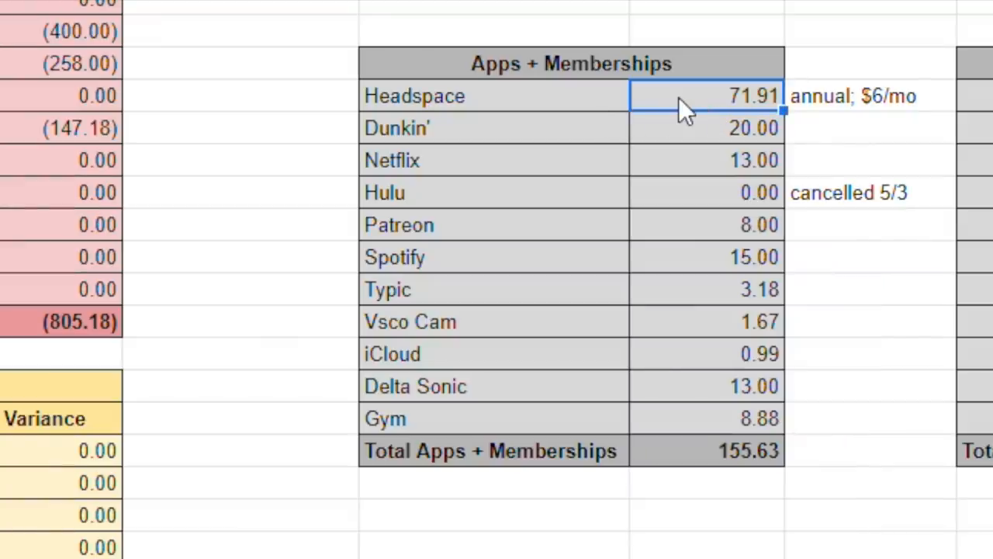
mouse_move(686, 104)
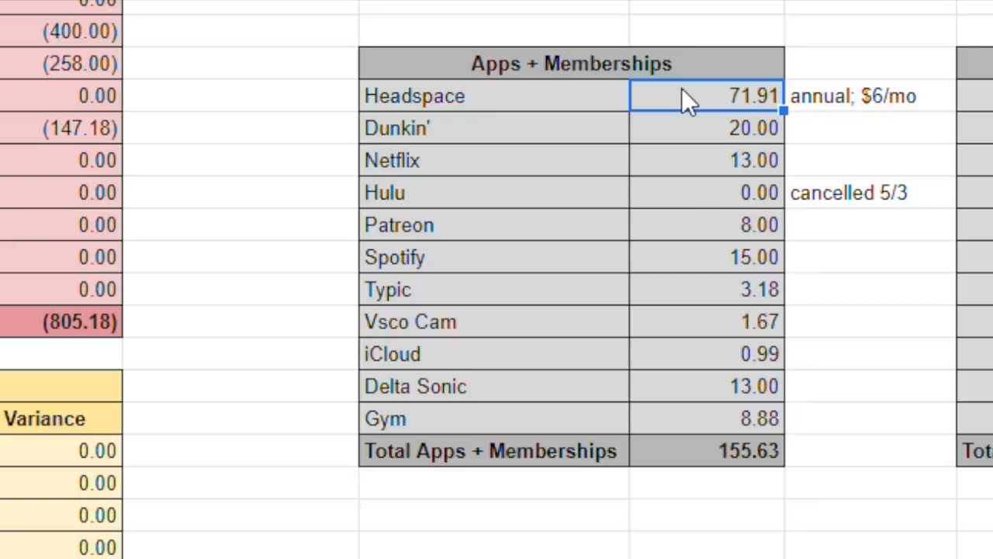
left_click(869, 96)
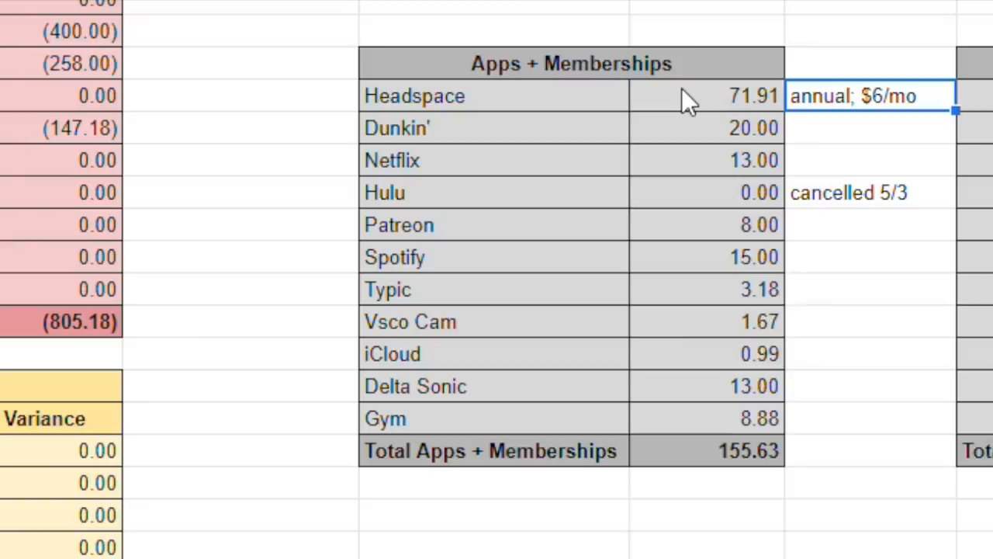
left_click(706, 95)
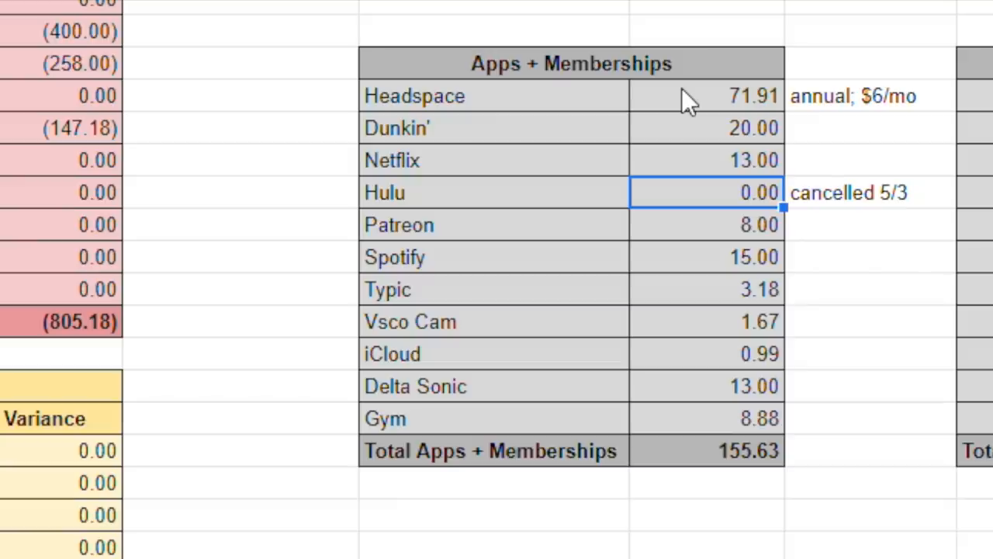
left_click(869, 192)
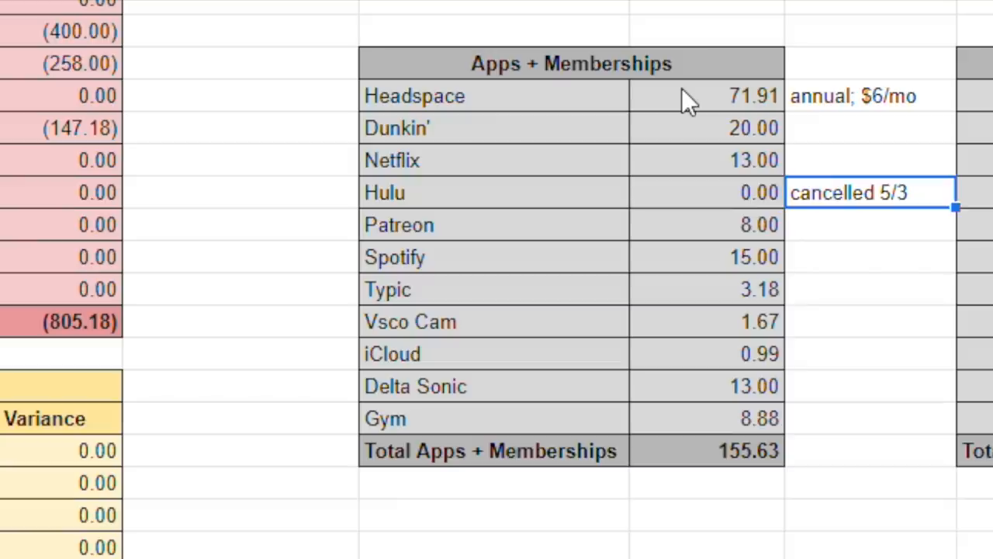
left_click(706, 192)
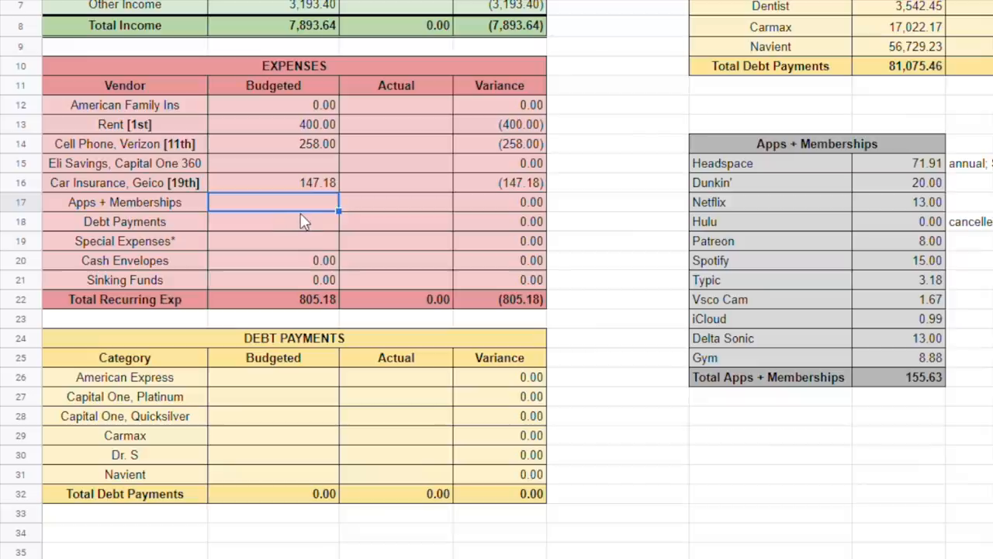
Step: Link the Apps + Memberships budget to its total, testing with the iCloud amount
type("=")
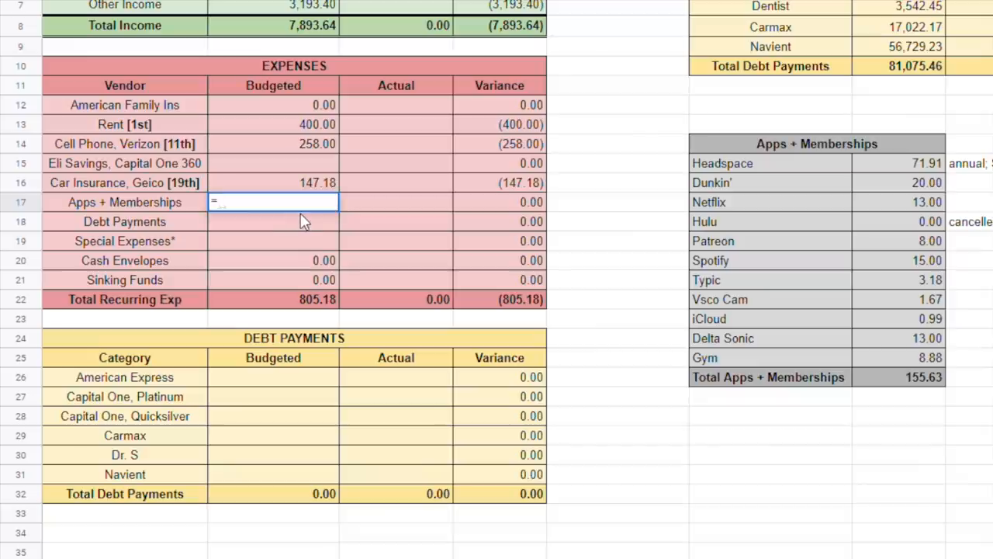
left_click(923, 377)
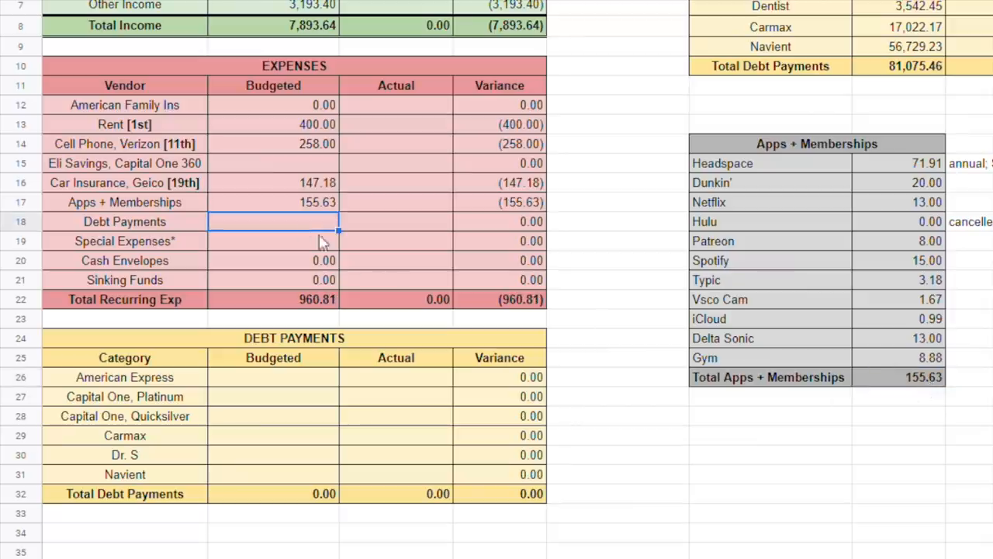
mouse_move(928, 328)
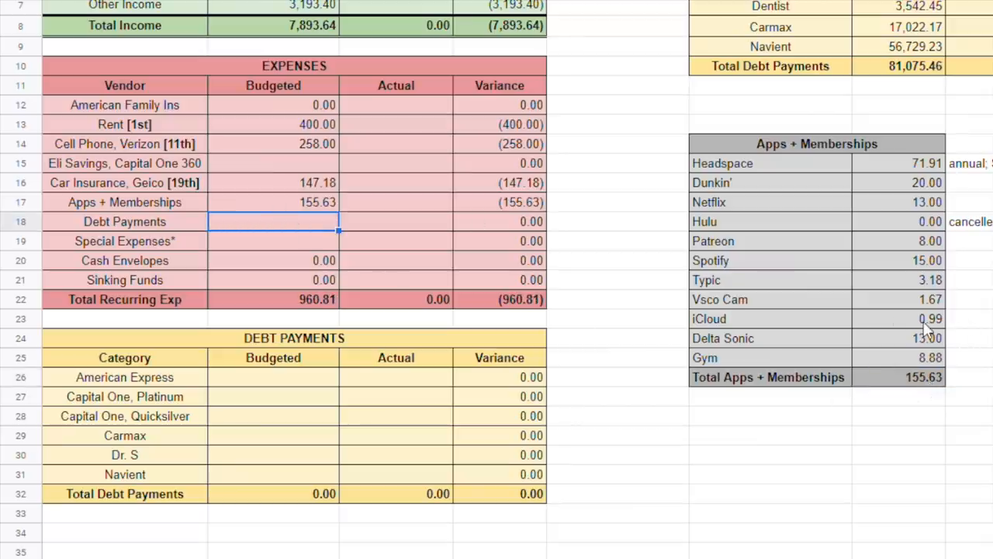
left_click(892, 318)
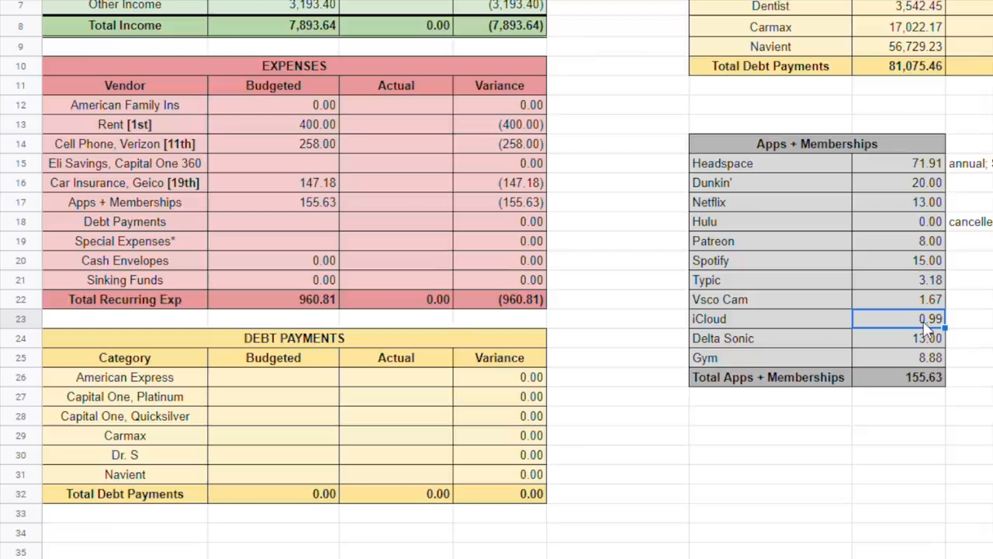
key("Delete")
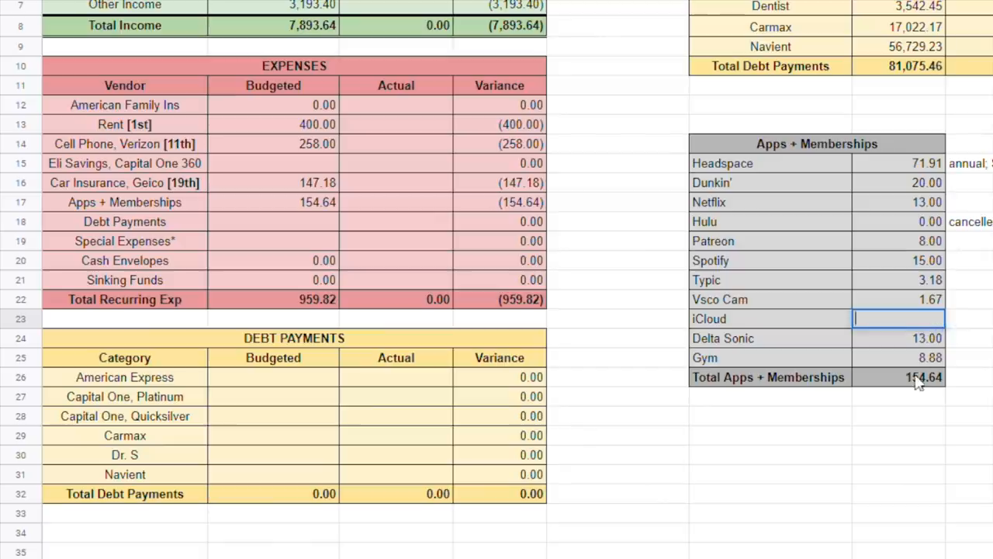
left_click(273, 202)
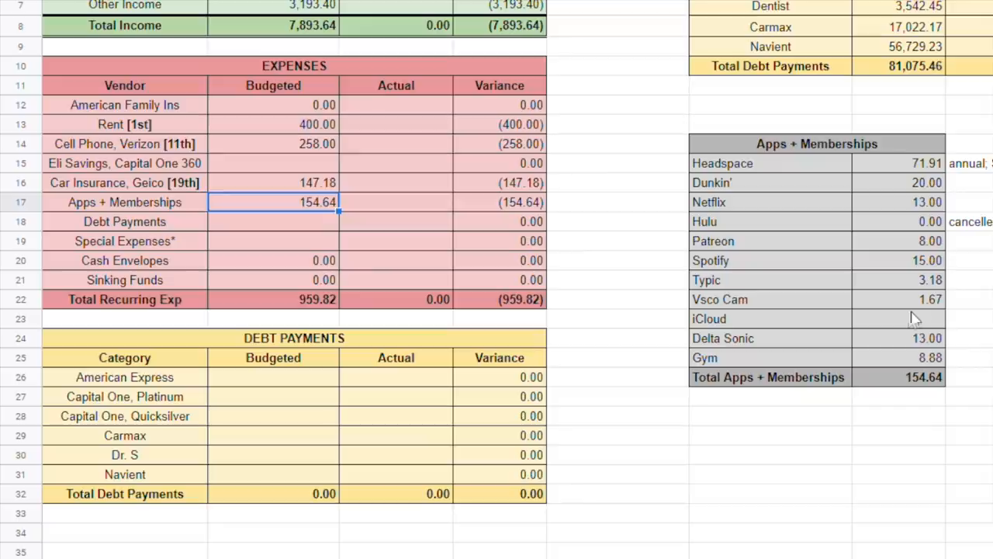
left_click(898, 319)
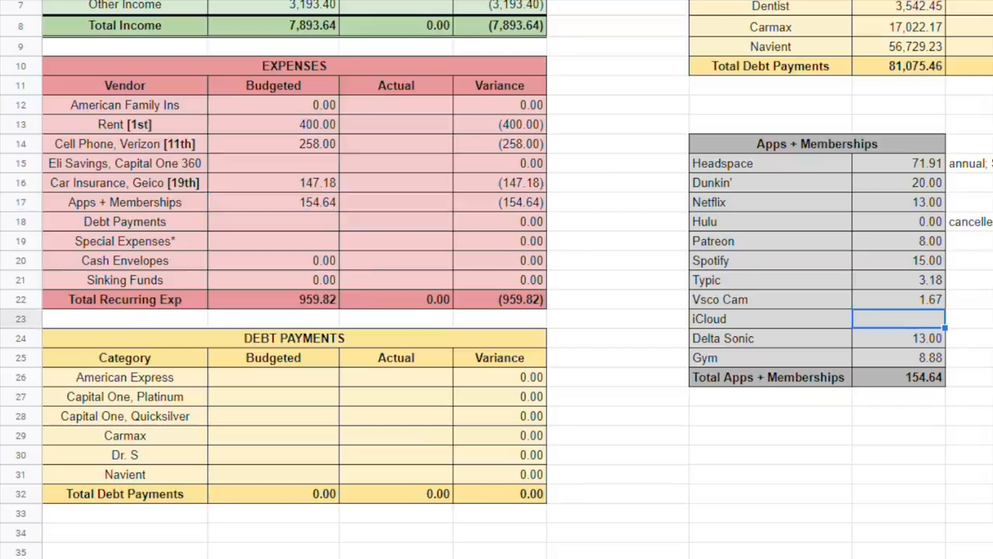
type("99")
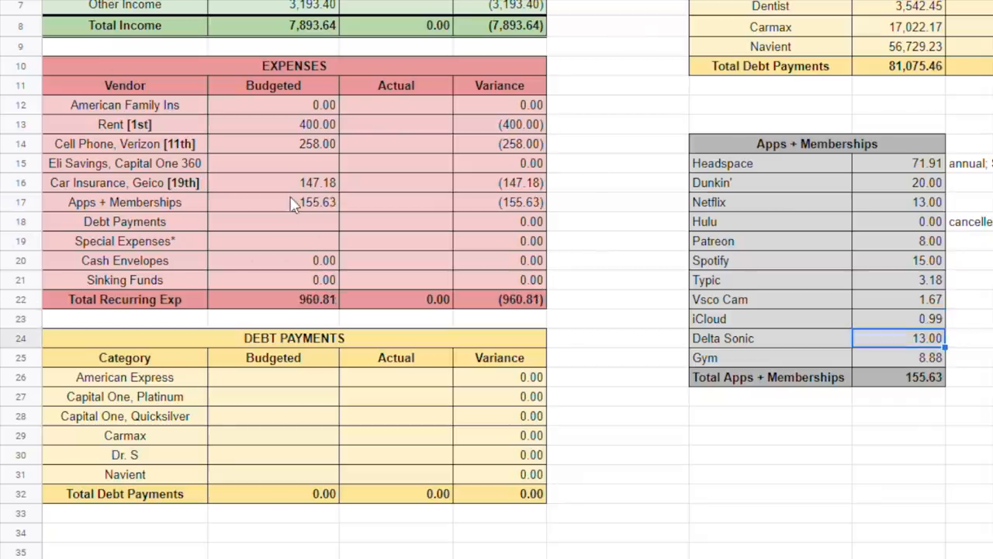
Step: Link the Debt Payments budget to its total and Special Expenses to =J26
left_click(273, 221)
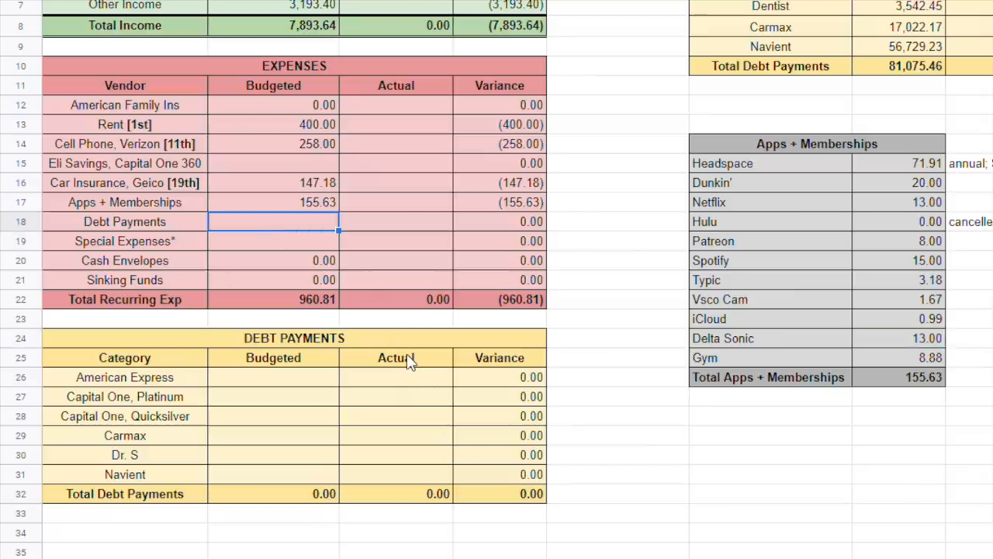
type("=B32")
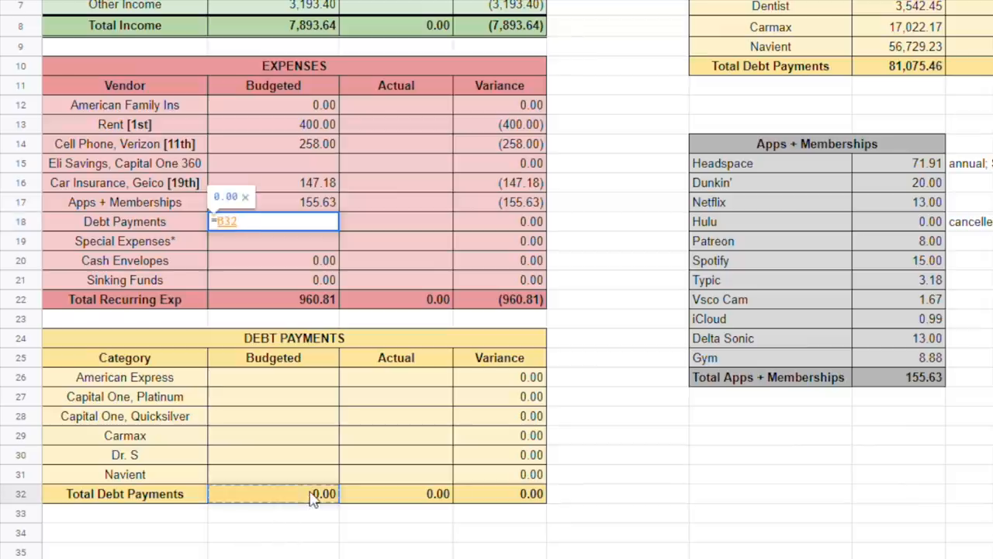
key("Return")
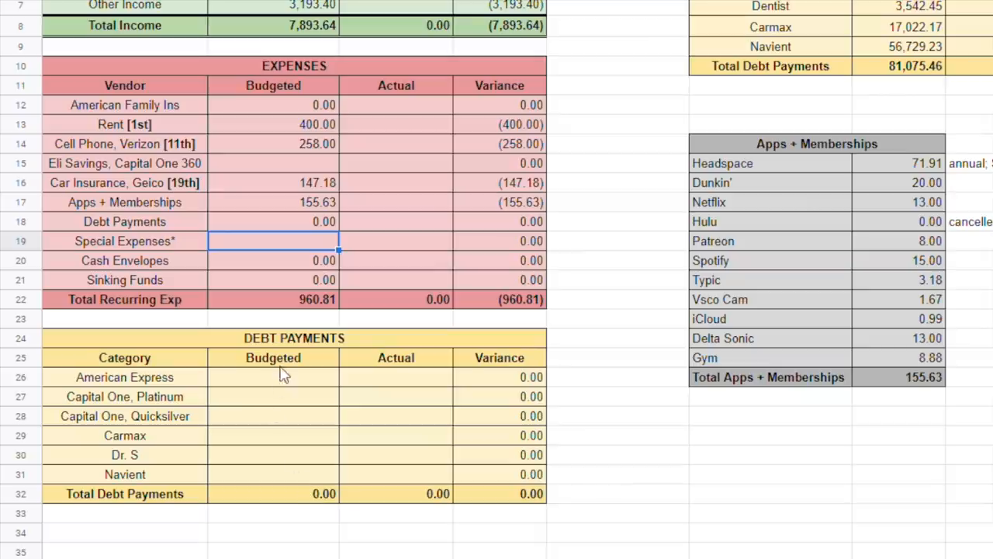
left_click(273, 221)
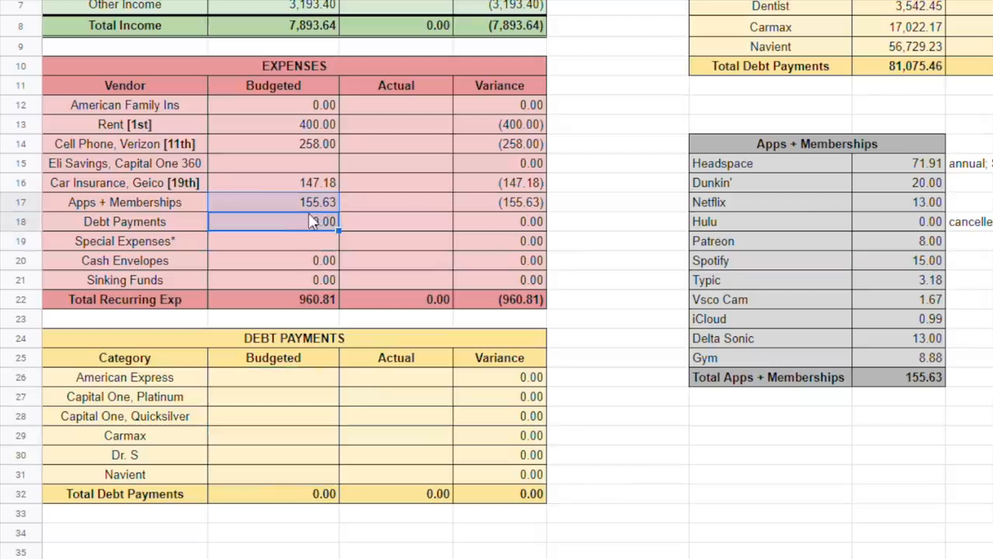
left_click(273, 241)
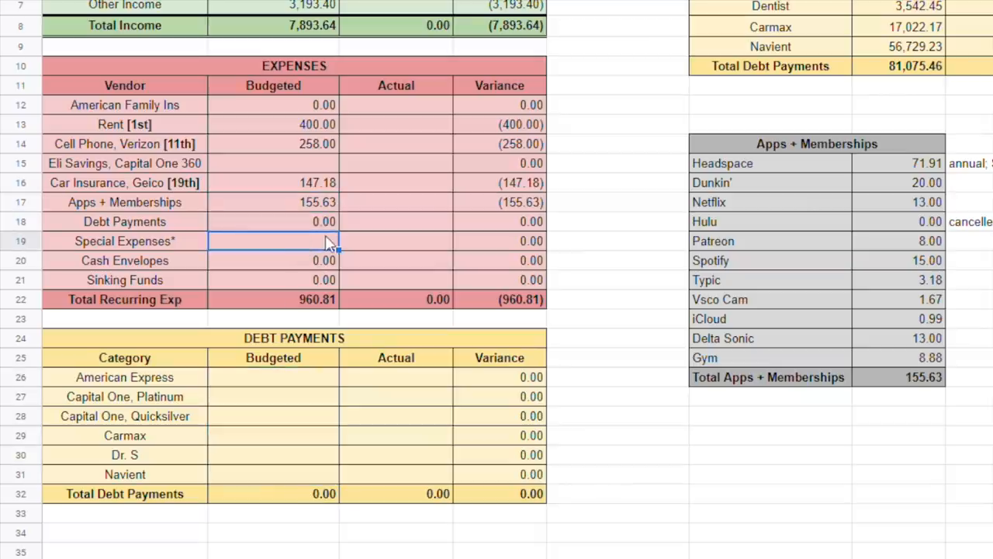
type("=")
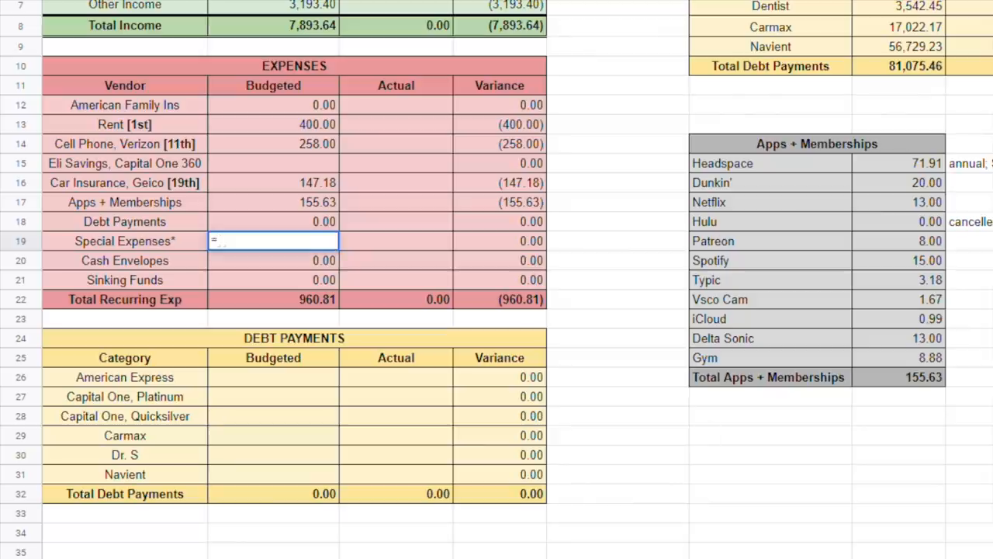
type("J26")
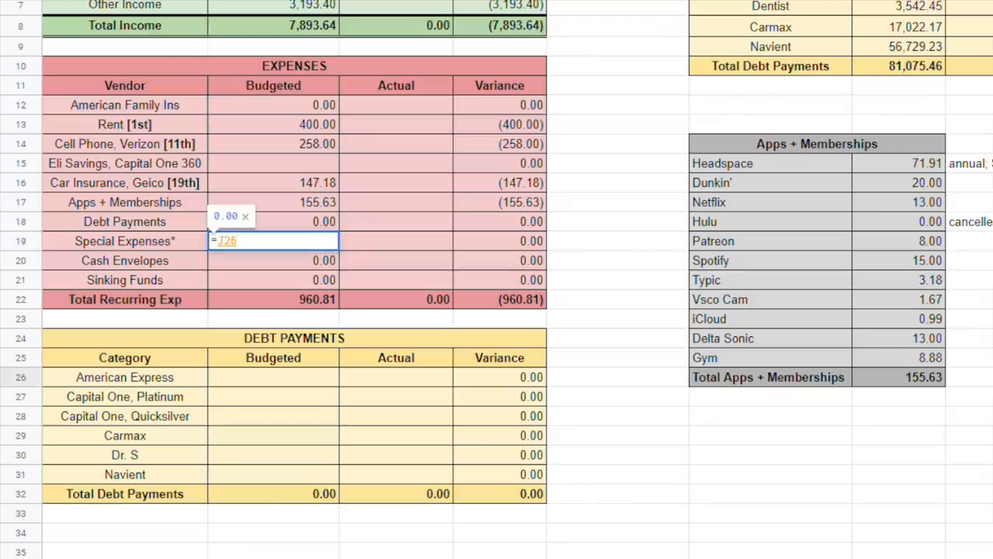
key("Return")
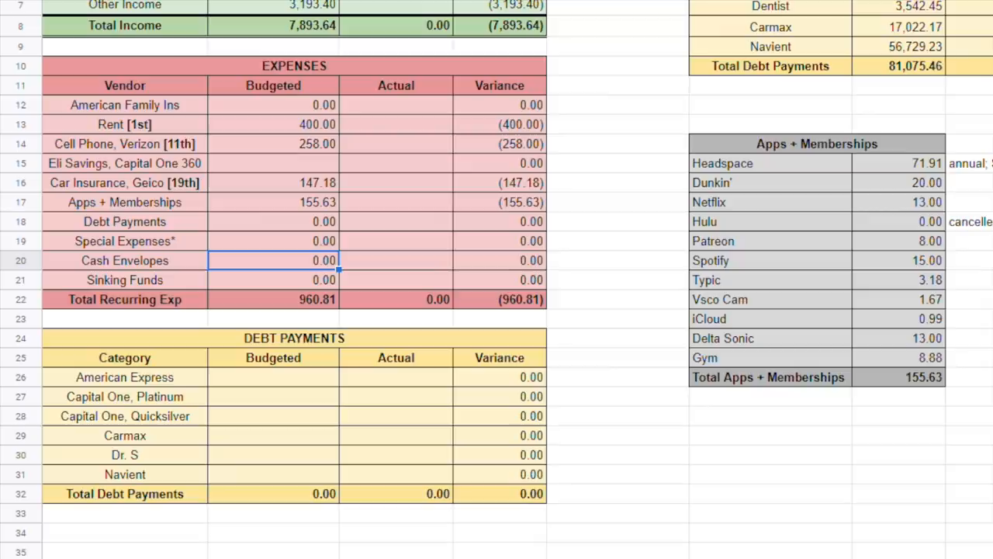
mouse_move(661, 432)
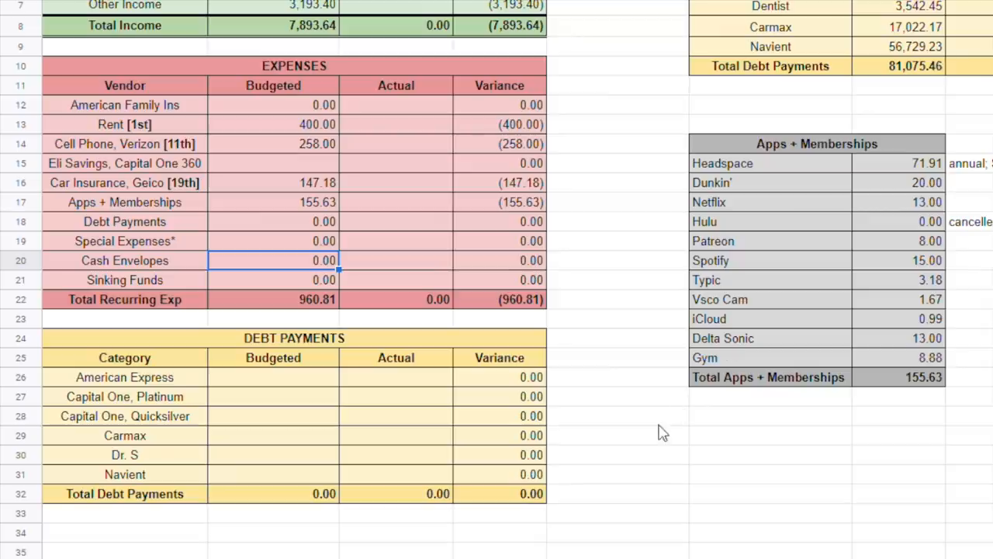
mouse_move(323, 252)
type("4")
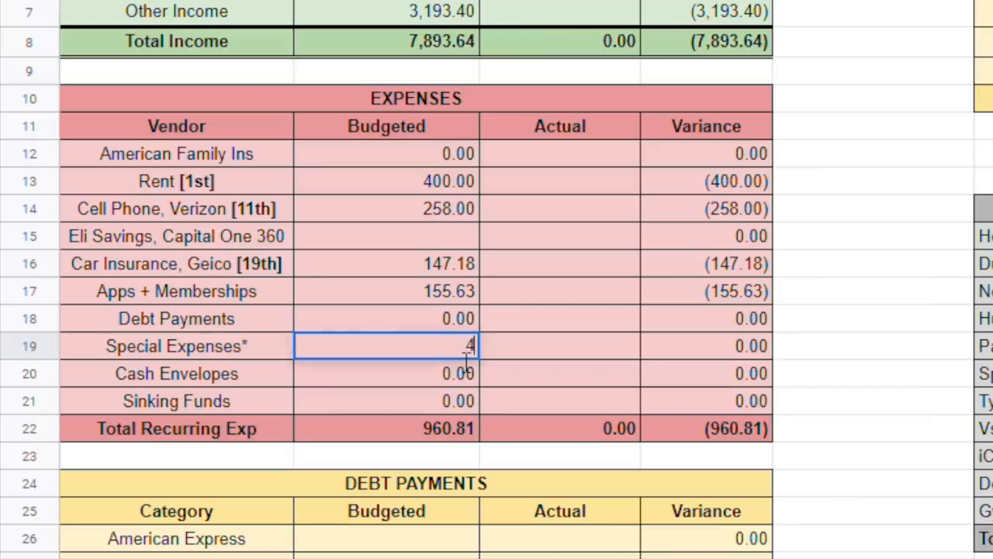
Step: Change the Special Expenses budget to 406.71
type("06.71")
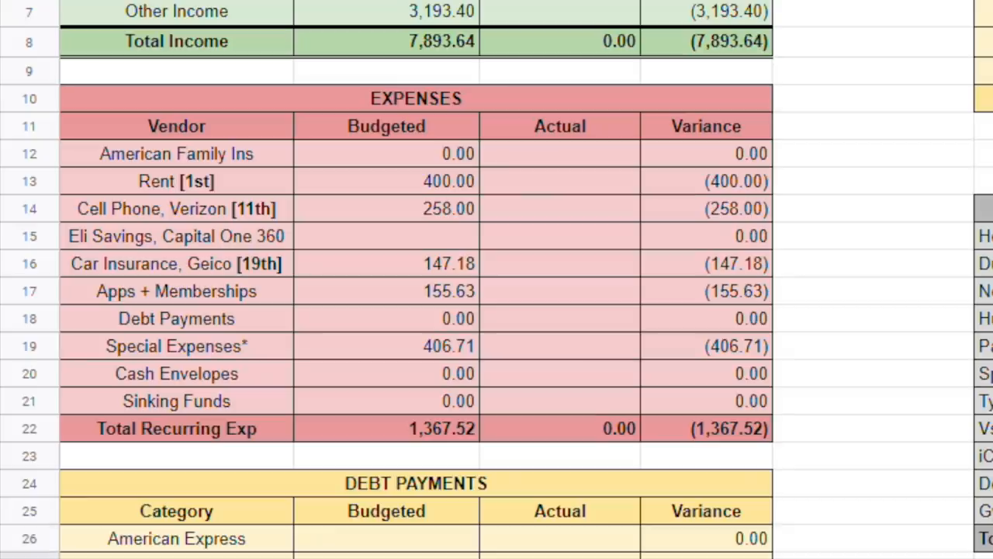
scroll("down", 3)
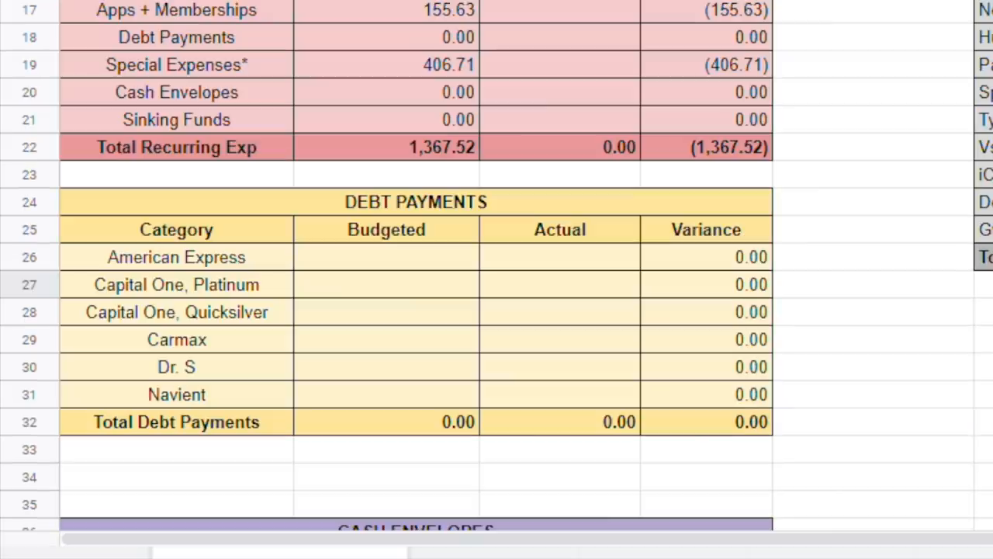
mouse_move(582, 256)
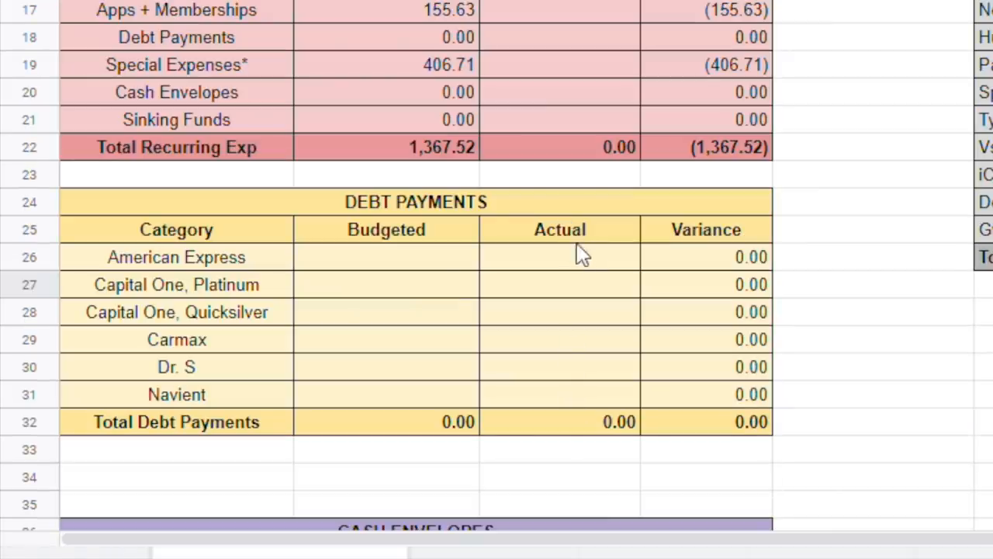
Step: Budget American Express at 0 and Capital One Platinum at 224.90
left_click(387, 257)
type("0")
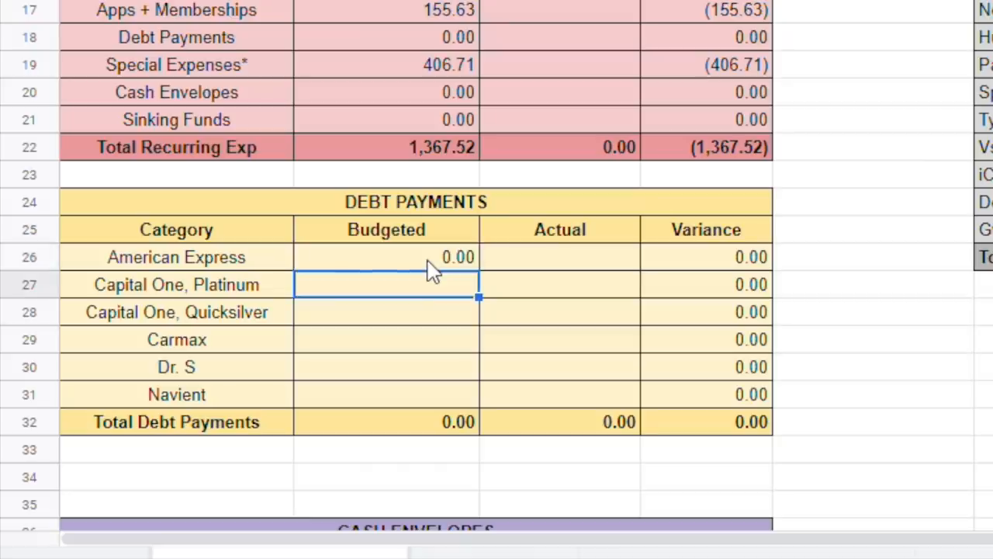
type("22")
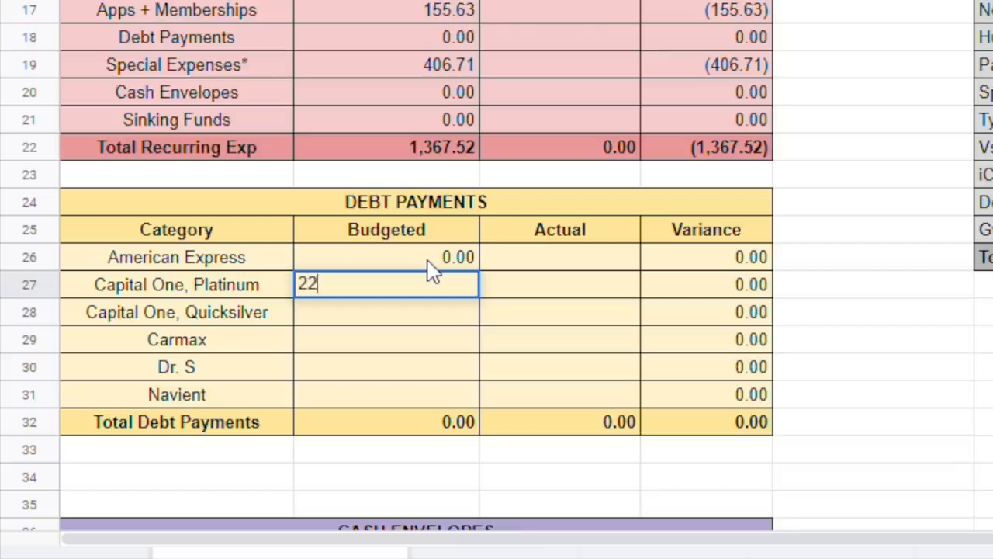
type("4.")
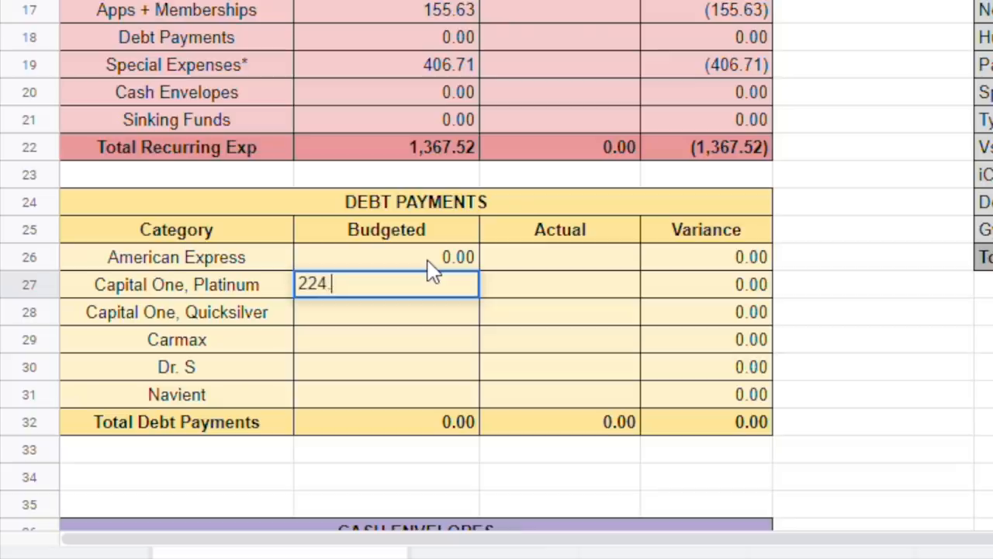
type("90")
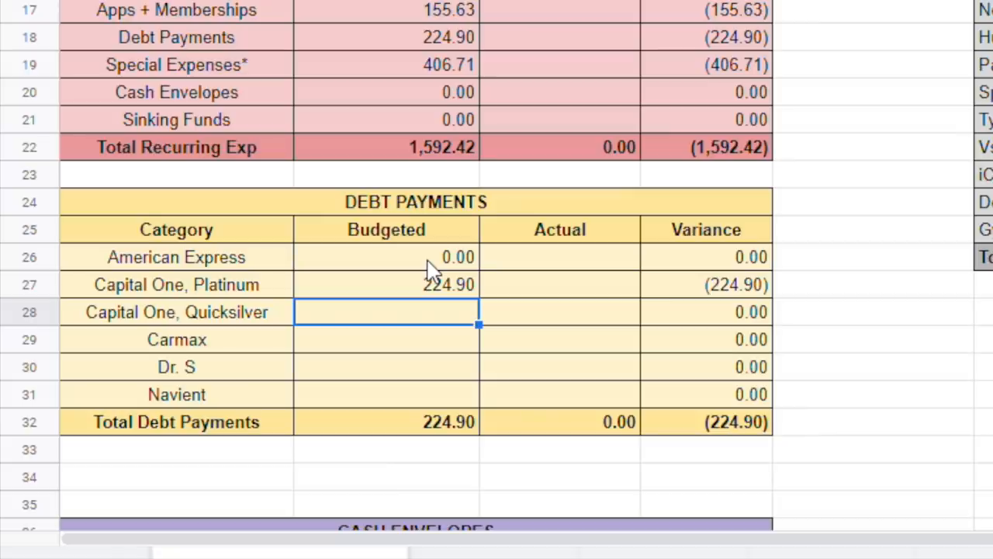
Step: Budget Quicksilver with the formula =128.99+1474.71+500+100
type("=")
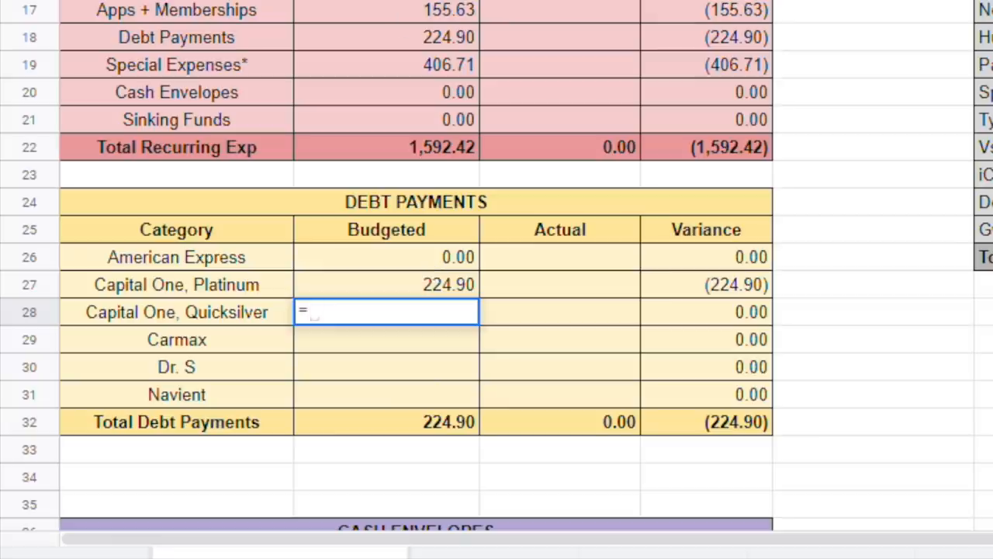
type("12")
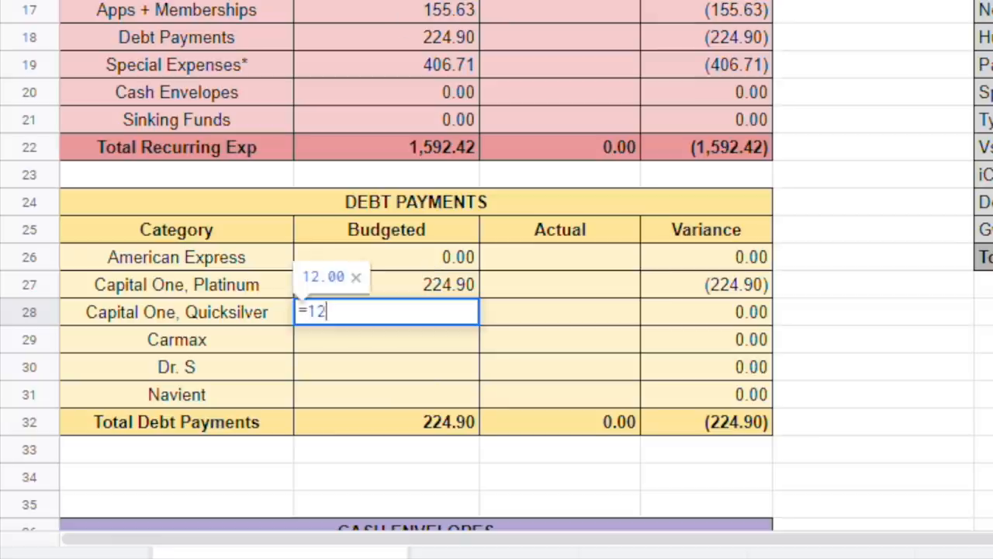
type("8.99")
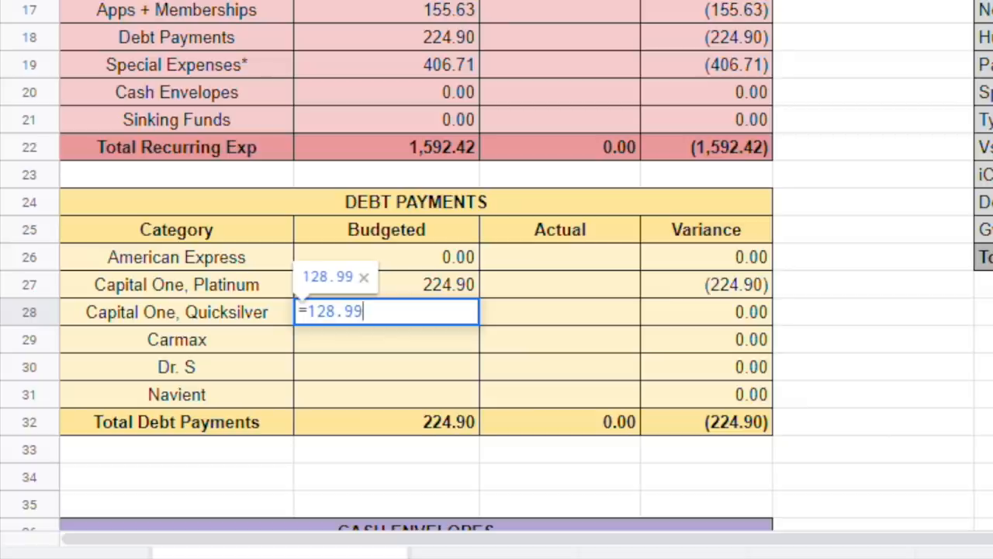
type("+")
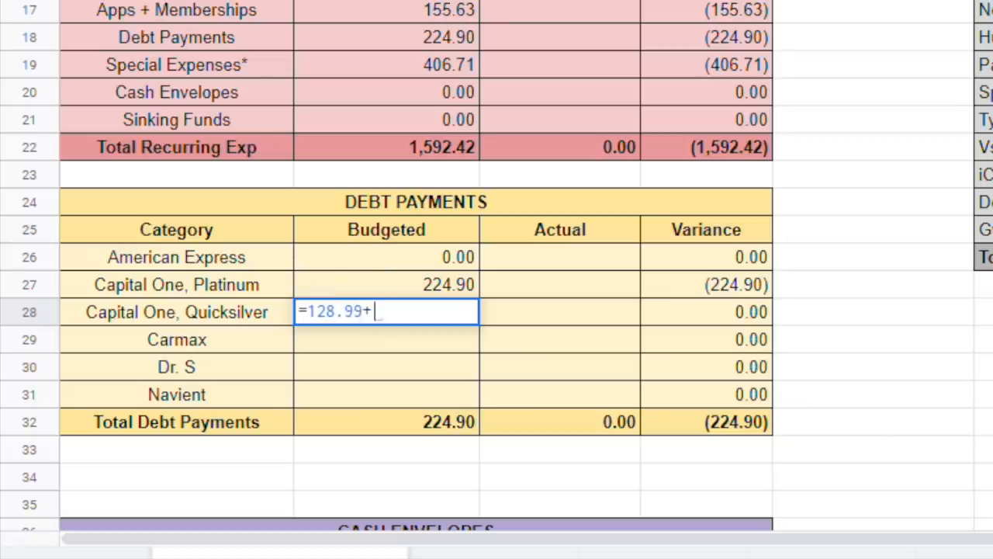
mouse_move(442, 309)
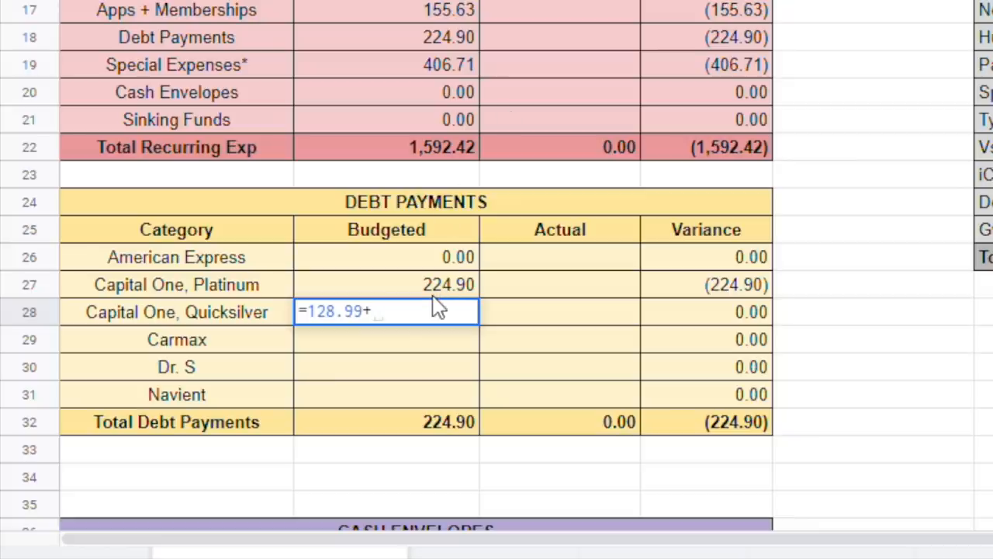
type("1471.")
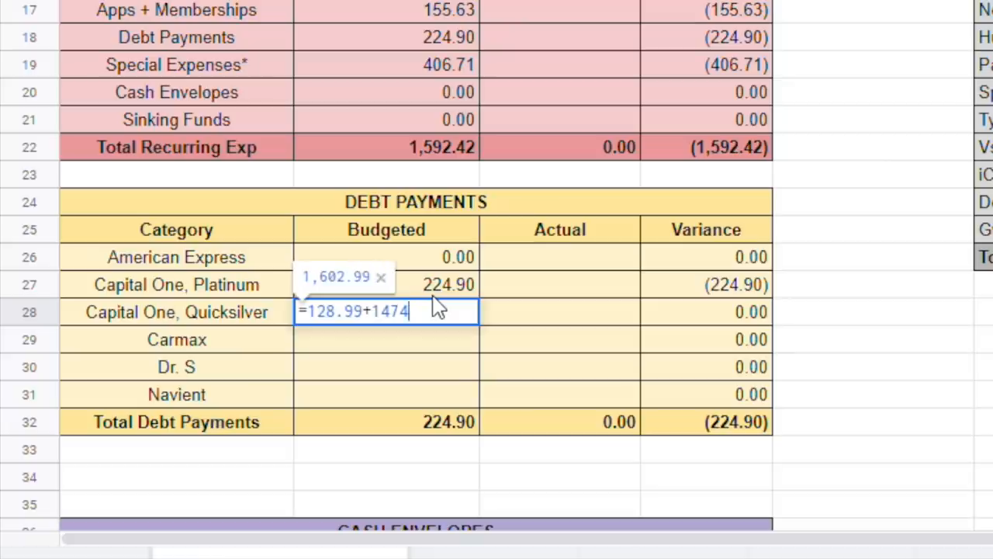
type(".71")
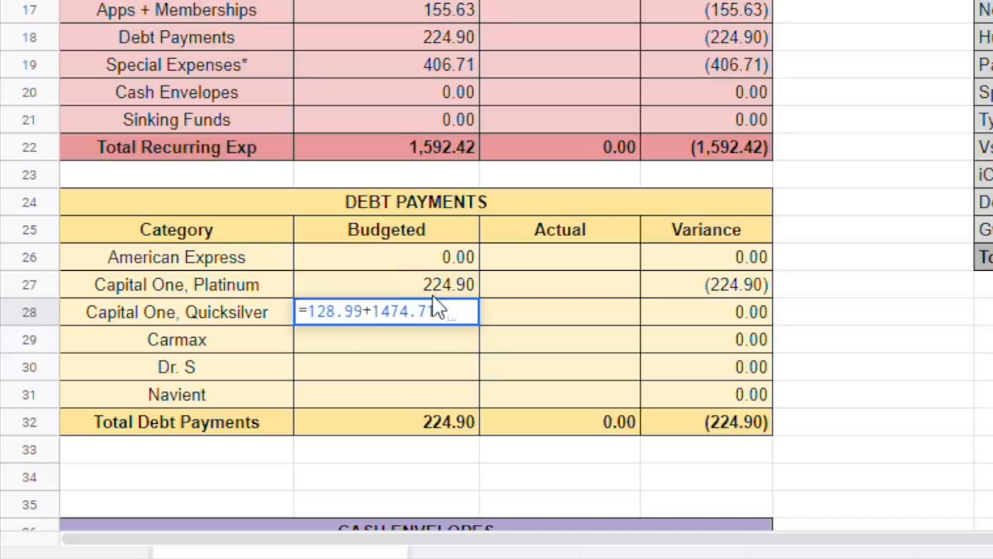
type("500")
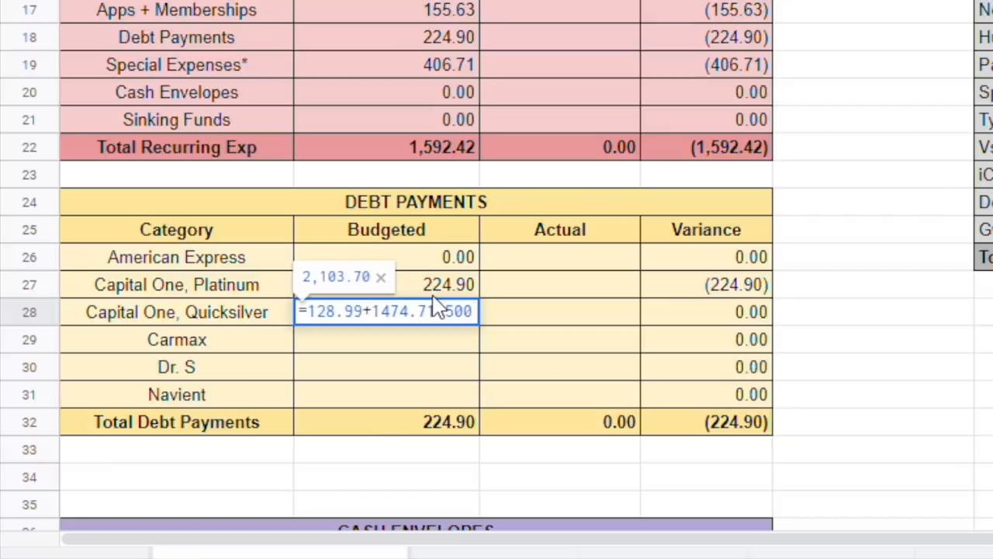
type("+")
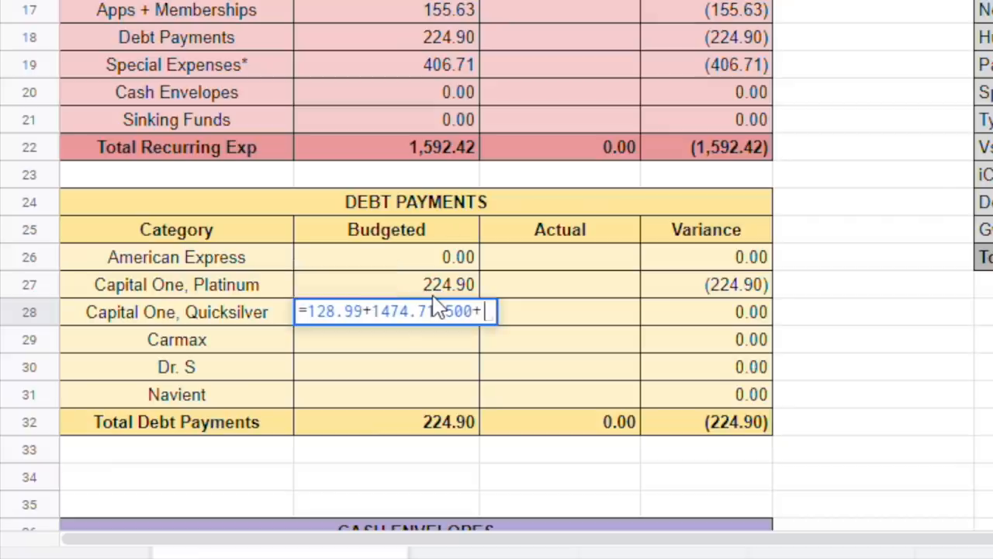
type("100")
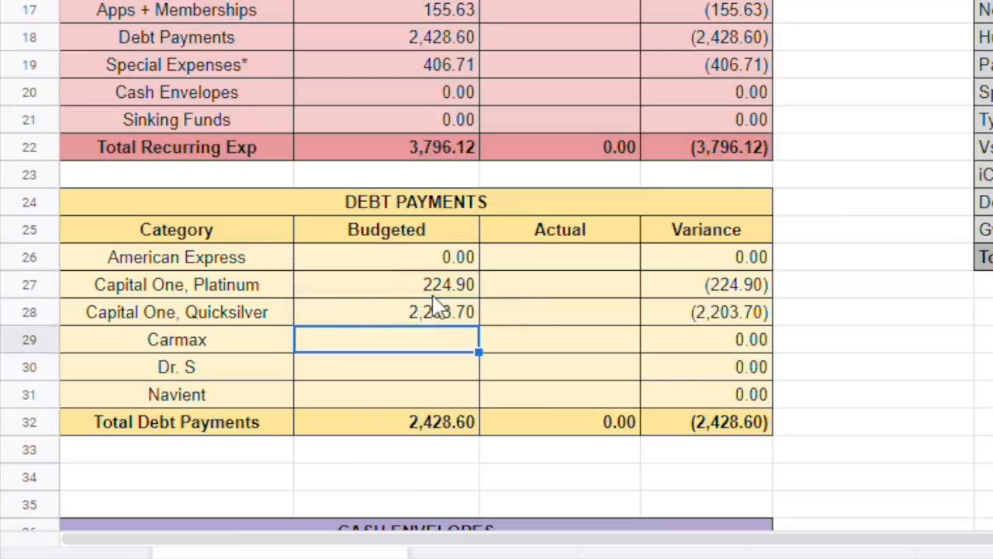
mouse_move(438, 306)
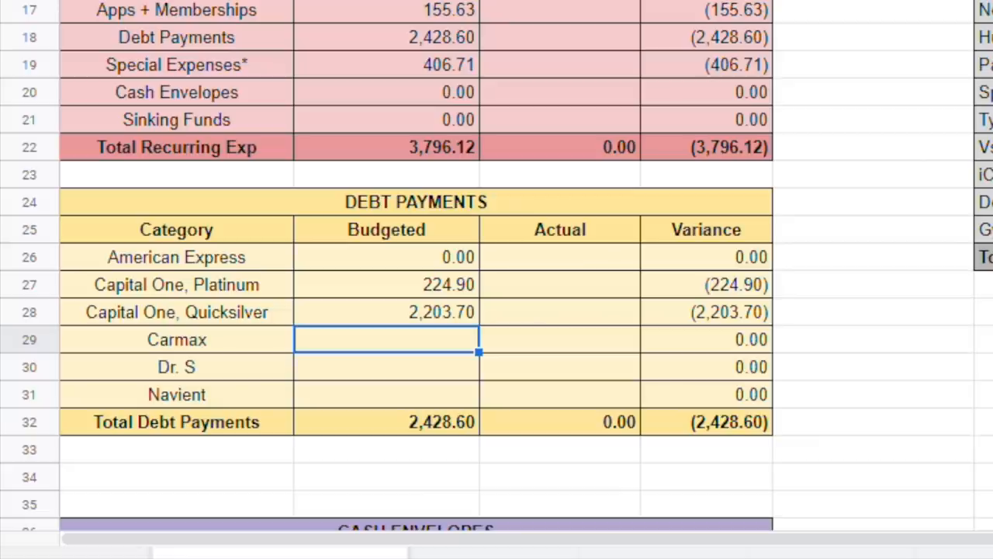
type("=")
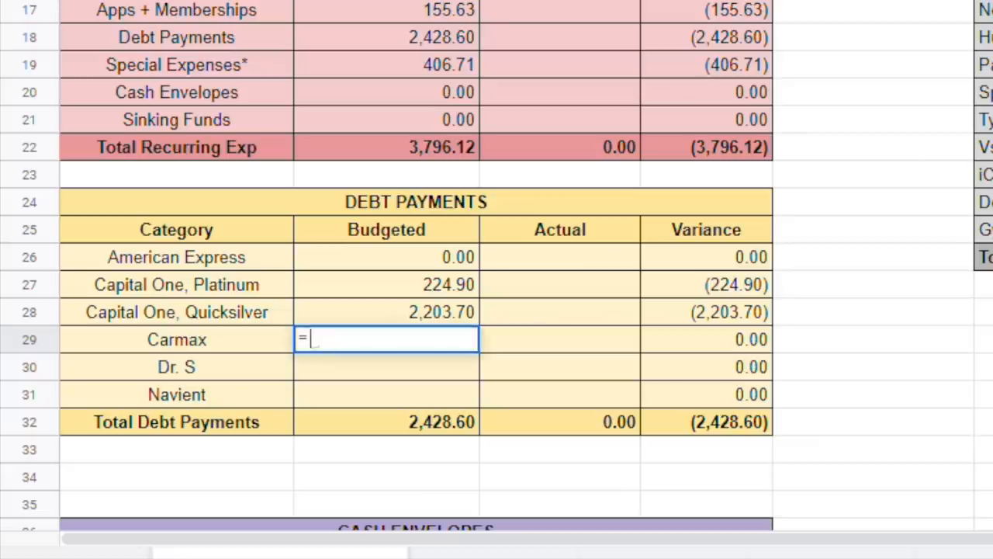
type("(")
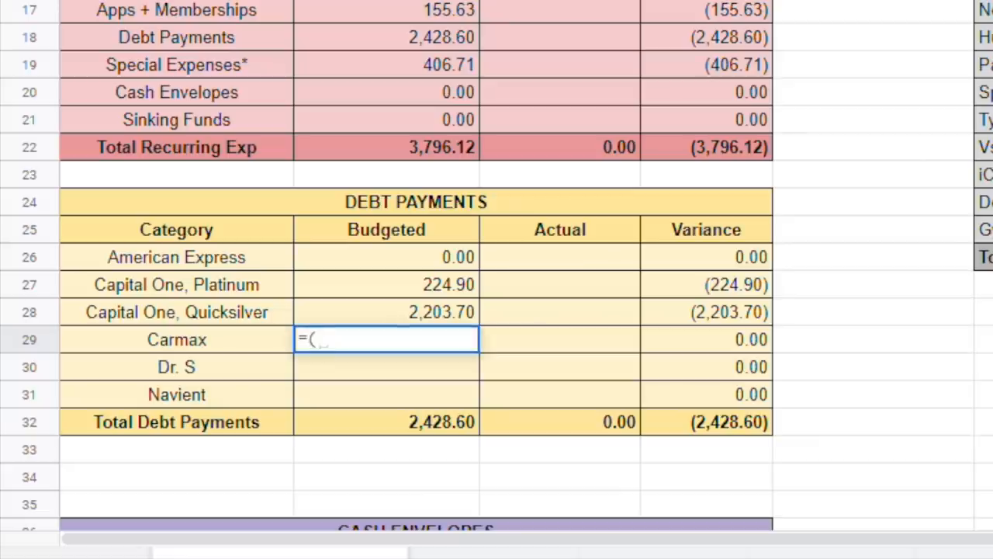
type("25")
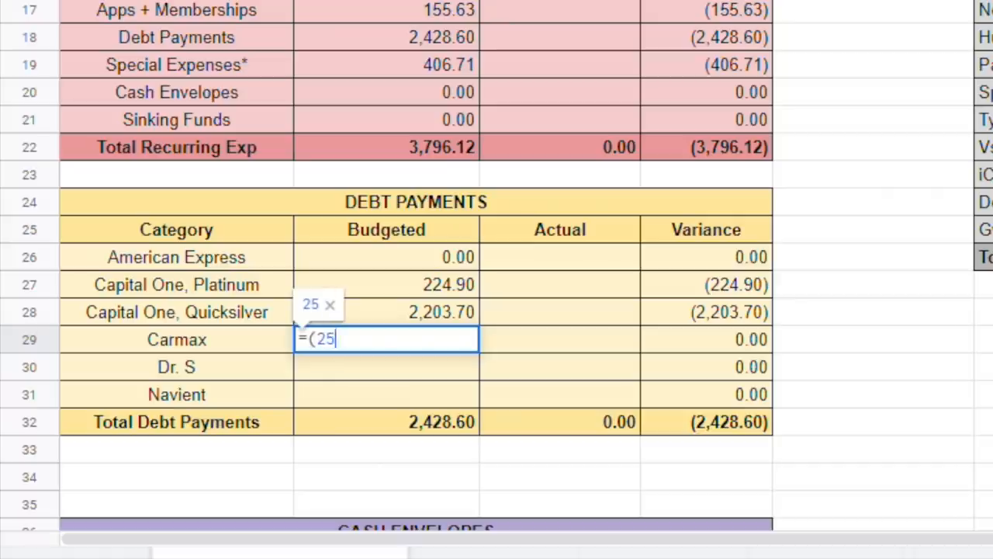
type("8.09")
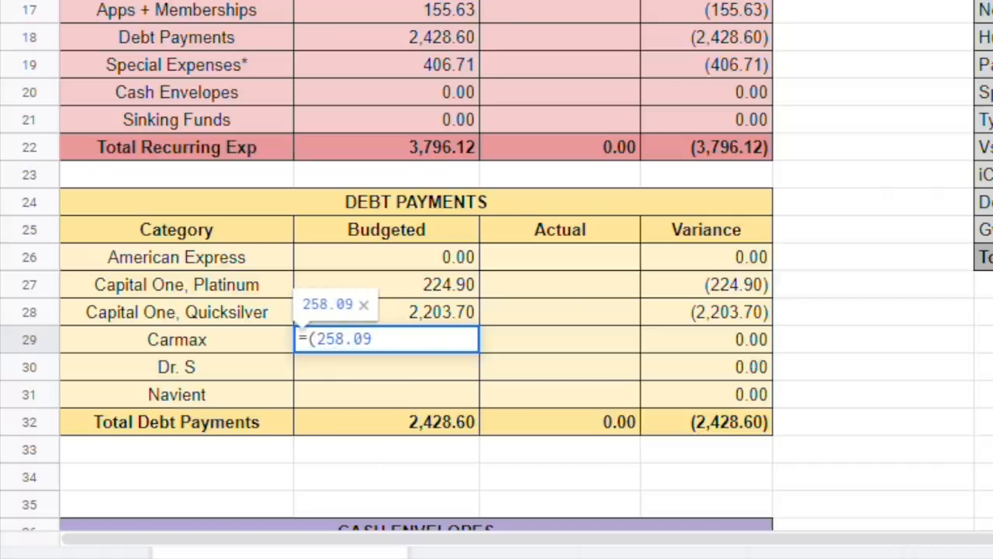
type("*2")
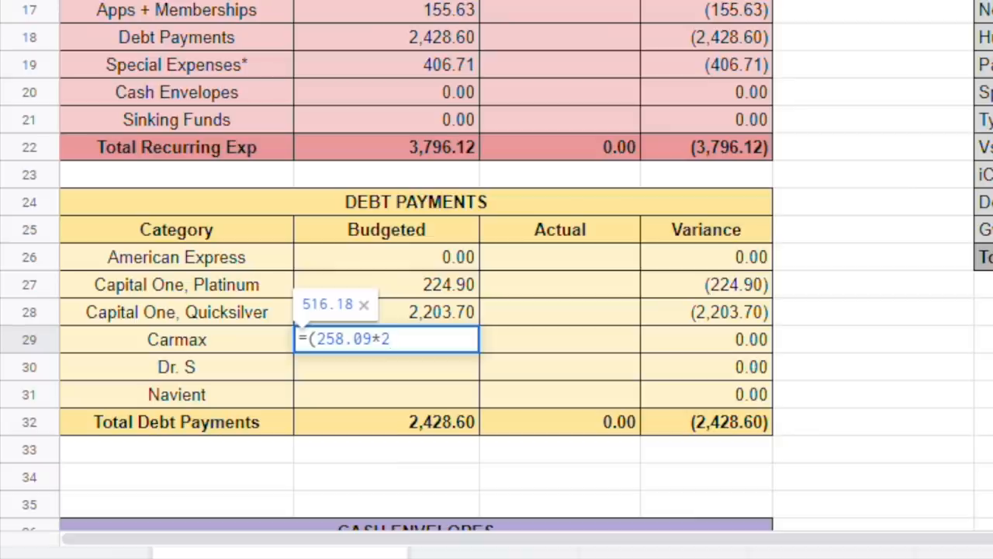
type(")")
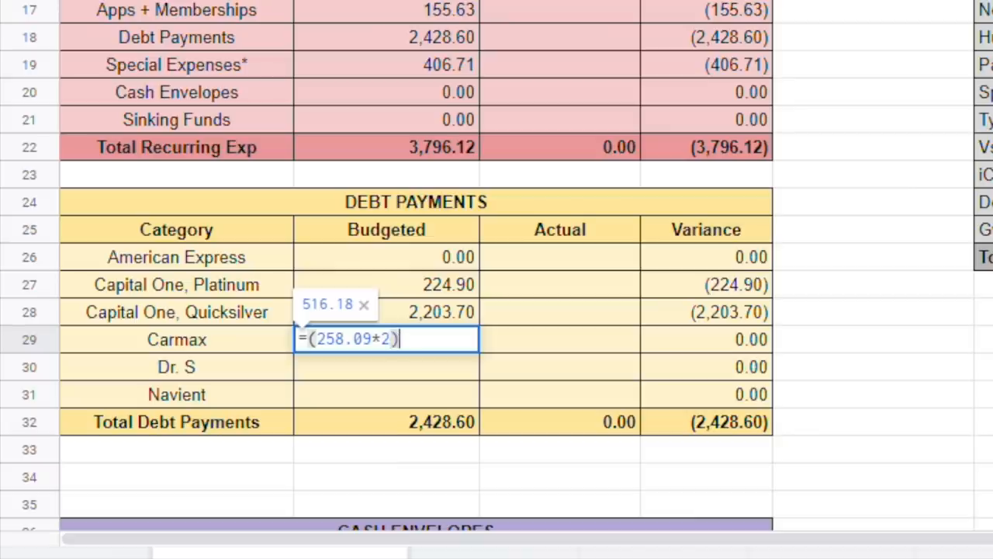
type("+")
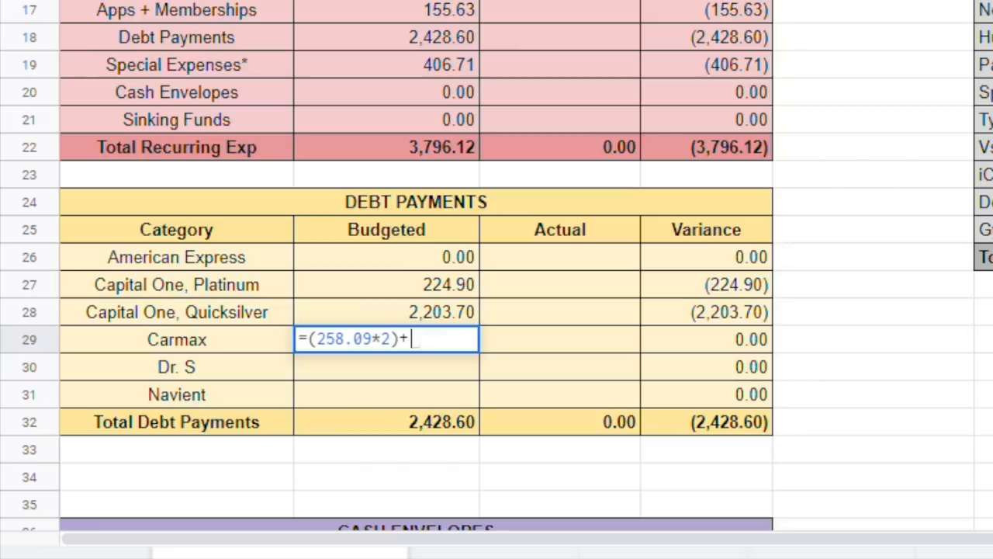
type("258")
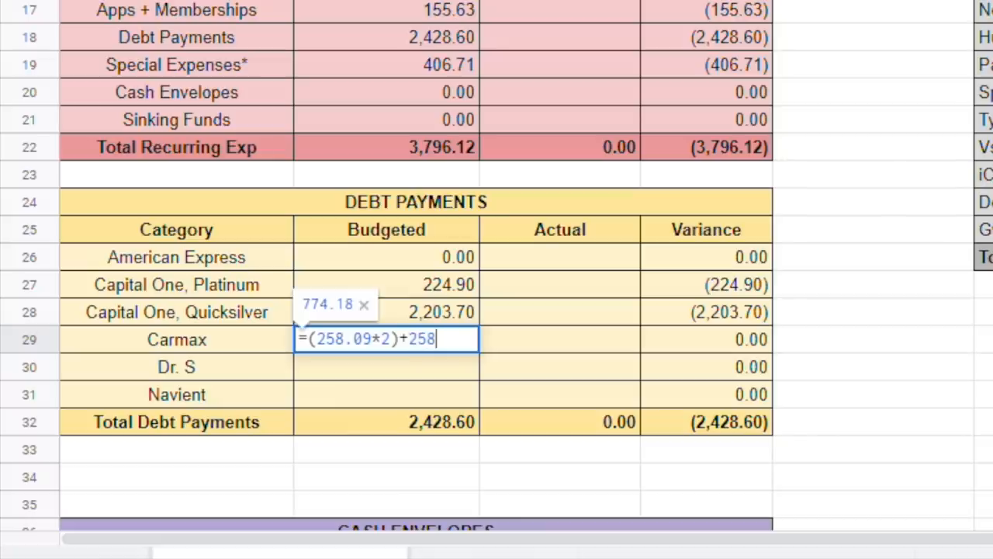
type(".09")
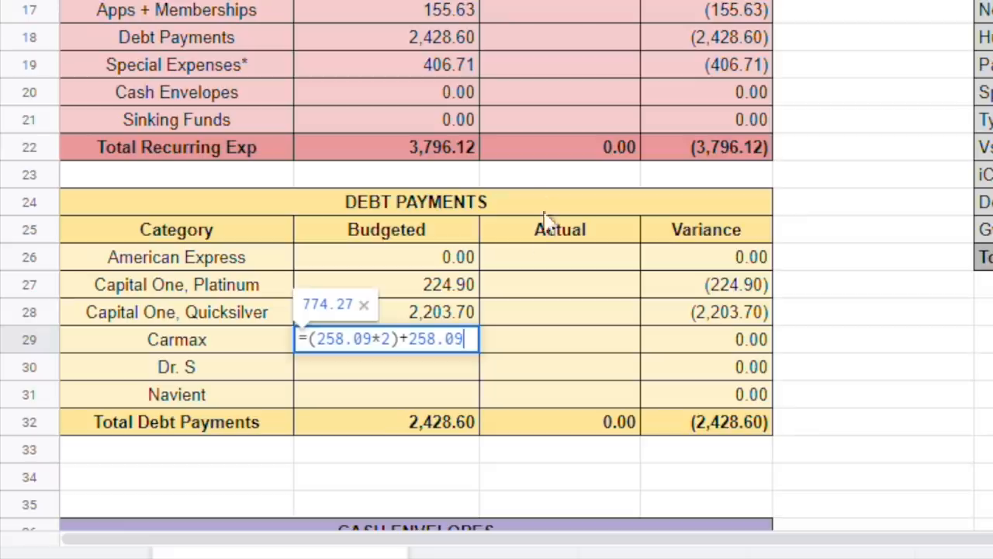
mouse_move(771, 194)
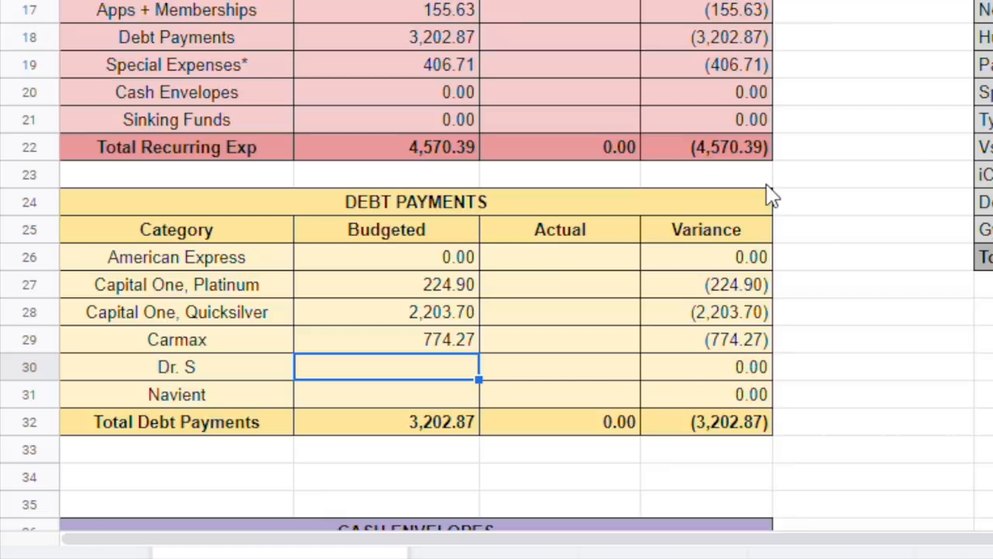
Step: Budget Dr. S with the formula =300+192.45
type("=")
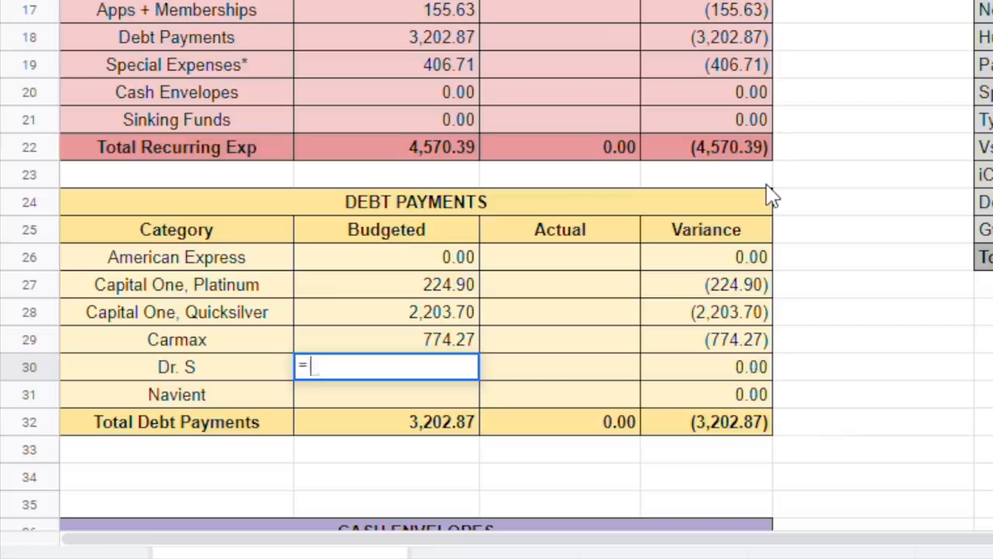
type("300")
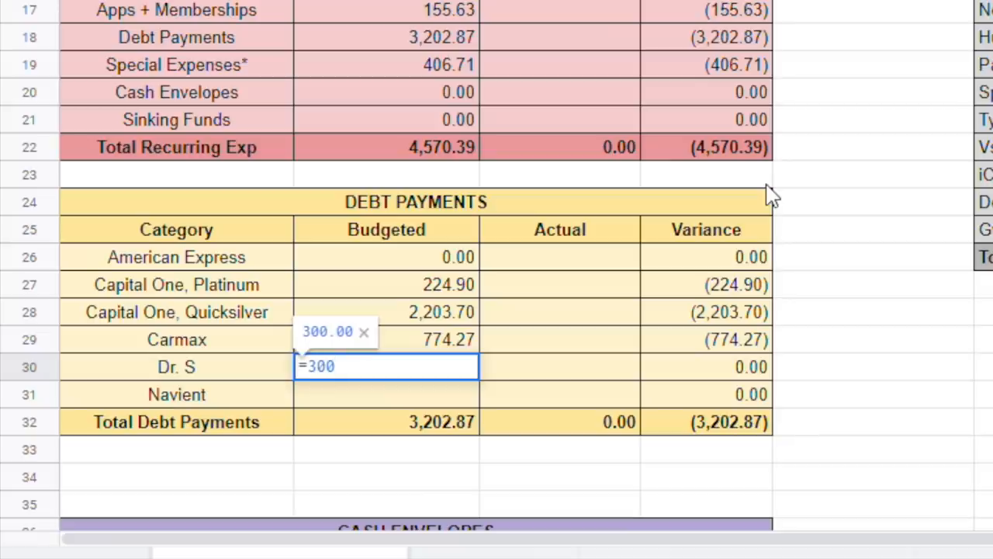
type("+")
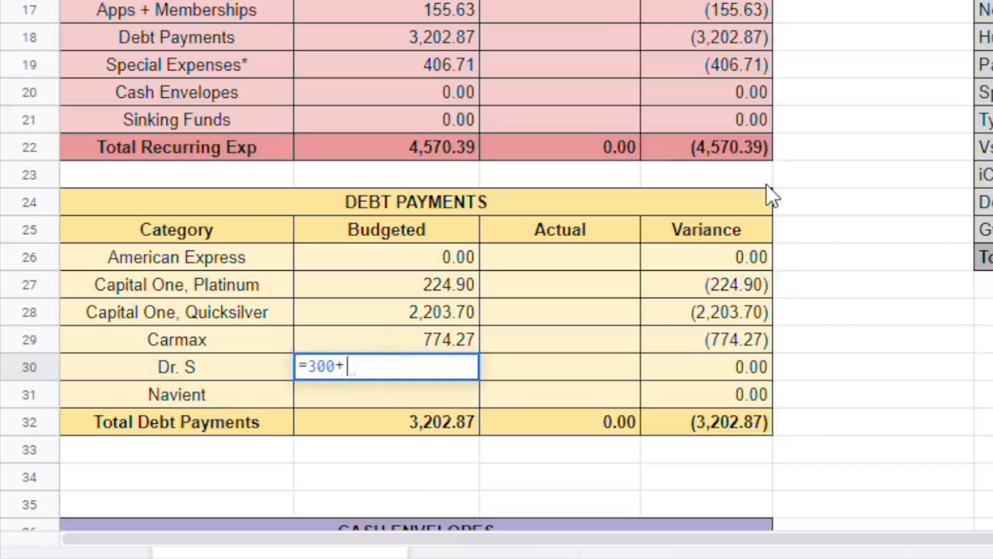
type("19")
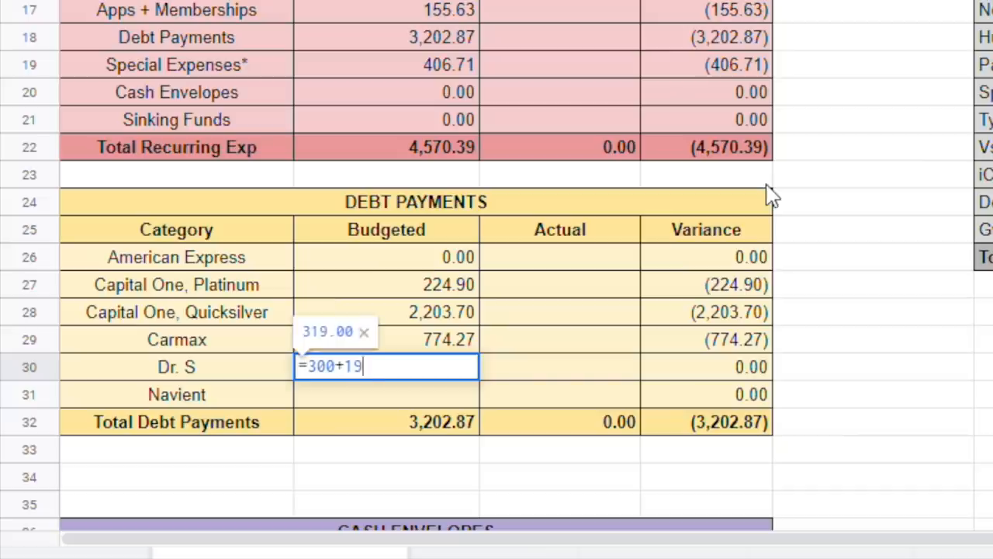
type("2.45")
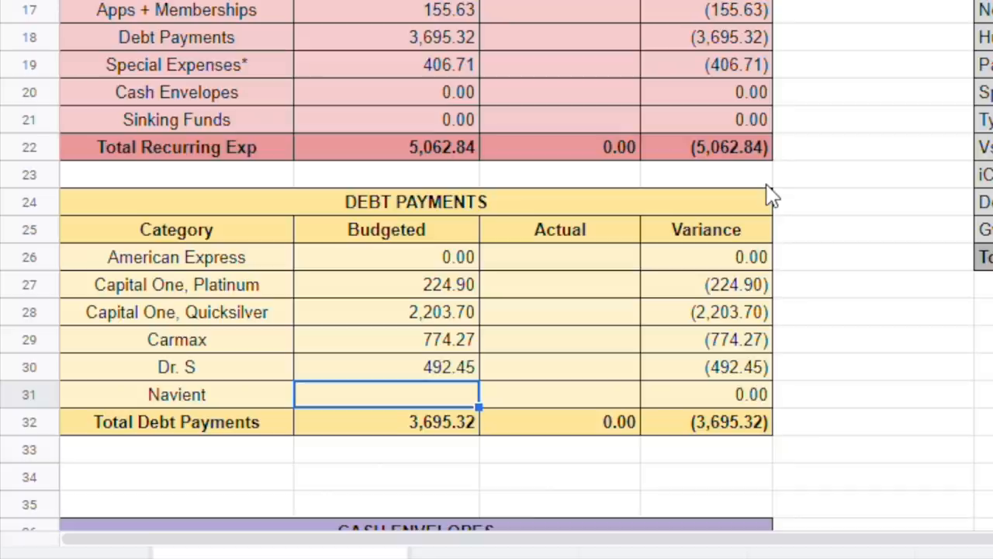
Step: Budget Navient with the formula =(71.68*3)+35.84
type("=(")
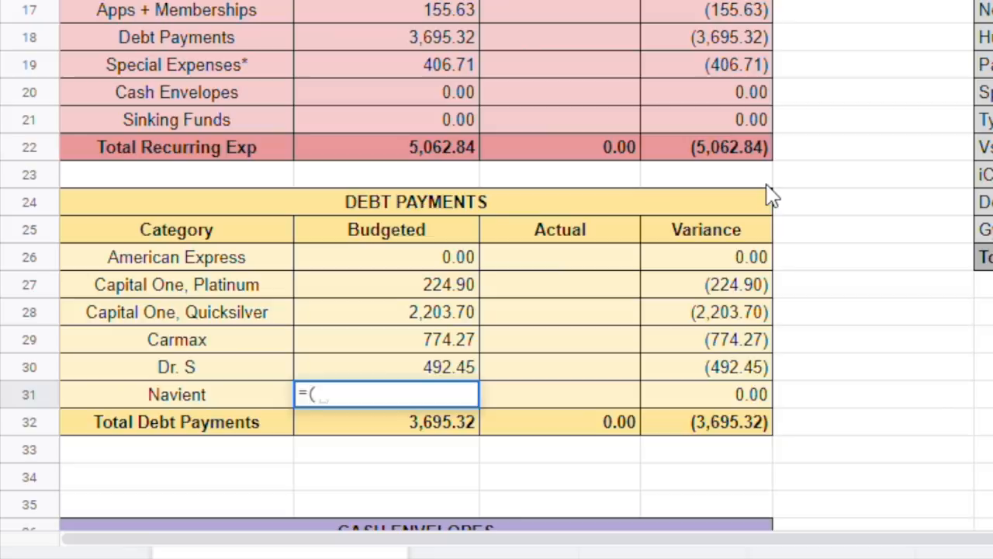
type("71")
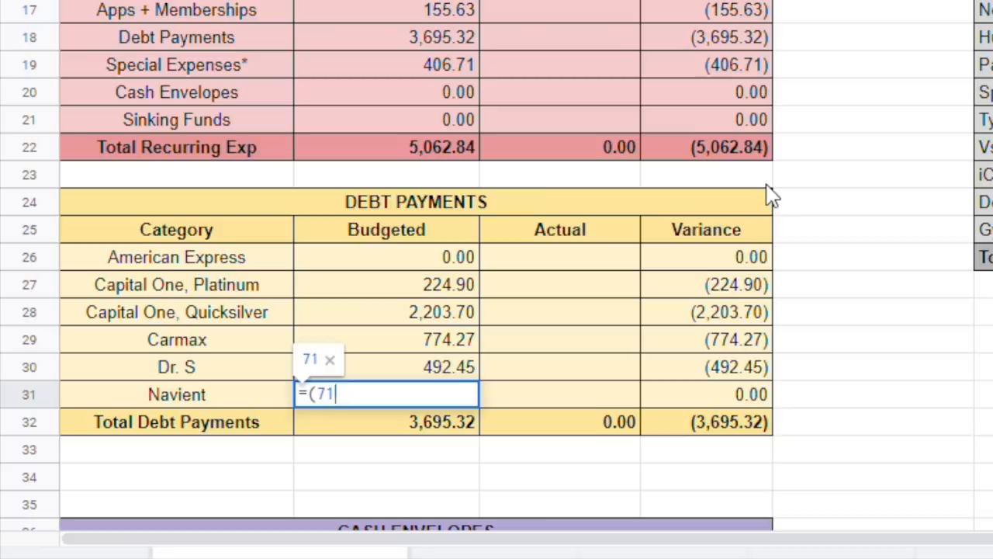
type(".68")
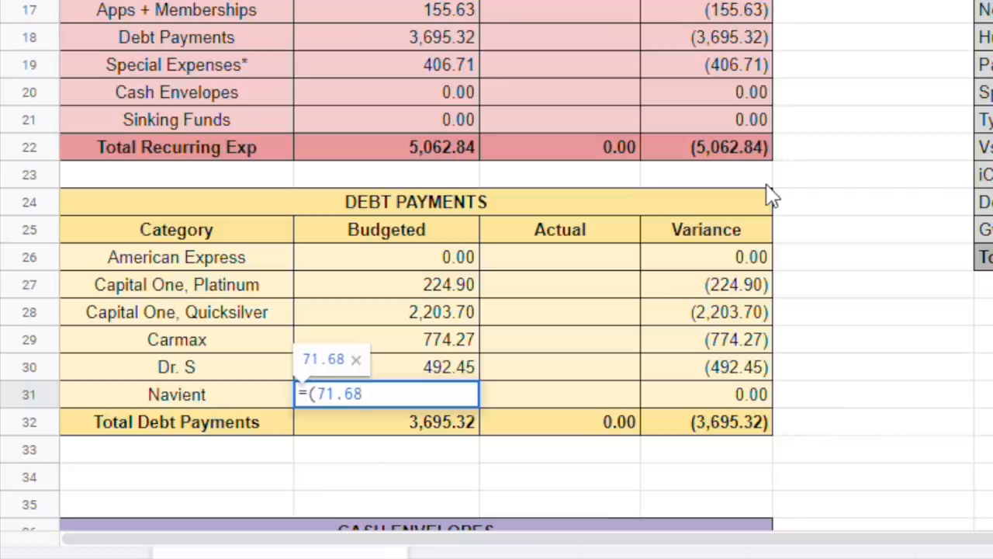
type("*")
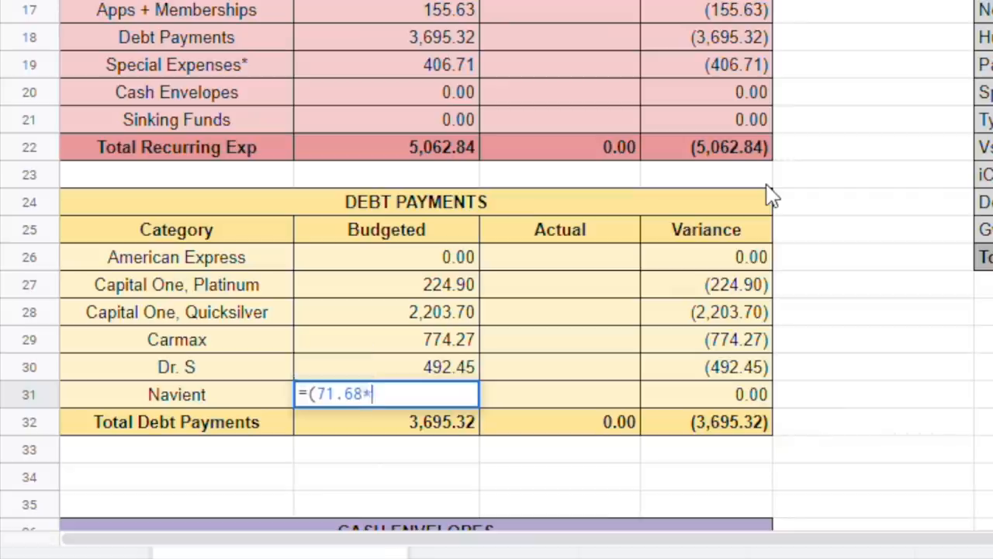
type("3")
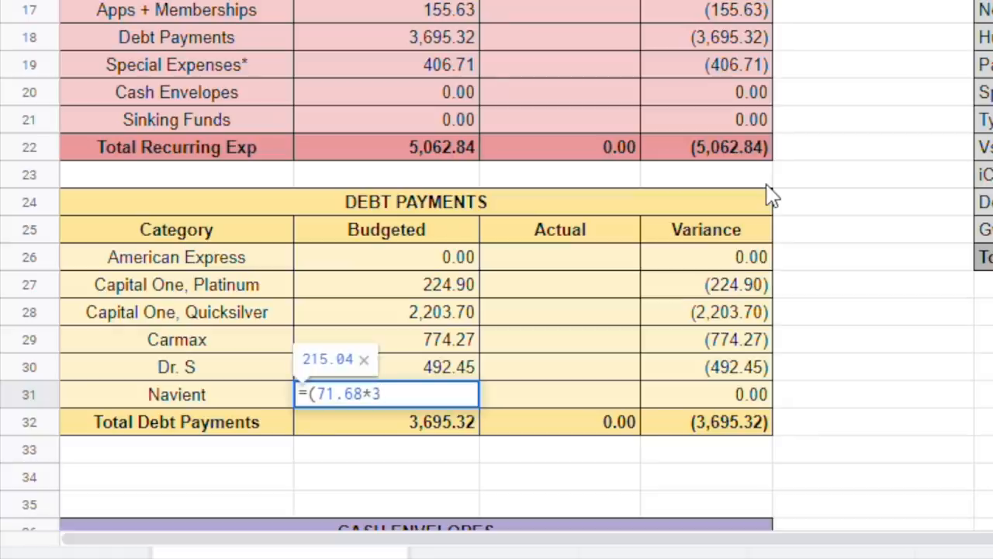
type(")")
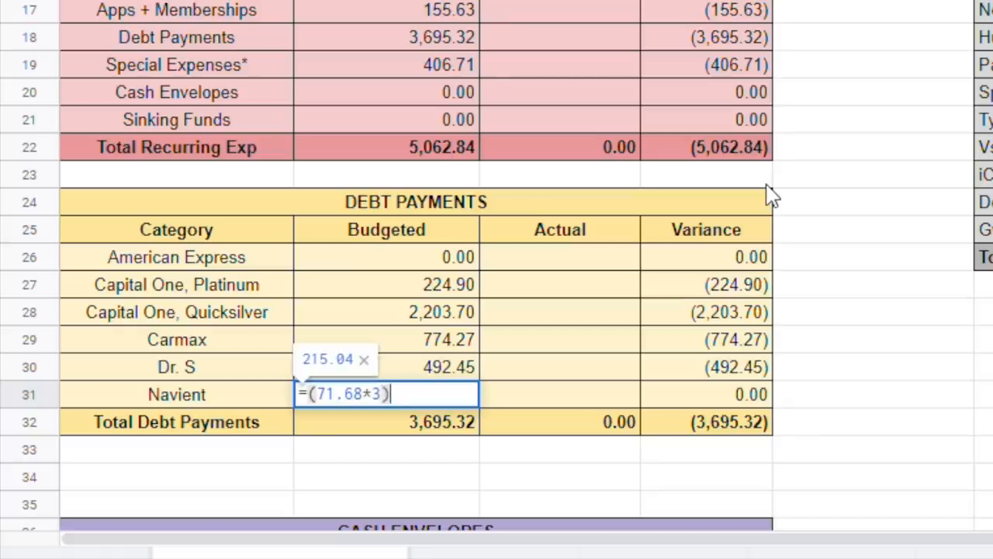
type("+35.")
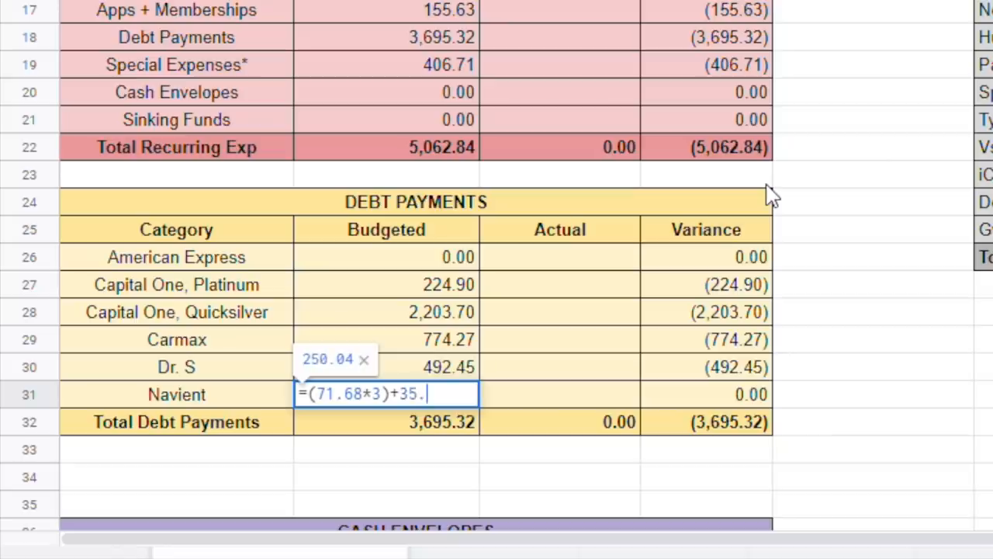
type("84")
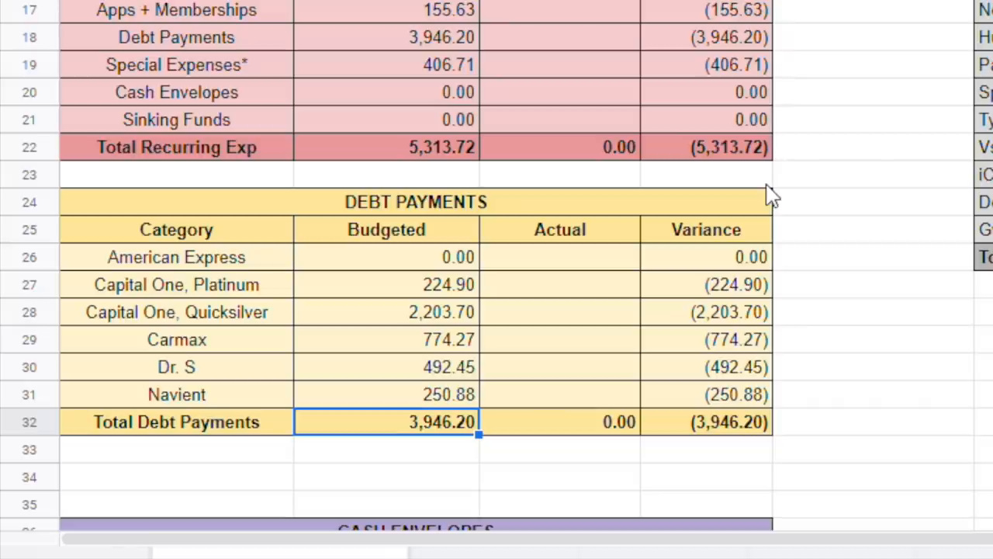
mouse_move(390, 442)
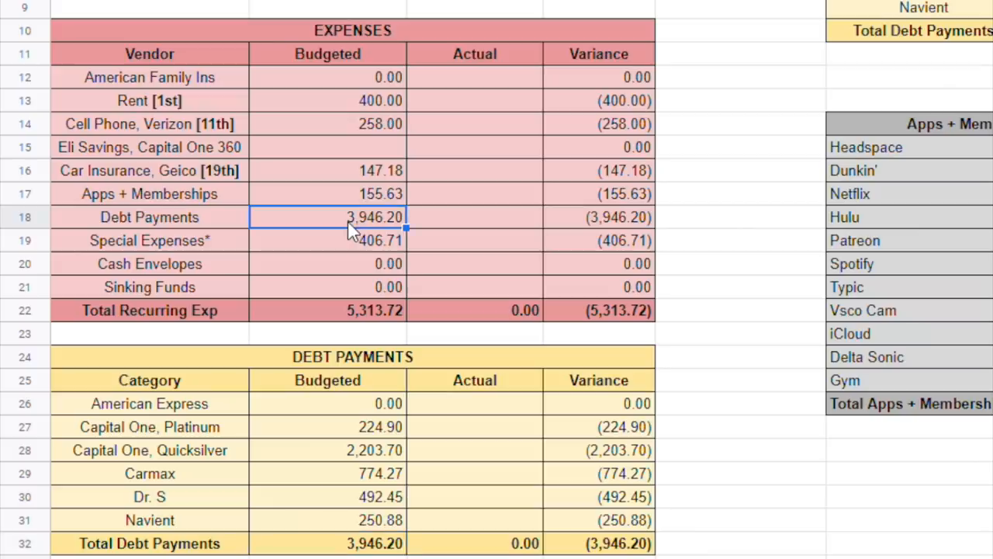
left_click(149, 216)
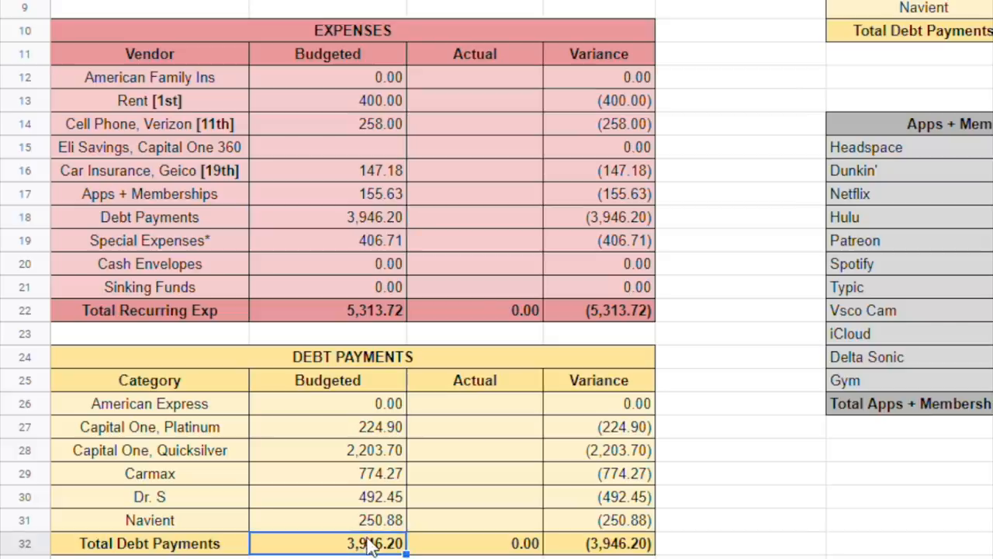
scroll("down", 3)
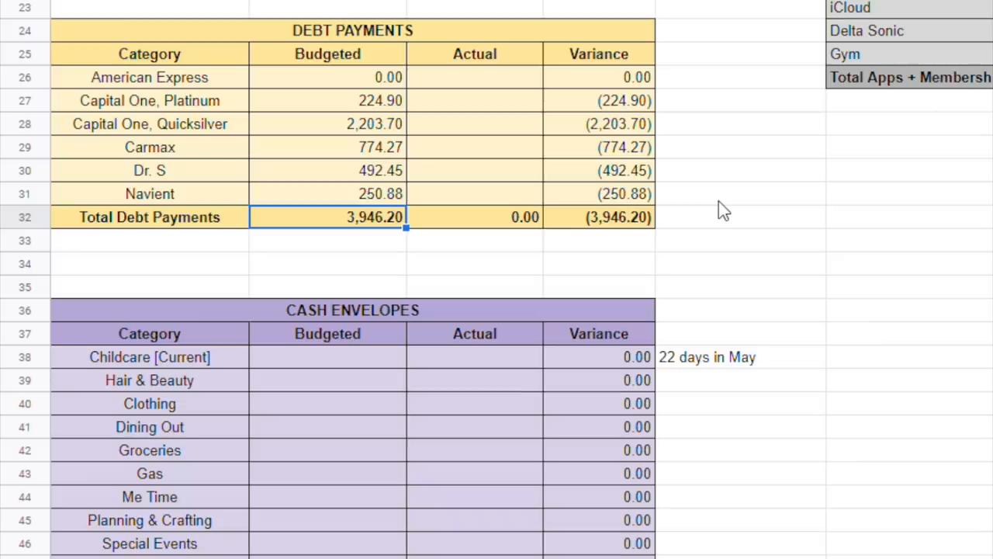
scroll("up", 3)
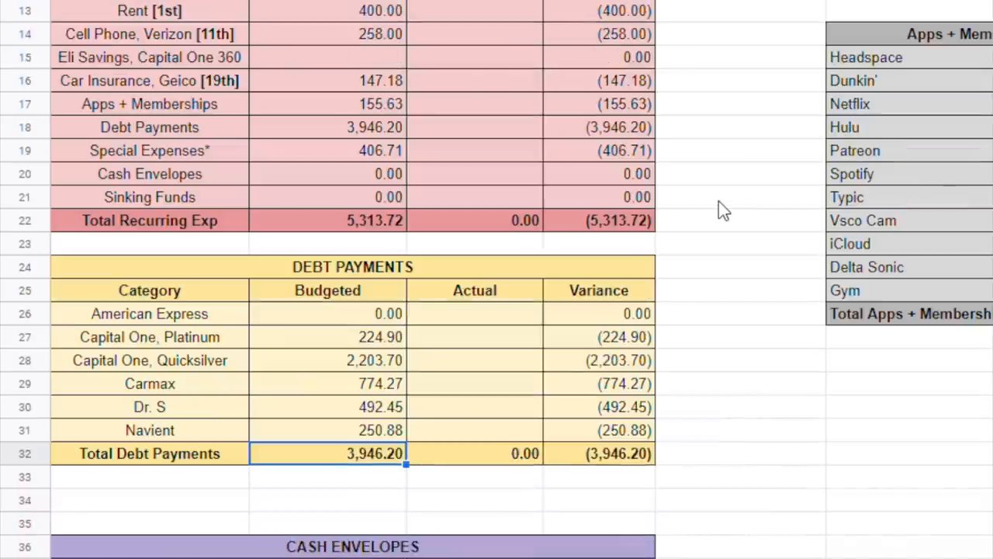
scroll("up", 3)
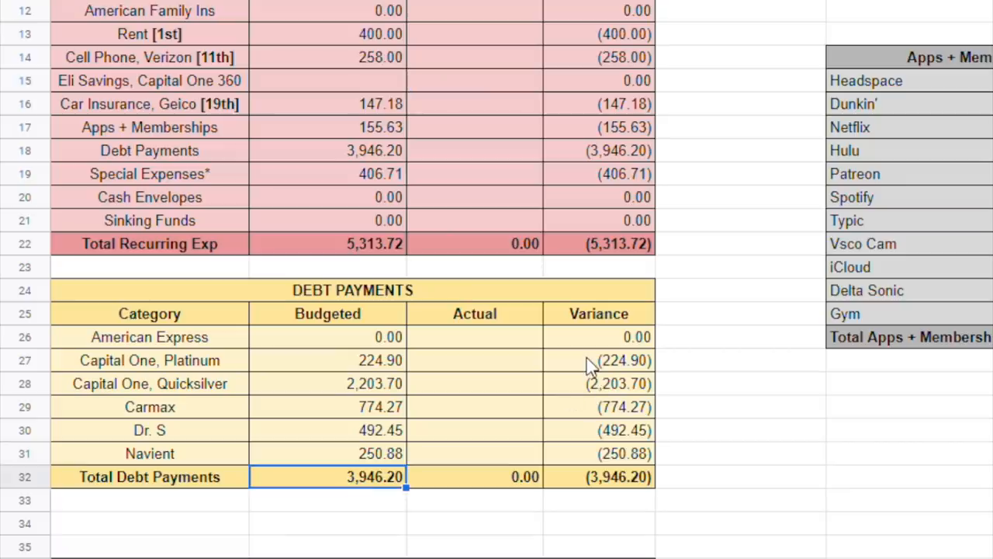
mouse_move(935, 248)
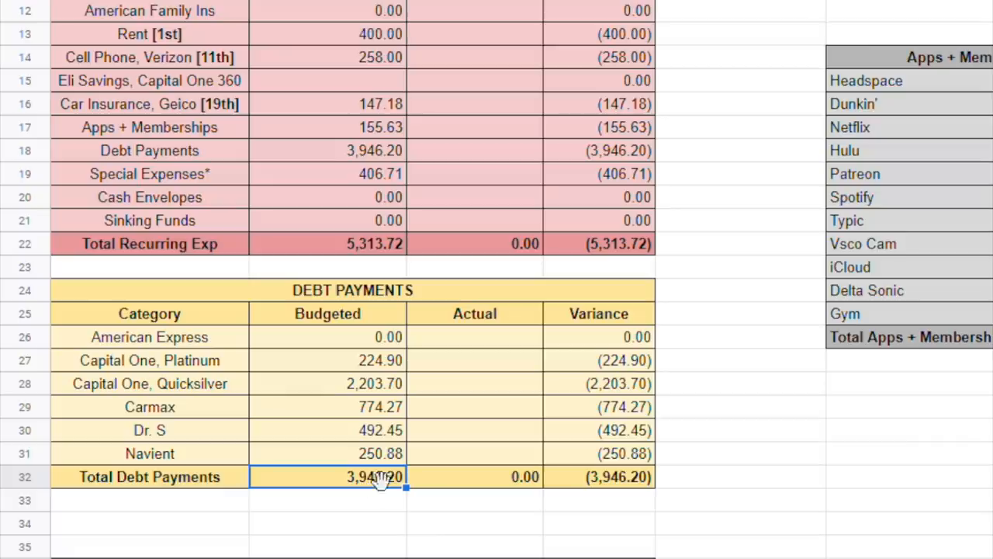
left_click(328, 244)
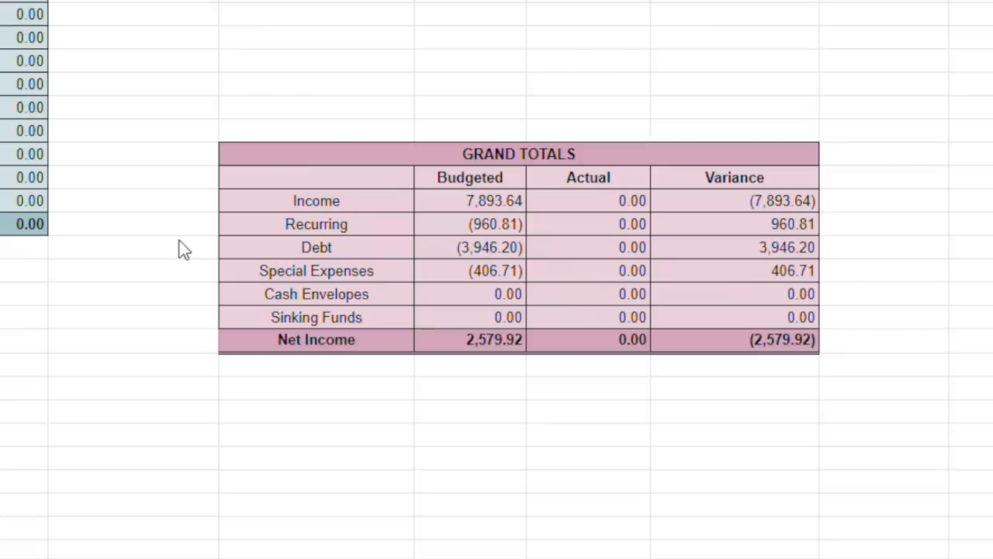
left_click(469, 224)
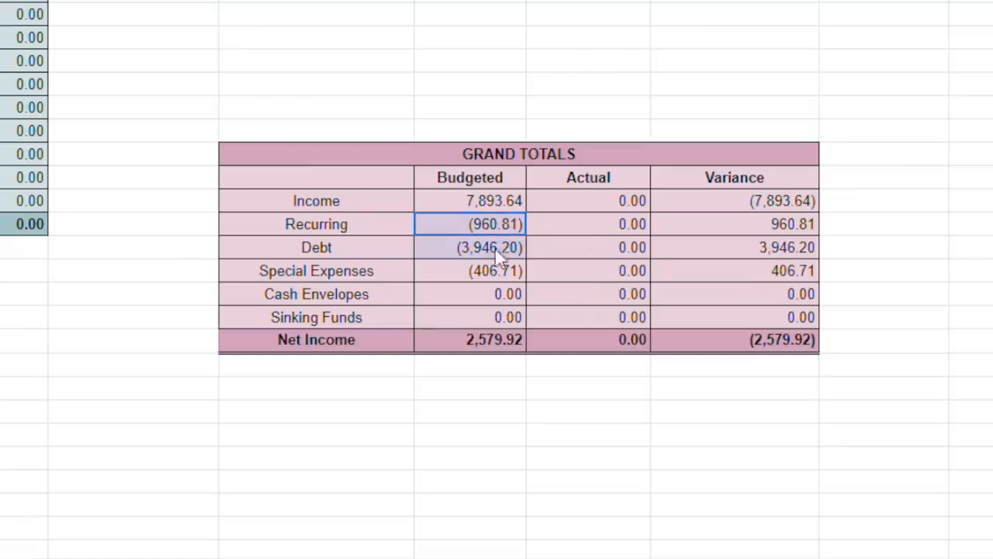
mouse_move(496, 287)
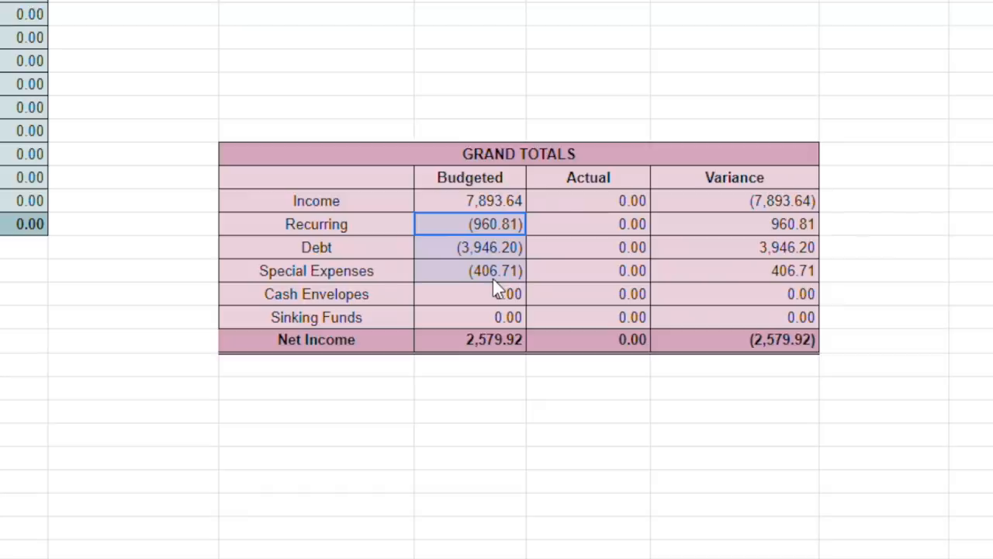
left_click(470, 200)
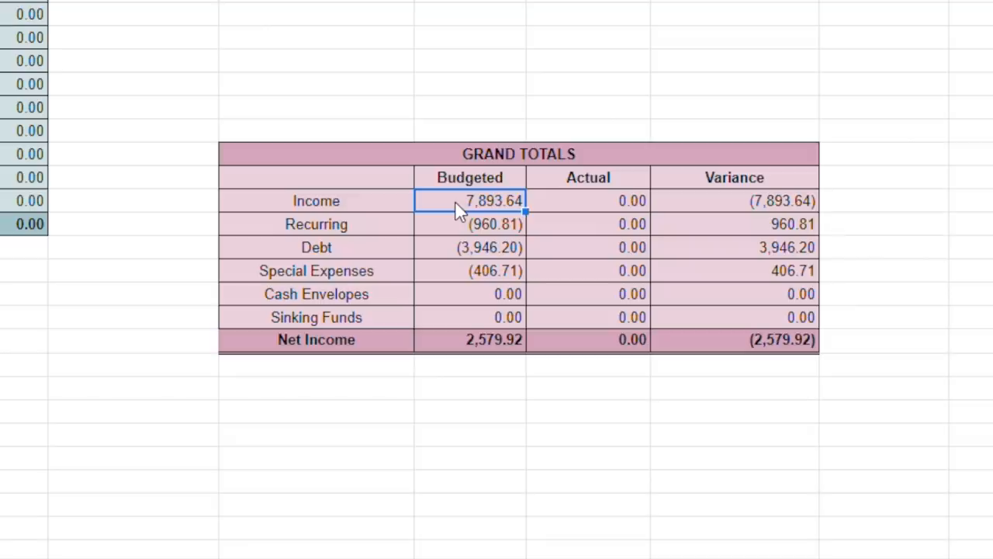
mouse_move(518, 366)
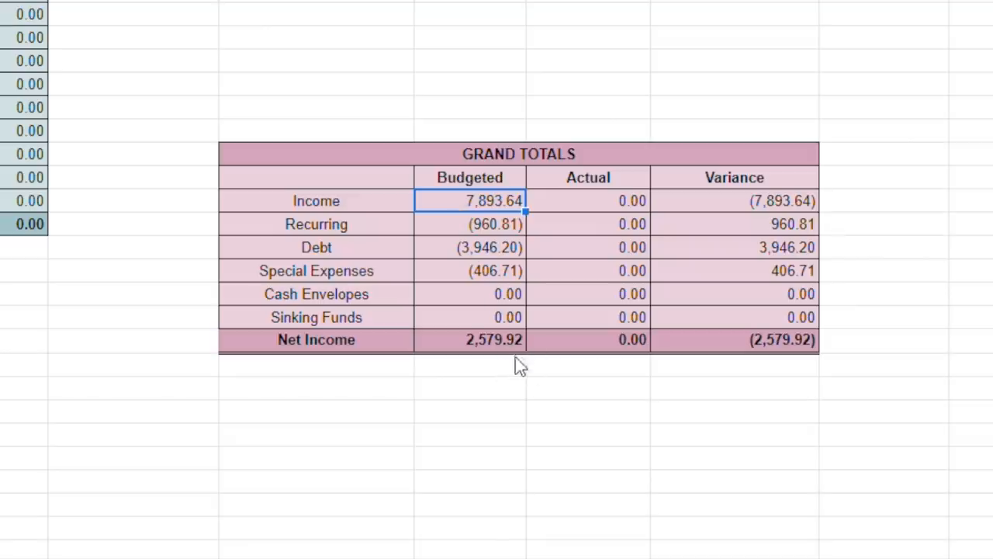
mouse_move(512, 353)
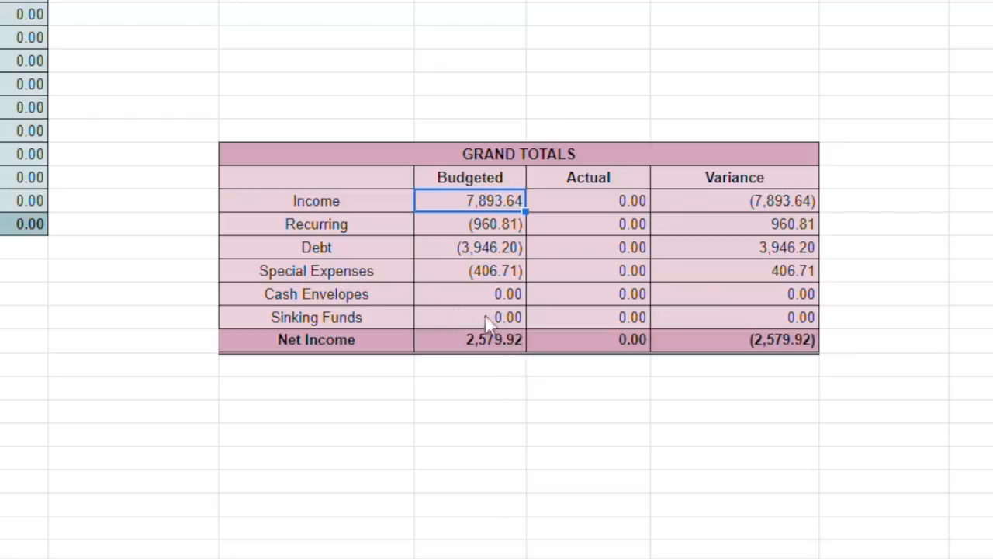
mouse_move(310, 306)
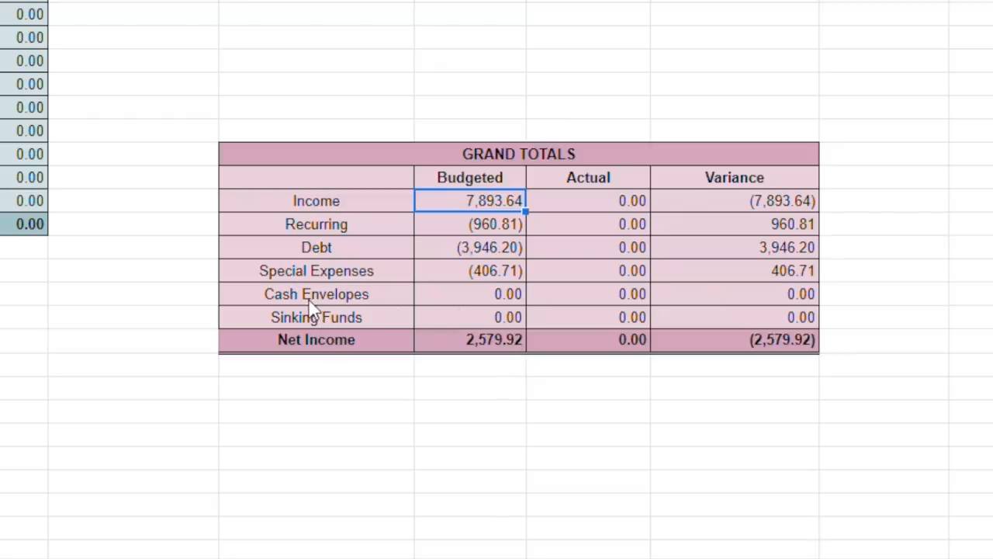
mouse_move(519, 299)
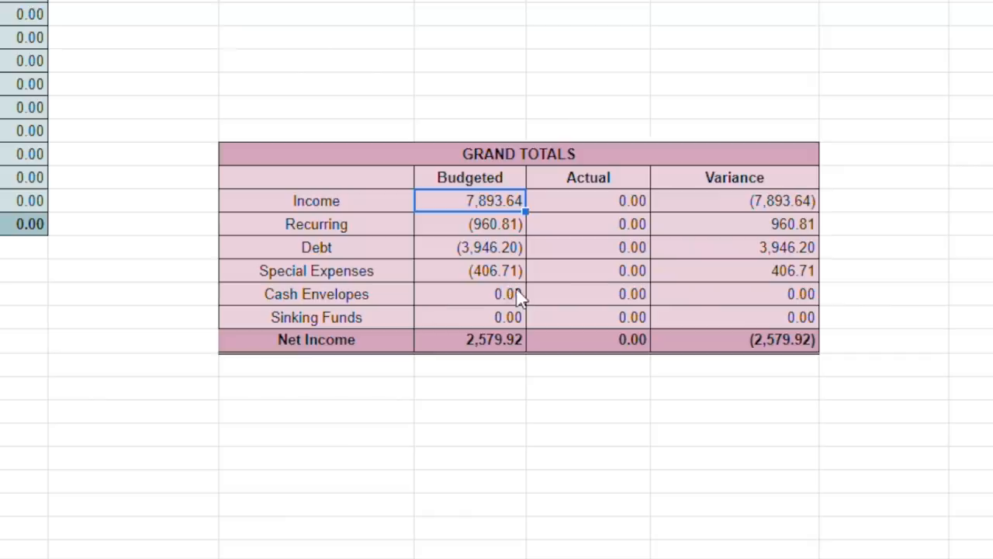
mouse_move(627, 229)
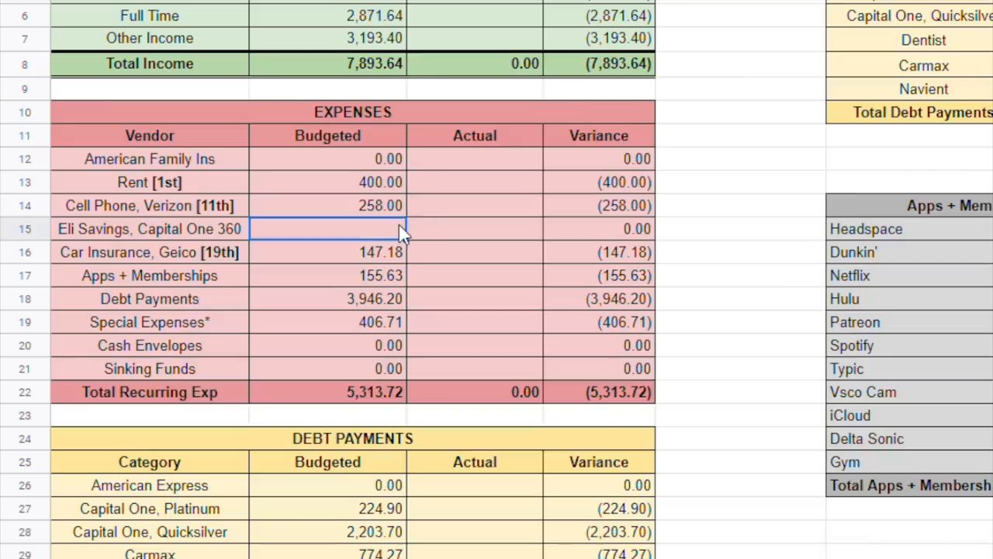
Step: Extend the Eli Savings formula from =.92 with +20 amounts so it budgets 111.92
type("=.9")
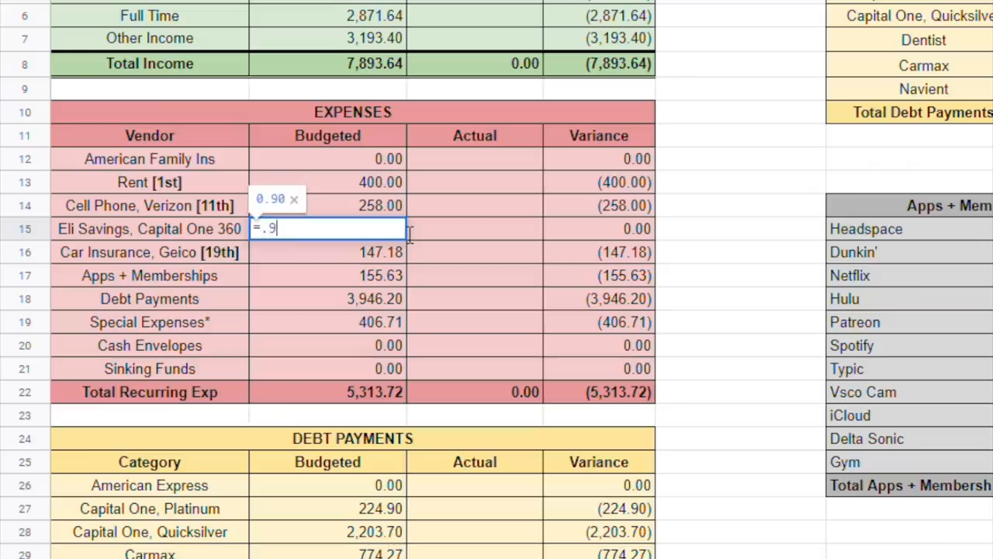
type("2")
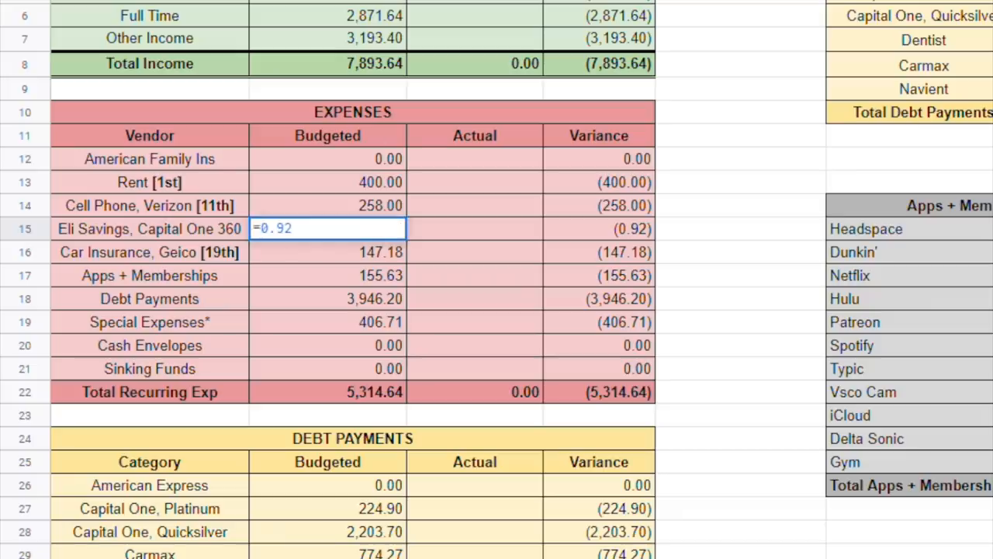
type("+20")
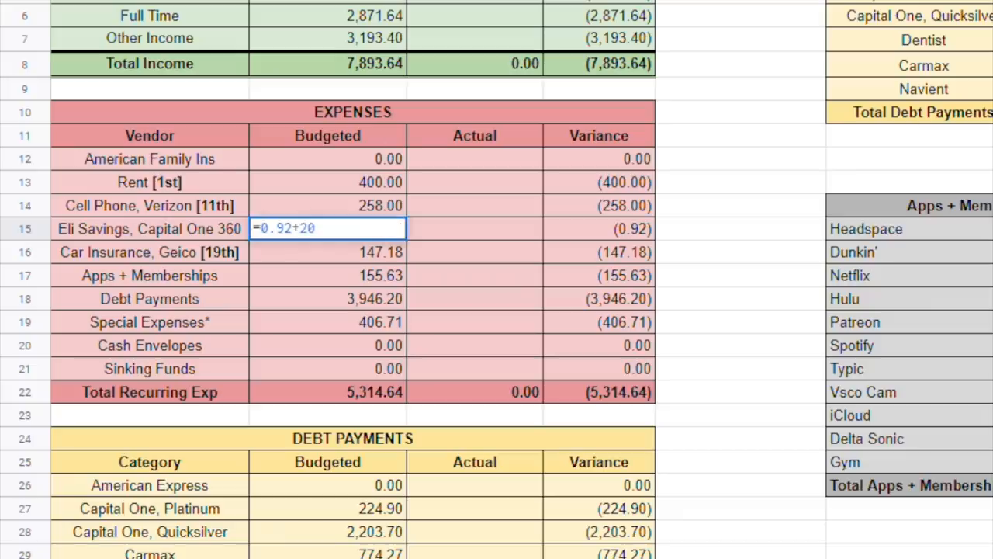
type("+20+")
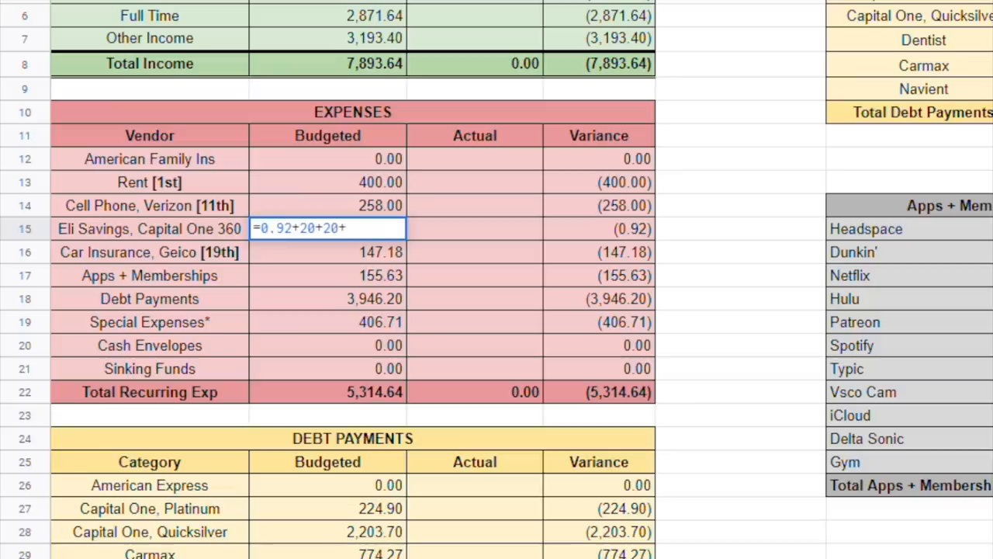
key("Return")
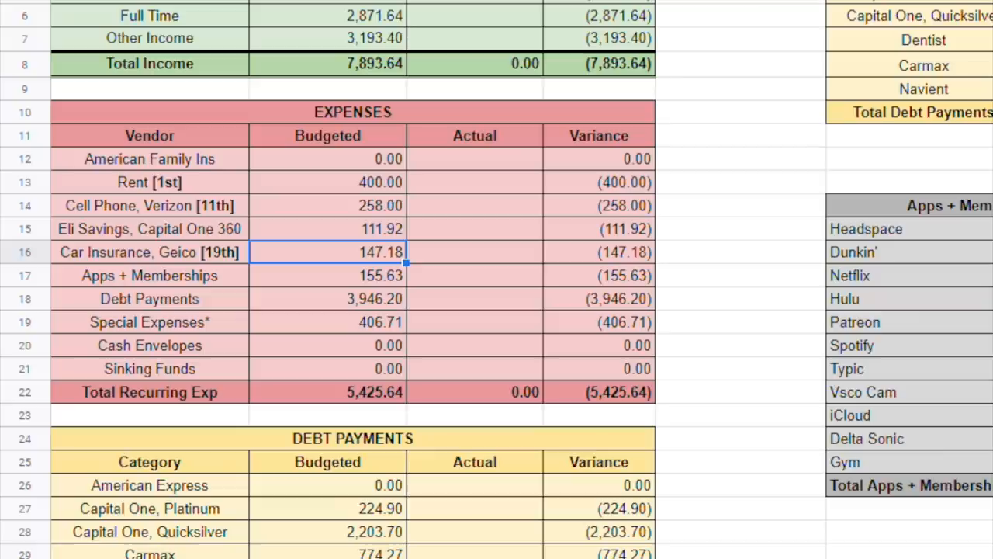
left_click(328, 229)
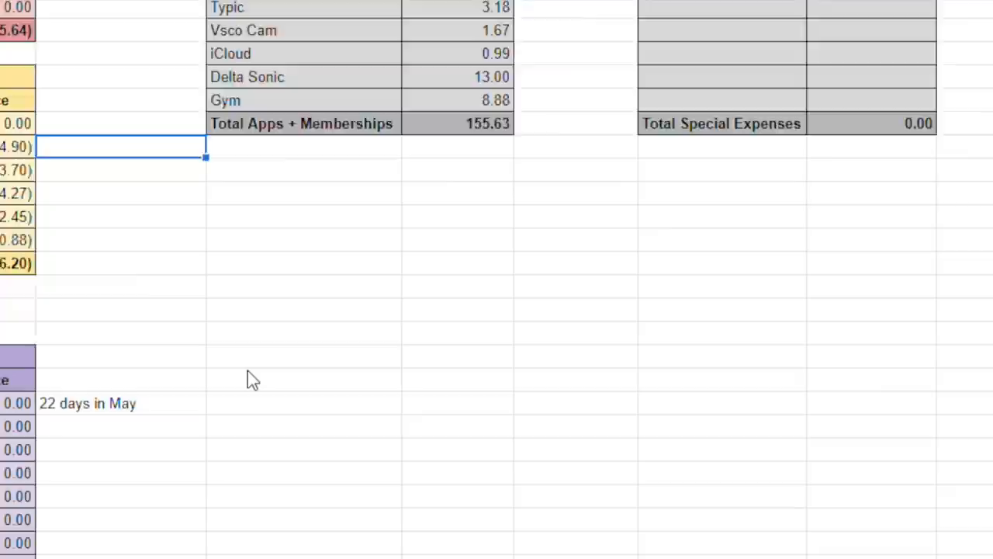
scroll("down", 3)
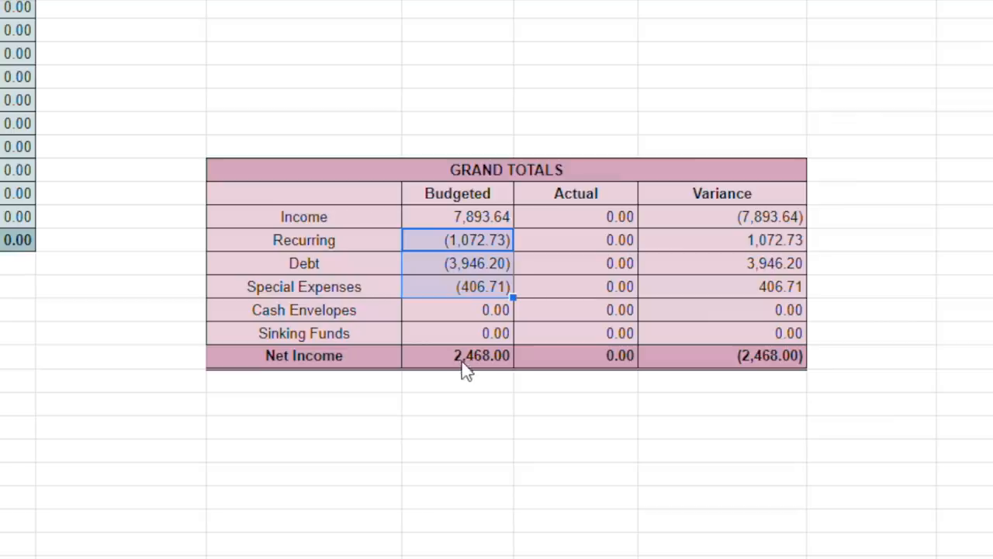
mouse_move(490, 370)
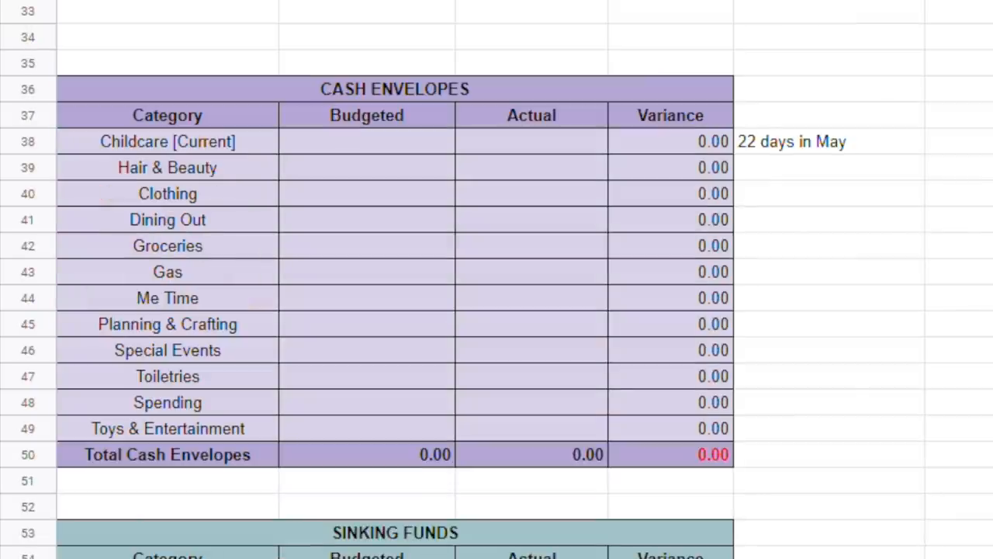
mouse_move(466, 409)
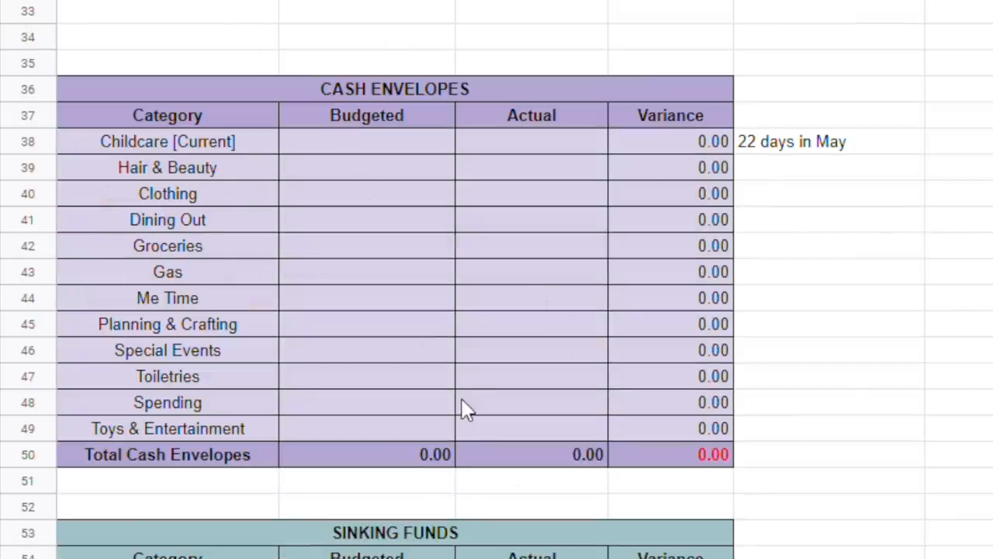
mouse_move(702, 335)
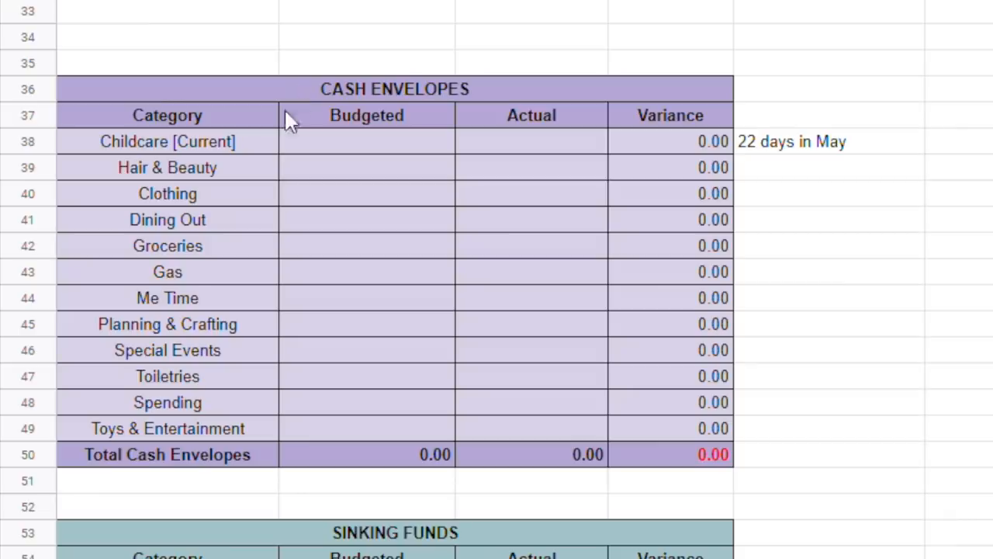
mouse_move(285, 109)
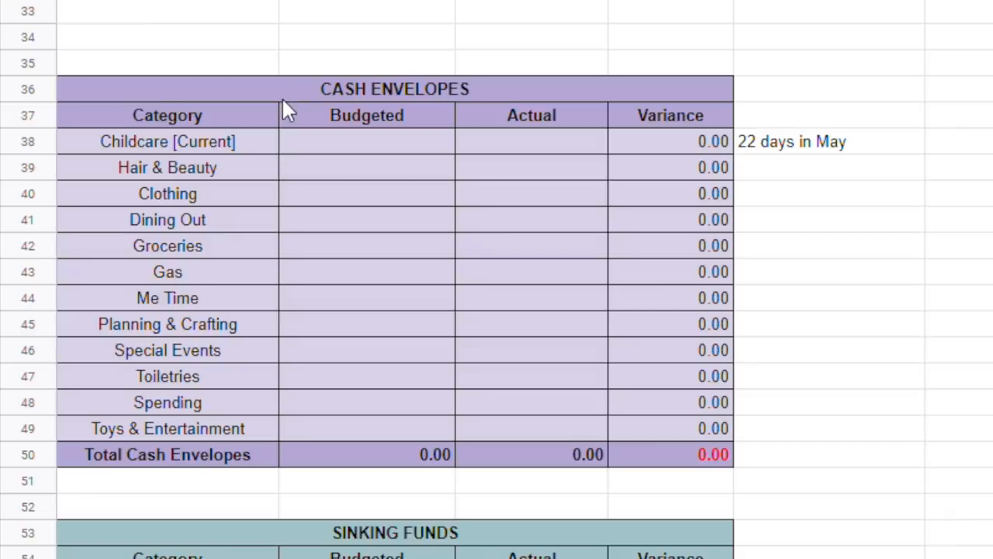
Step: Enter the Childcare envelope budget after checking the 22-days-in-May note
scroll("up", 3)
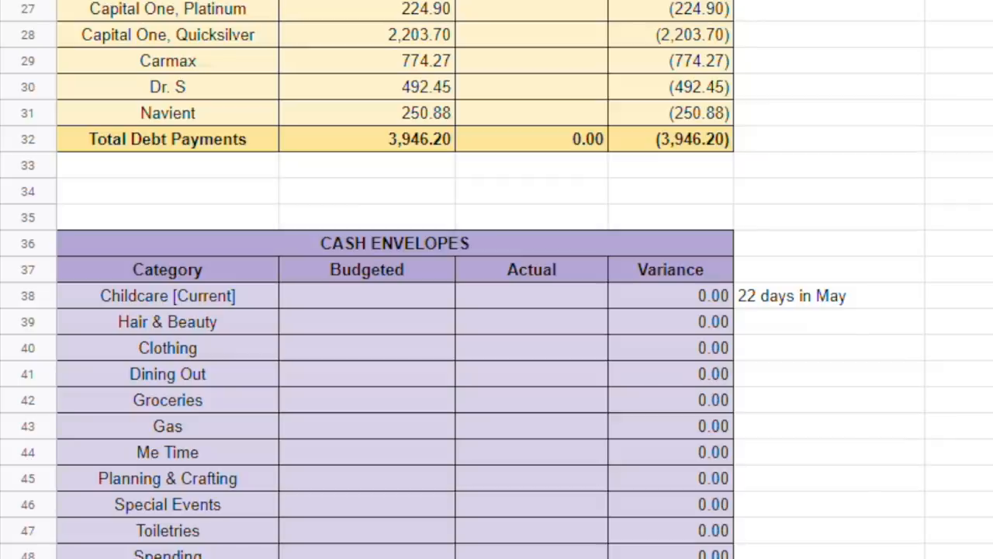
mouse_move(124, 217)
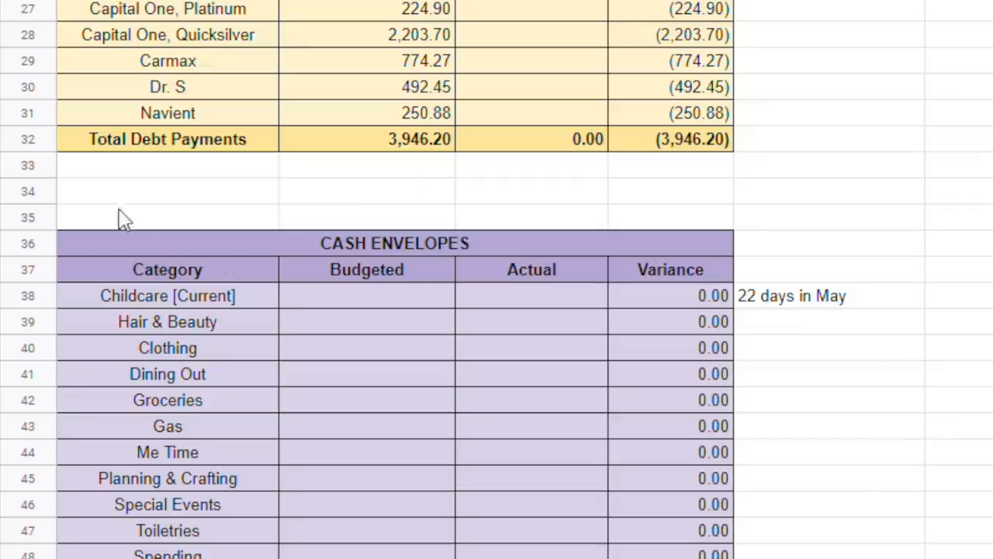
scroll("down", 3)
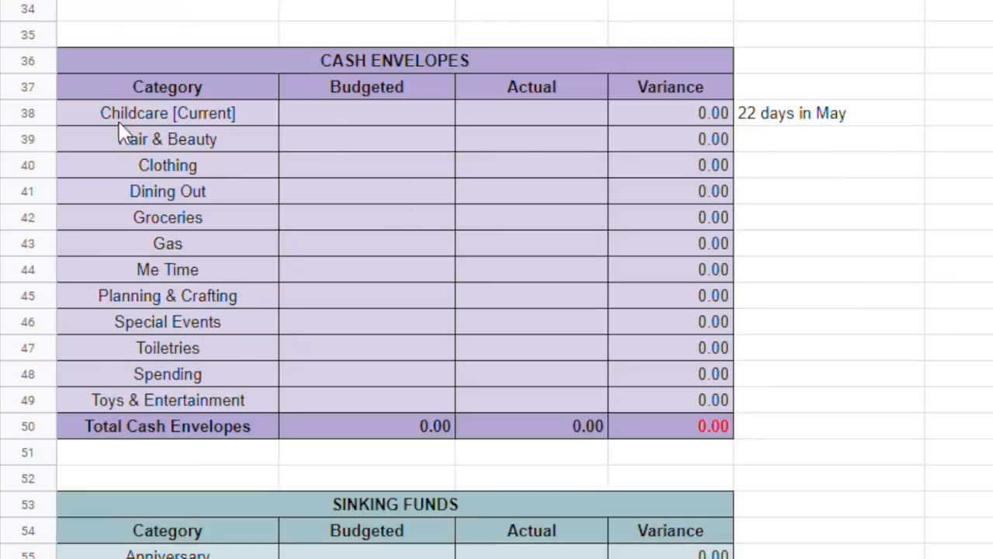
left_click(166, 112)
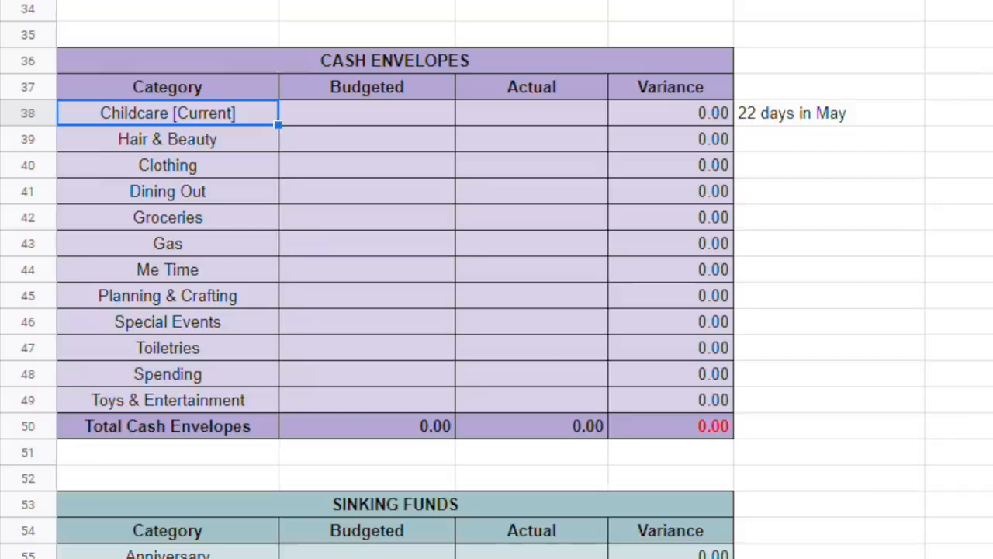
mouse_move(400, 104)
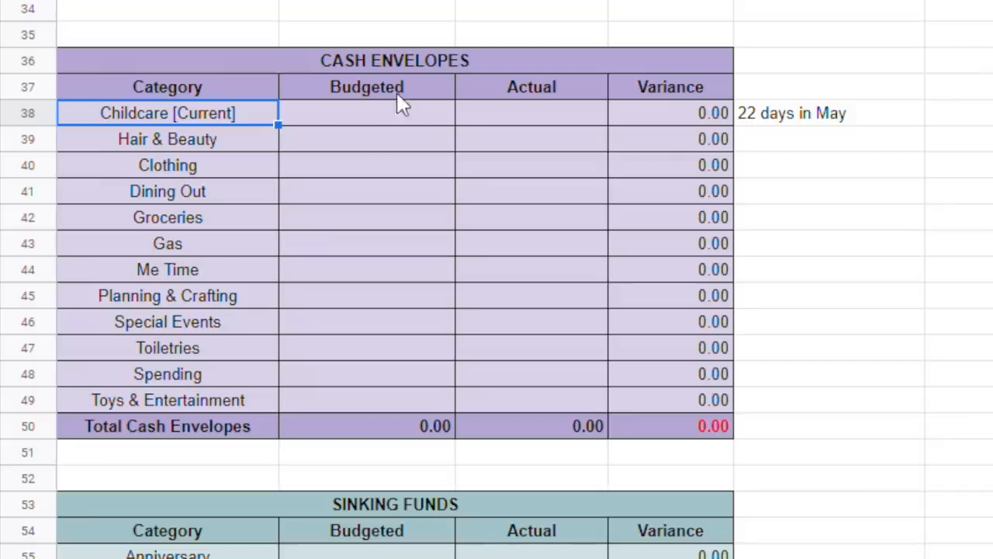
mouse_move(184, 551)
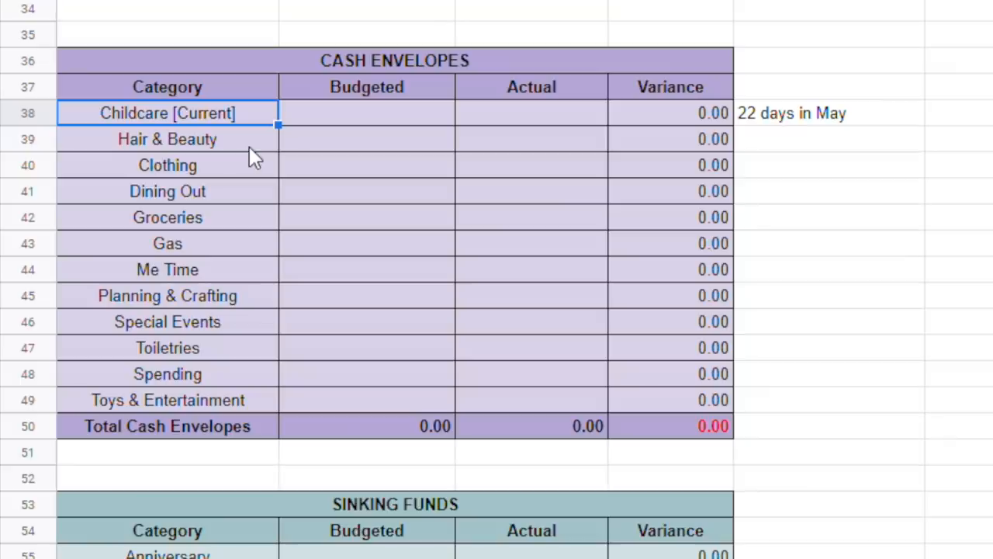
mouse_move(334, 113)
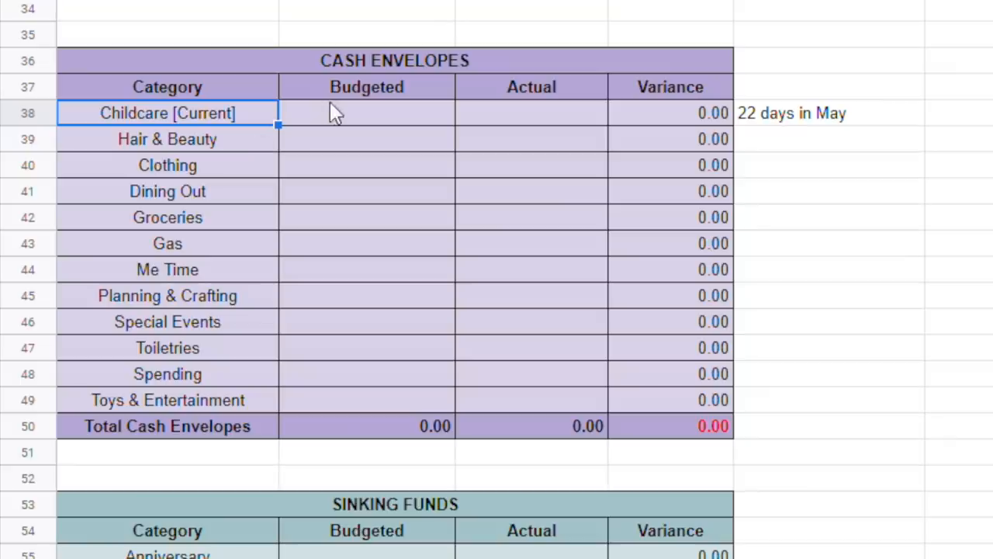
left_click(366, 113)
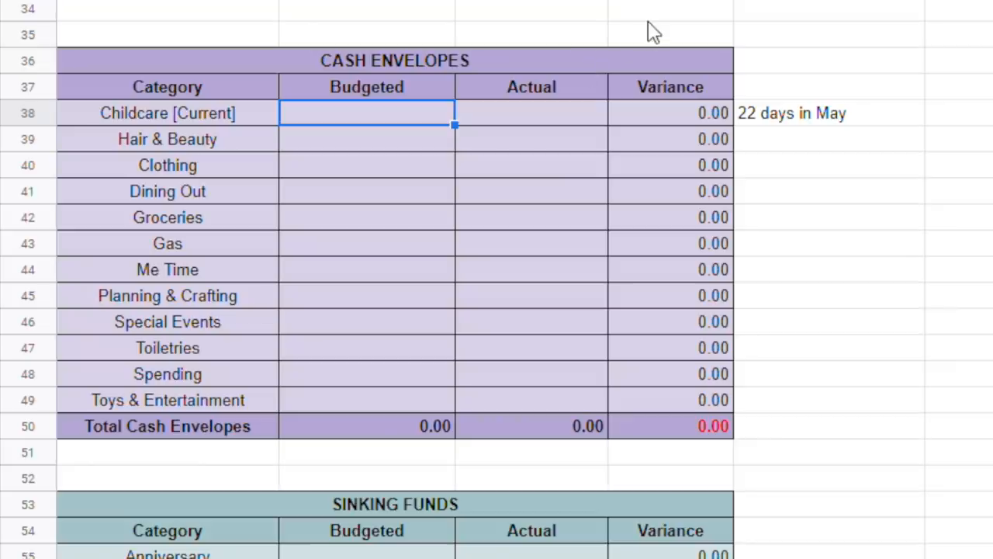
left_click(829, 113)
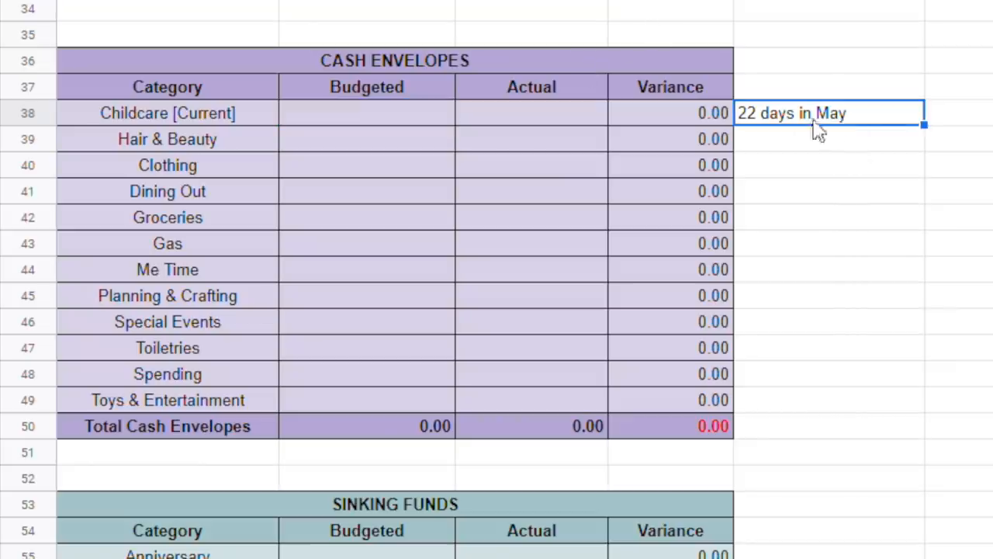
mouse_move(776, 111)
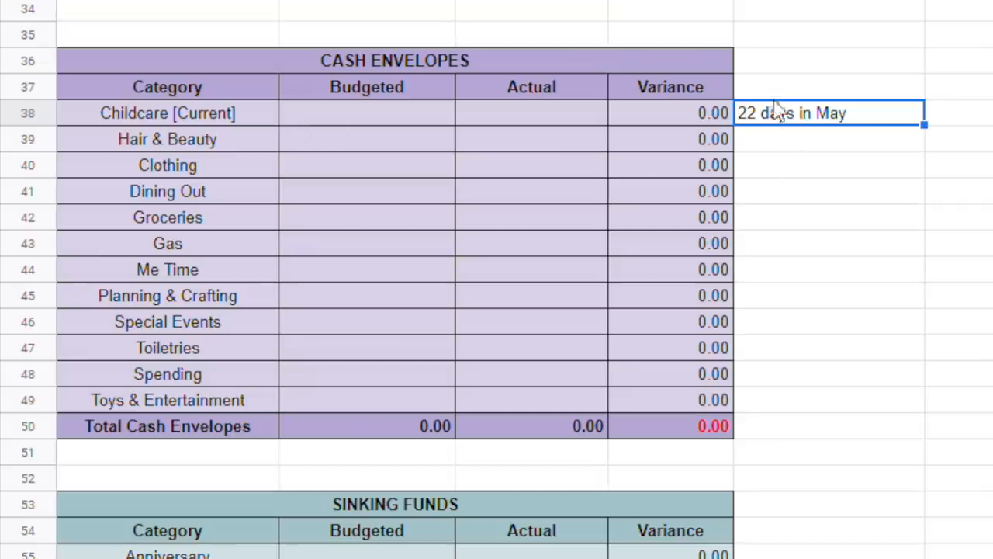
left_click(366, 113)
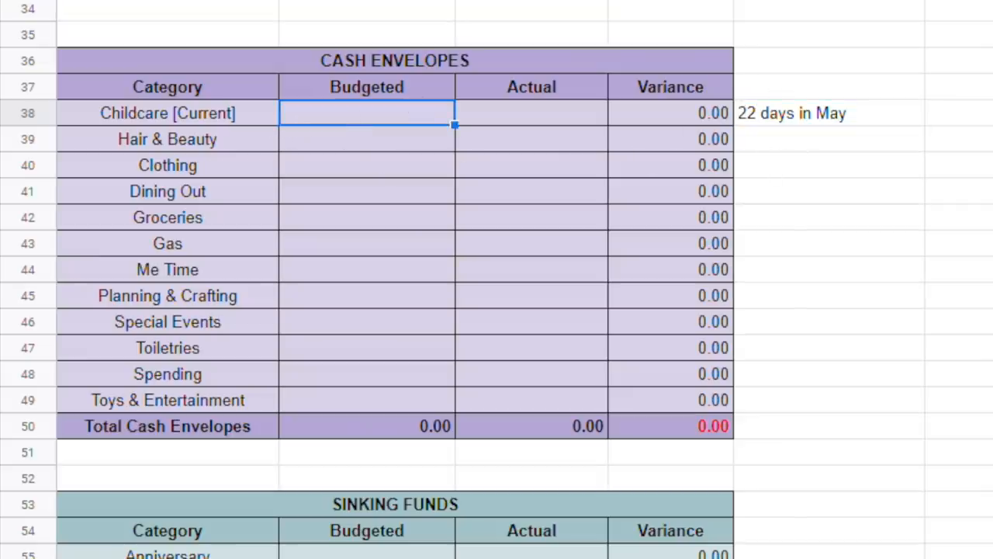
type("22")
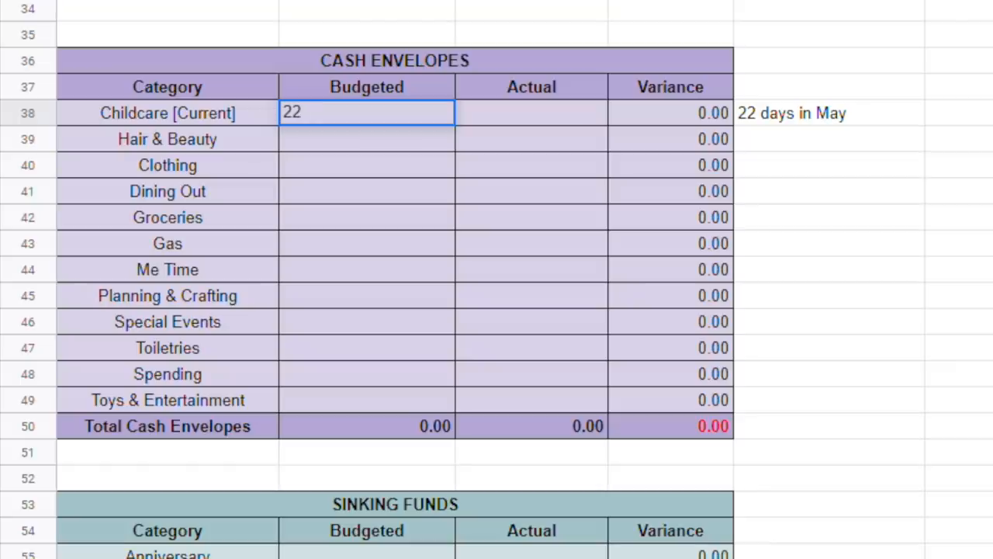
type("0.00")
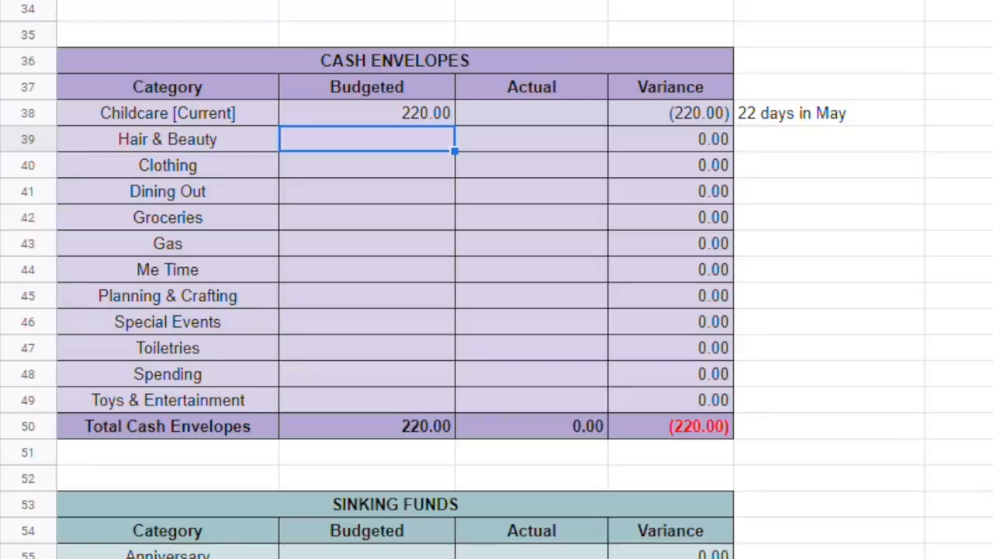
Step: Enter the remaining envelope budgets, including Me Time, Spending, and Toys at 50.00
type("45.00")
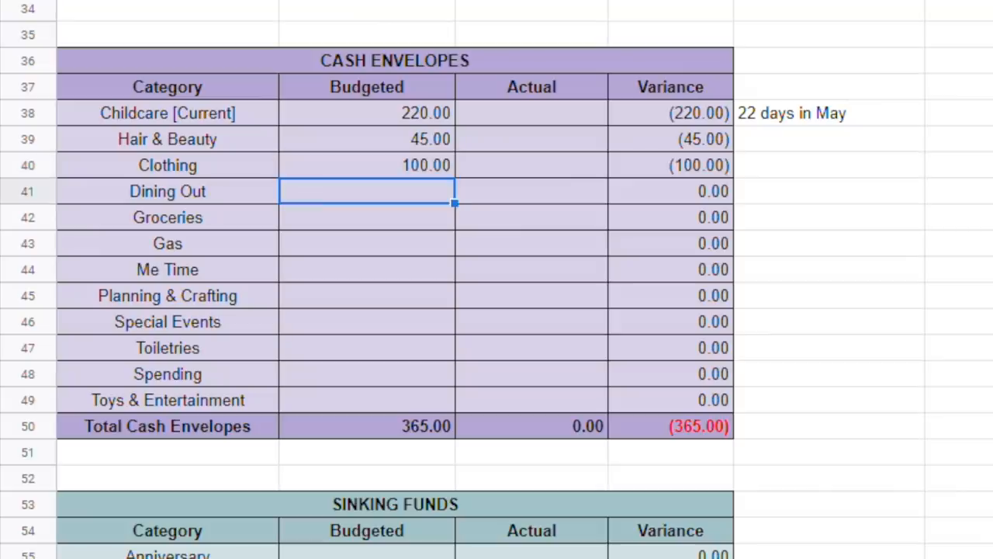
type("100.00")
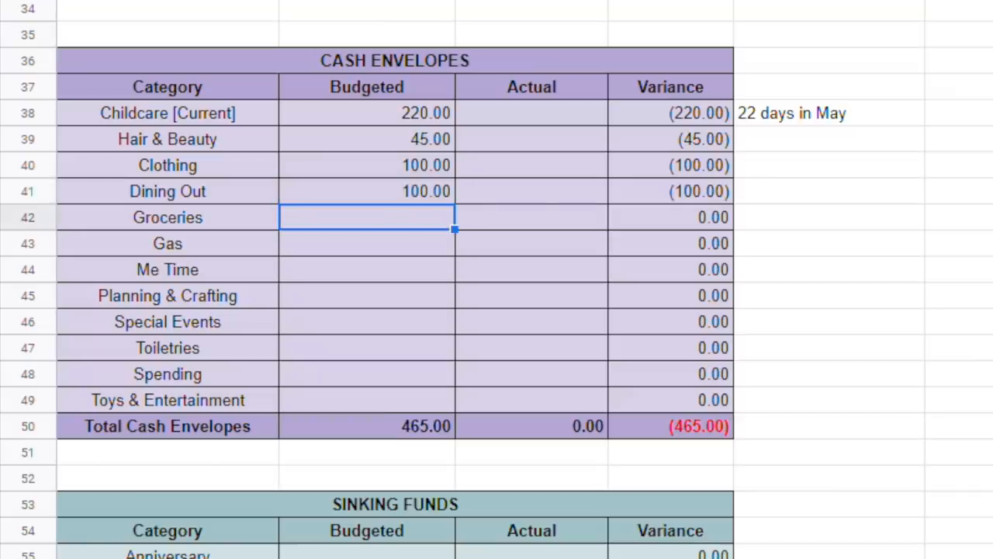
type("120.00")
left_click(367, 269)
type("60")
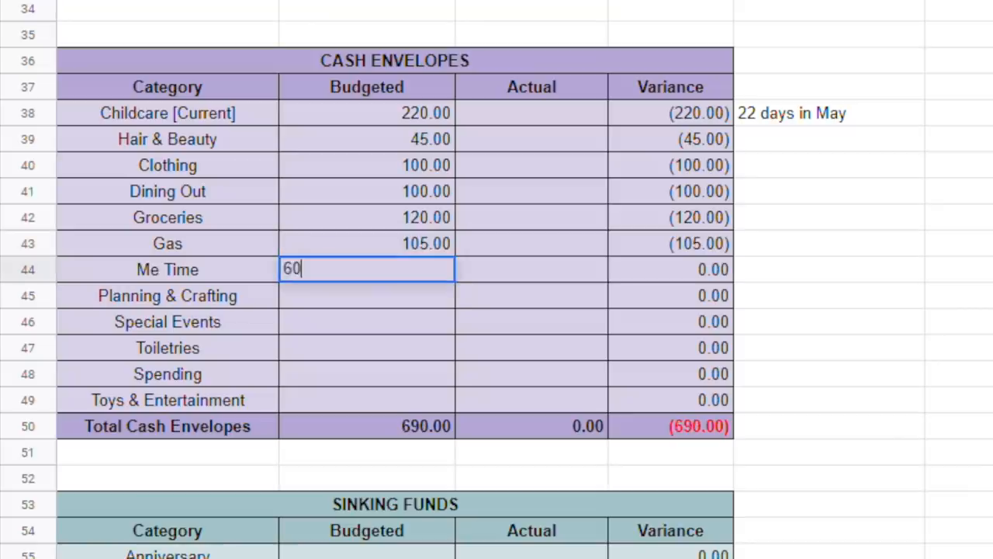
key("Return")
type("0")
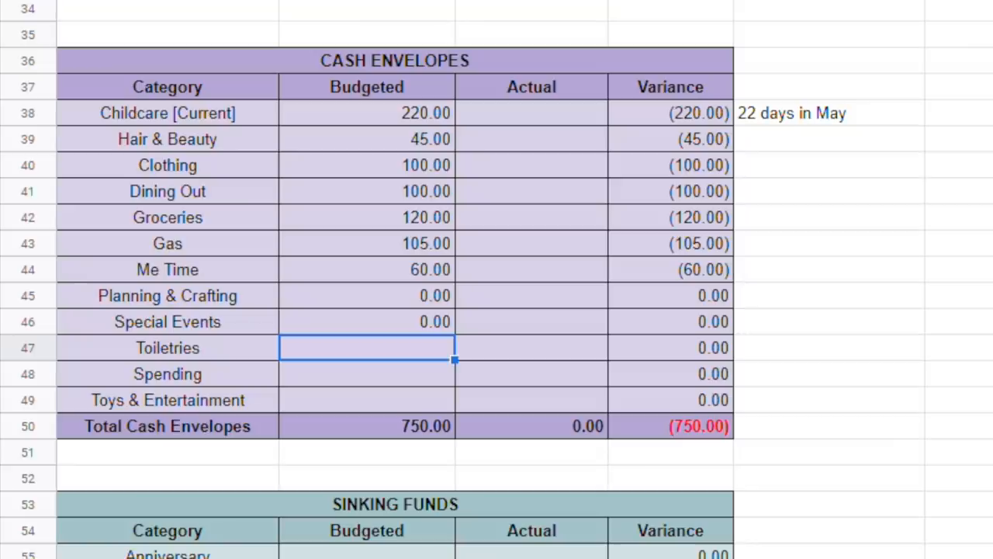
type("3")
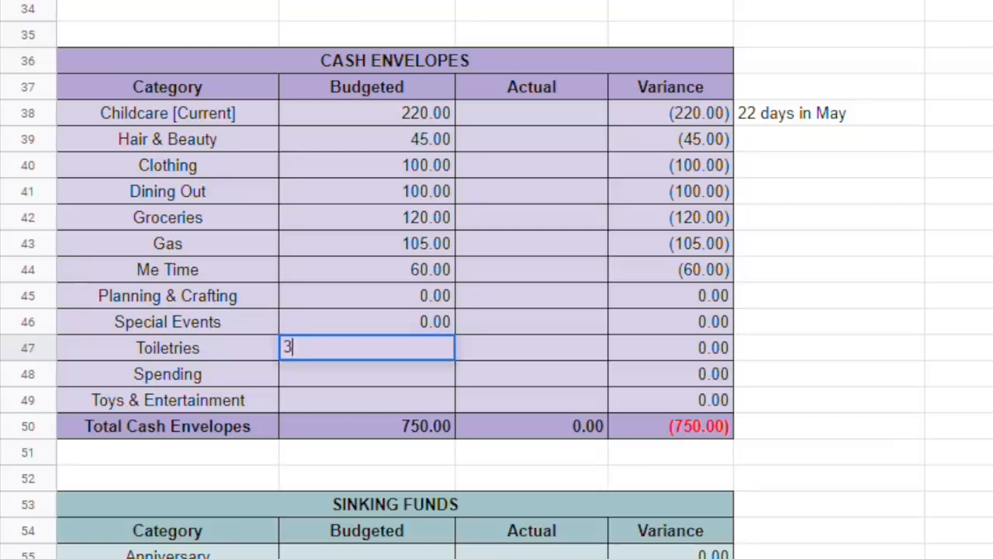
type("0.00")
left_click(366, 374)
type("75")
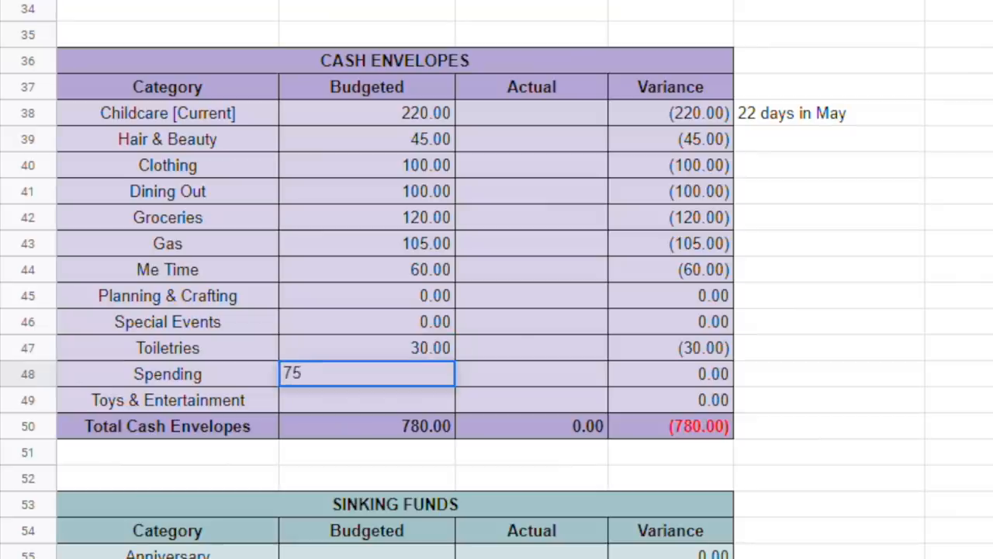
key("Return")
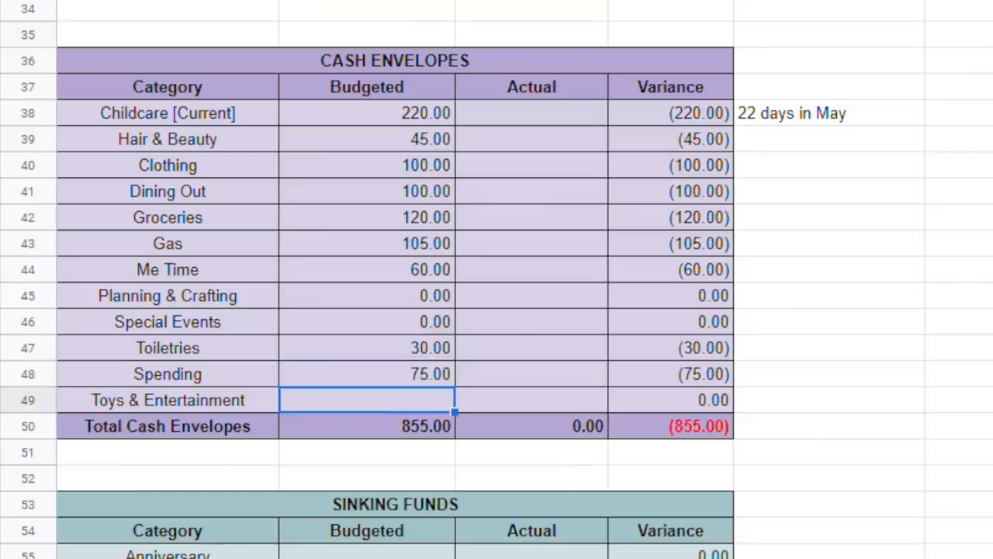
type("50.00")
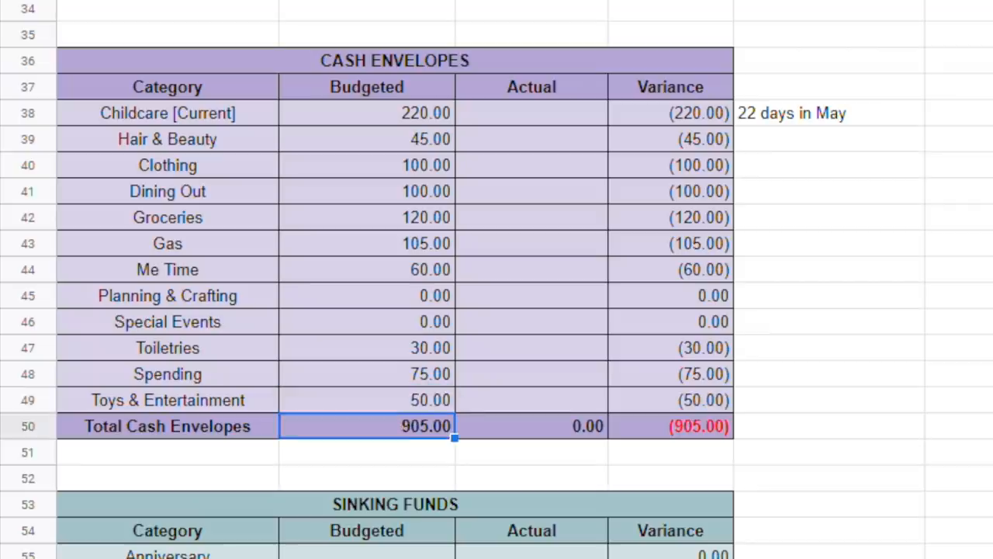
scroll("down", 3)
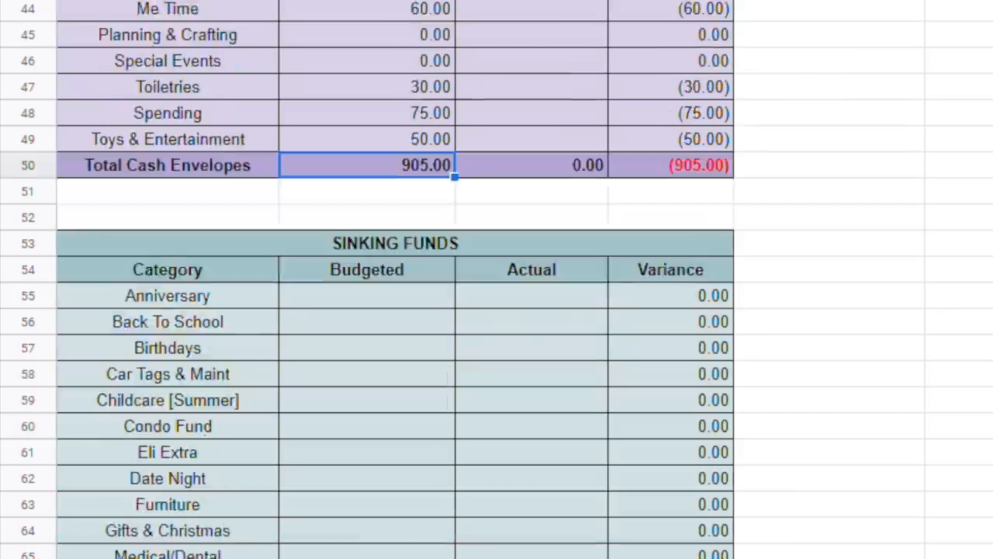
scroll("down", 3)
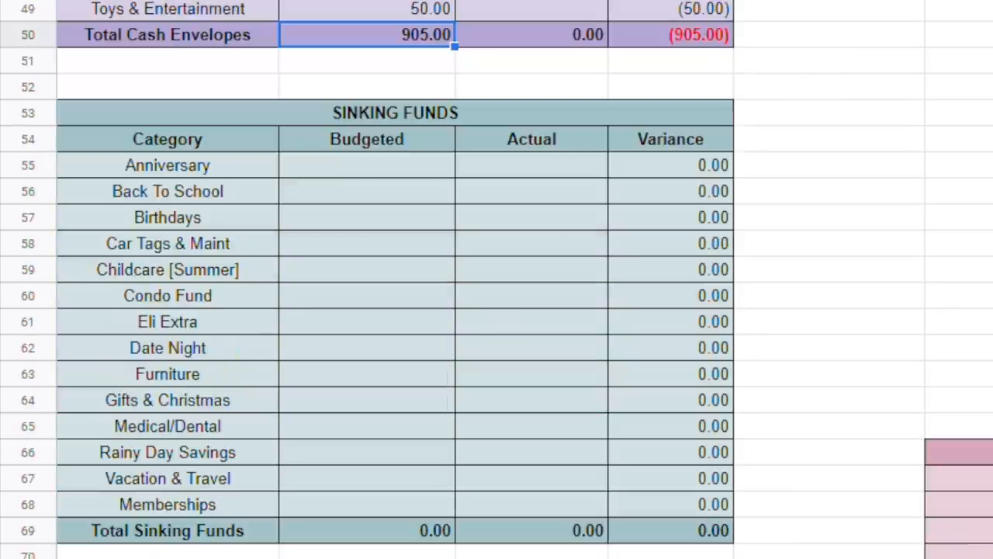
scroll("down", 3)
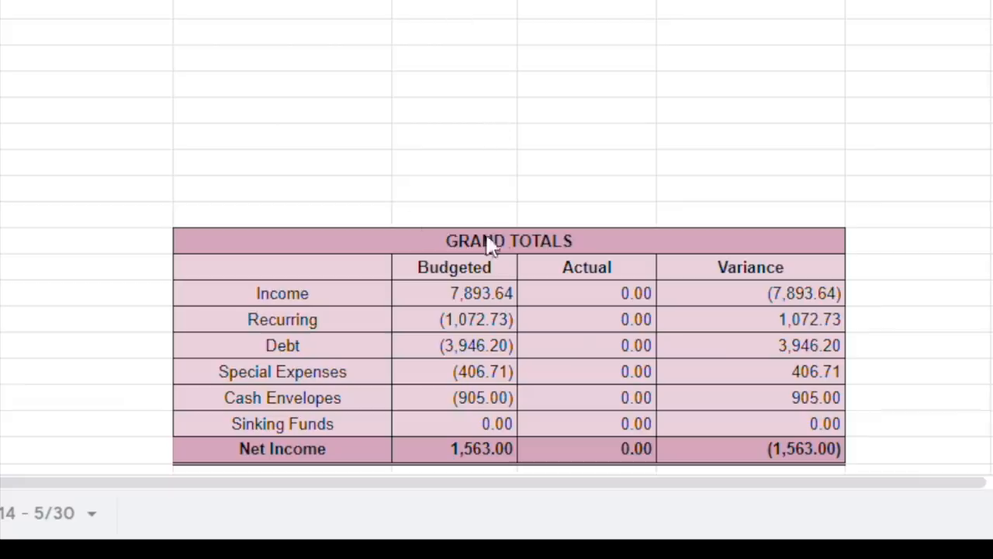
mouse_move(375, 177)
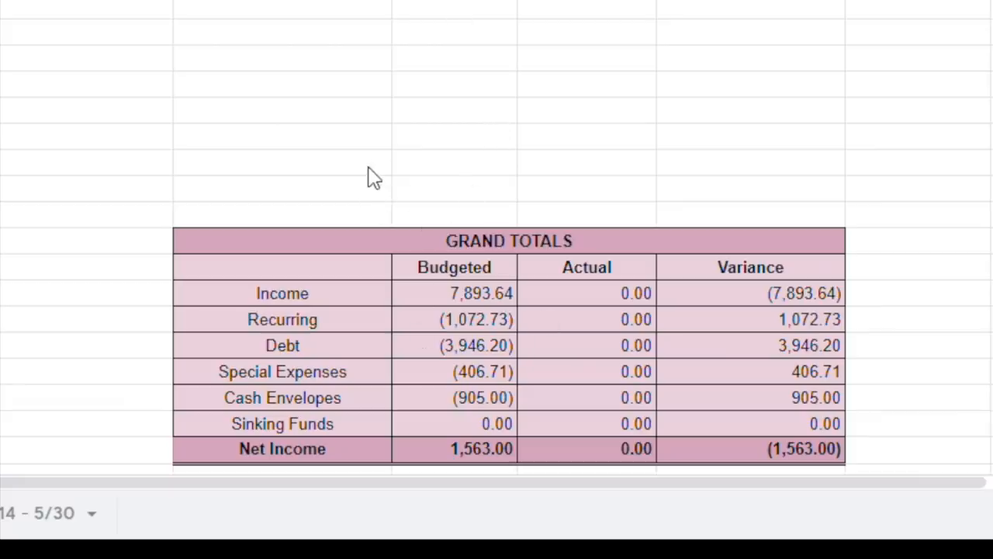
mouse_move(481, 317)
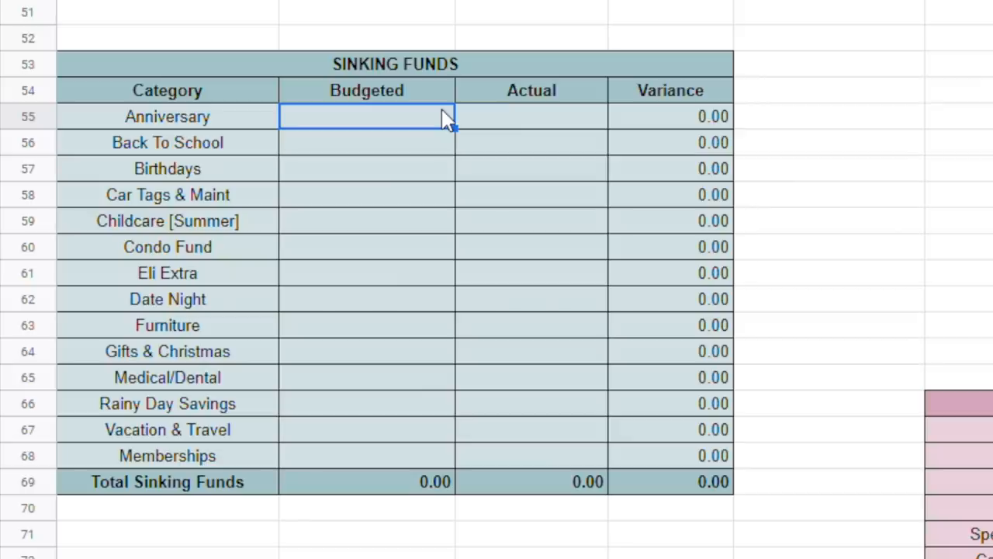
Step: Budget the first Sinking Funds categories, including Back To School, an =120+ formula, and Gifts 40
type("30.00")
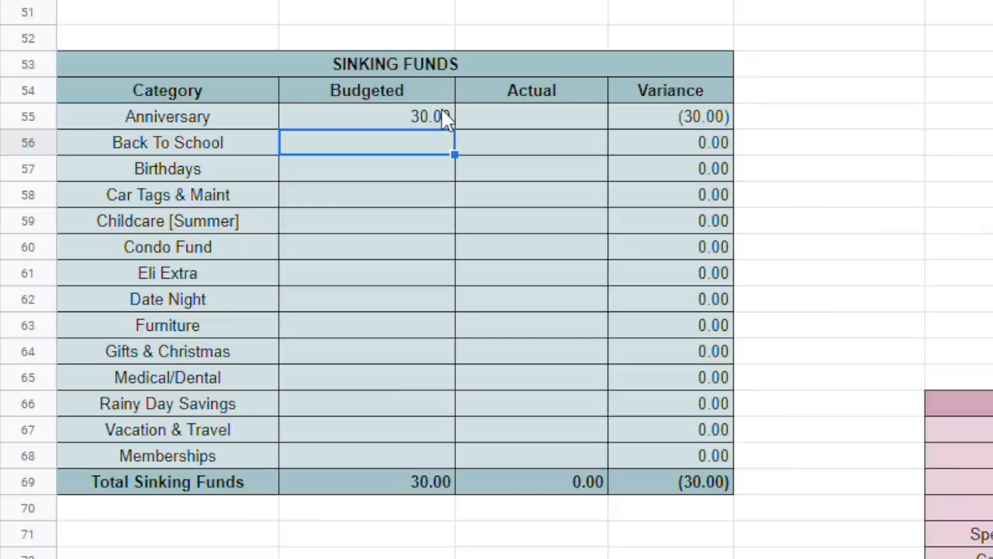
type("40")
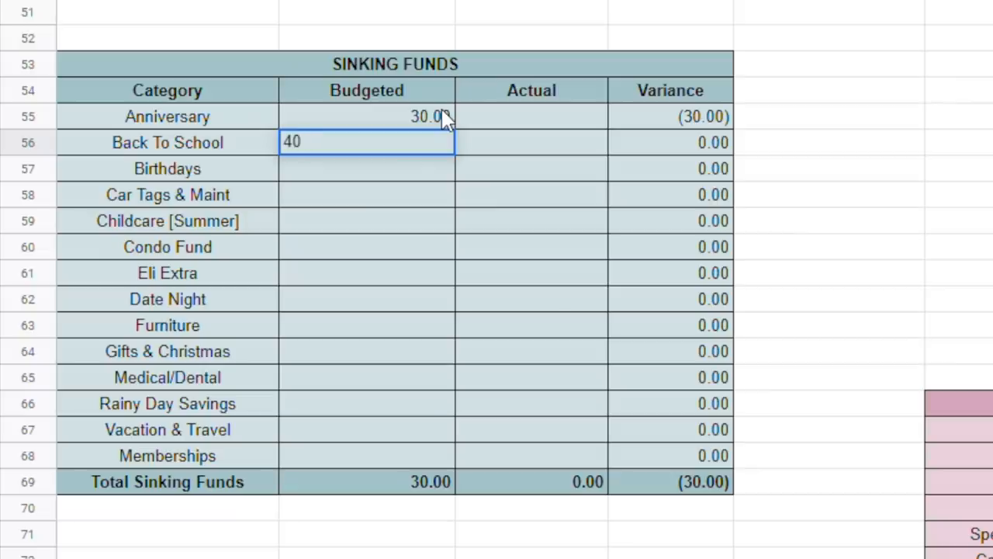
key("Return")
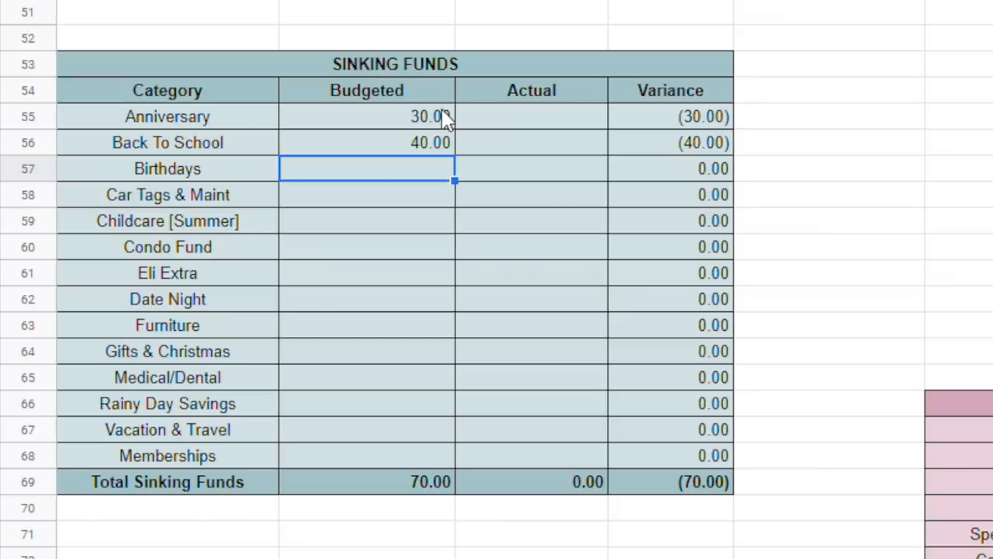
type("50.00")
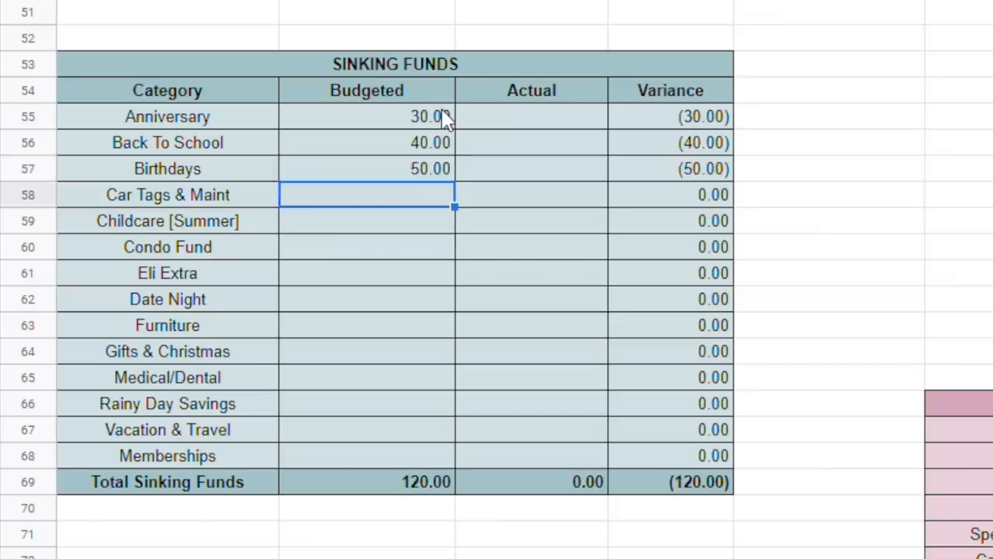
type("14")
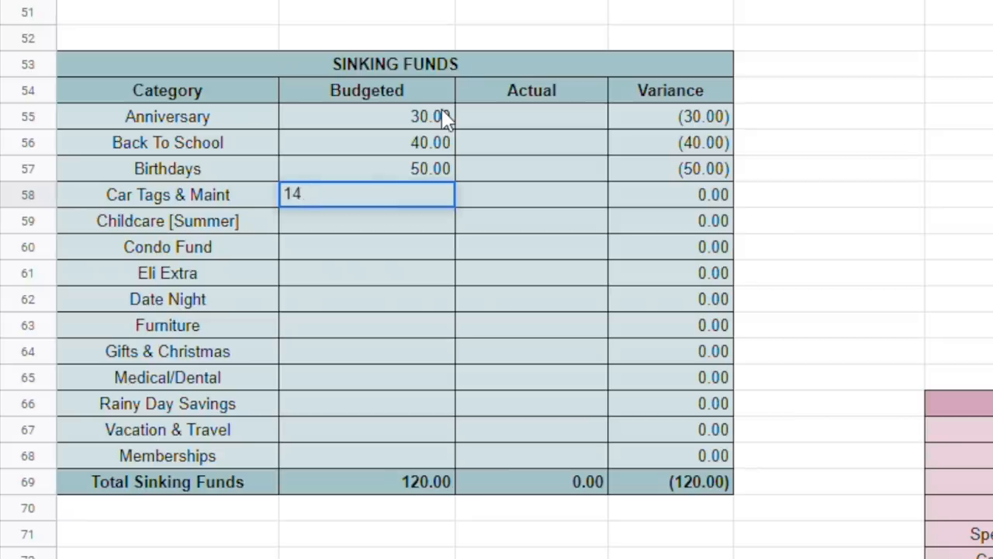
type("=")
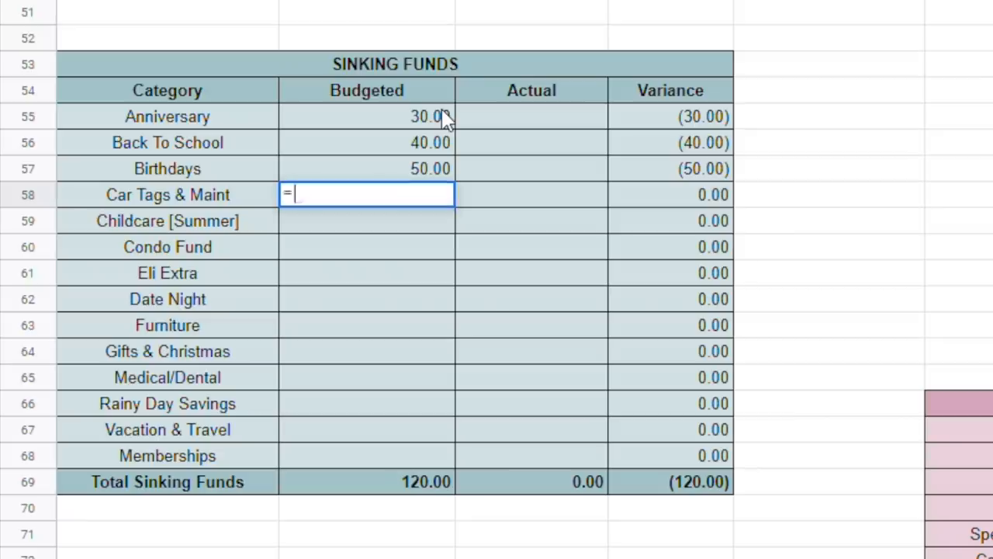
type("120")
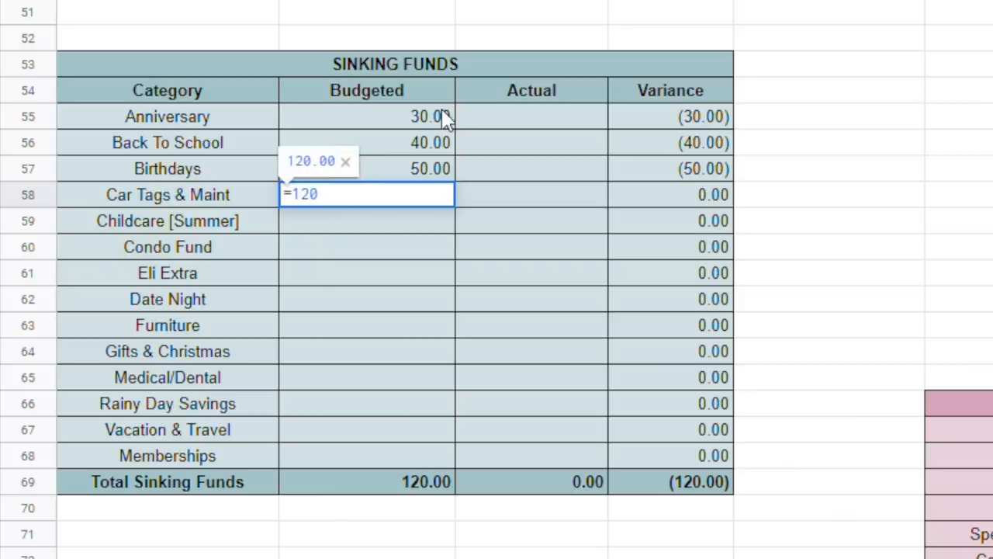
type("+")
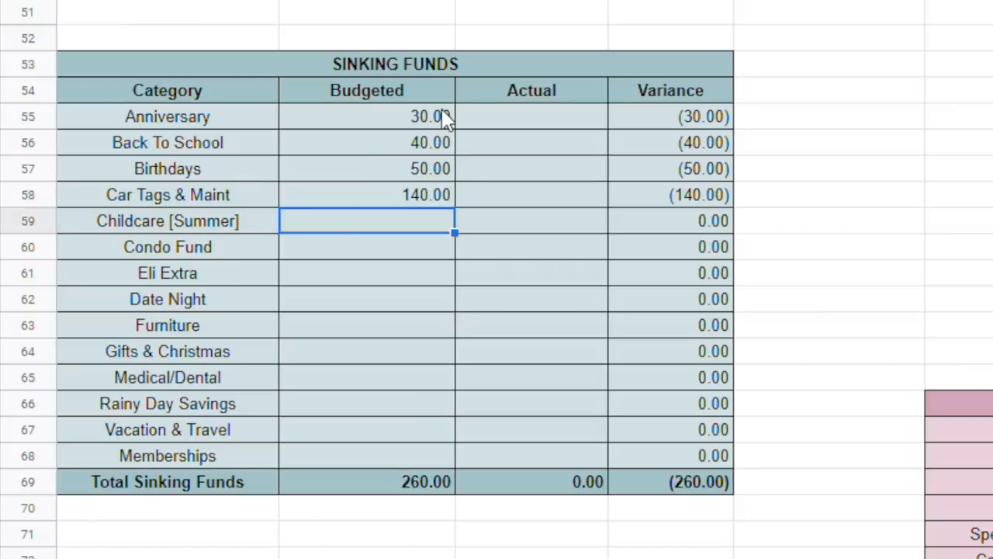
type("1")
type("200")
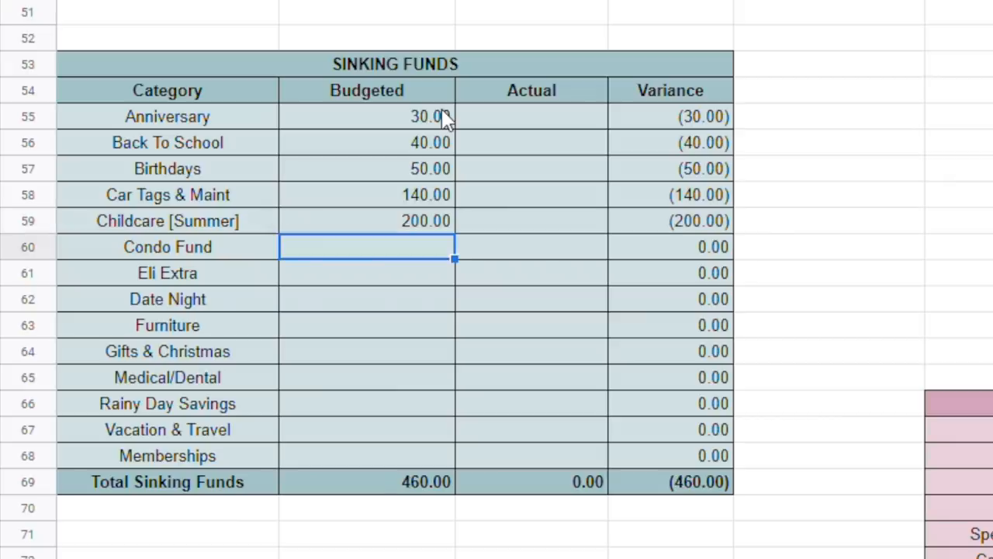
type("230.00")
left_click(367, 272)
type("70")
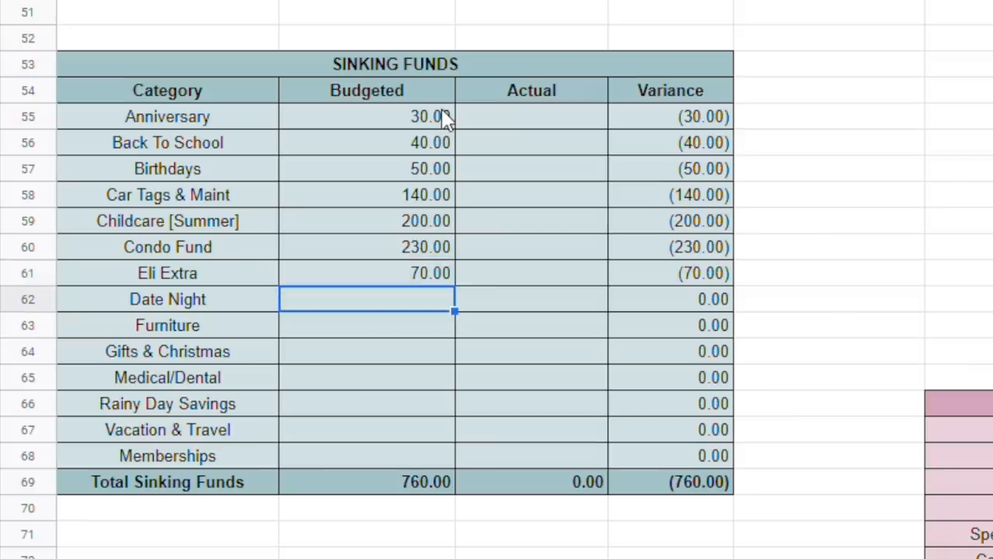
type("40.00")
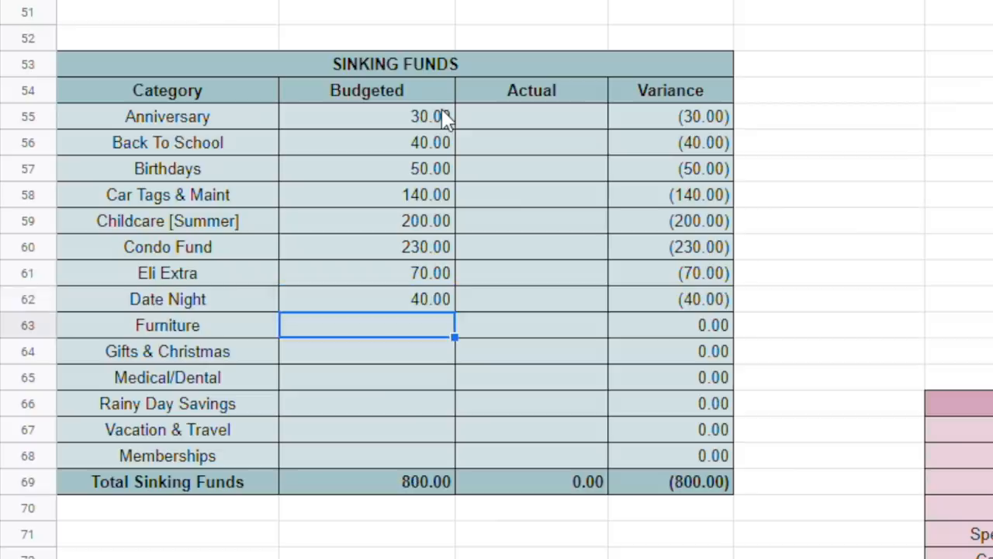
Step: Budget Furniture as =500+35 and Medical/Dental 20, then enter 10 and Vacation 100
type("=")
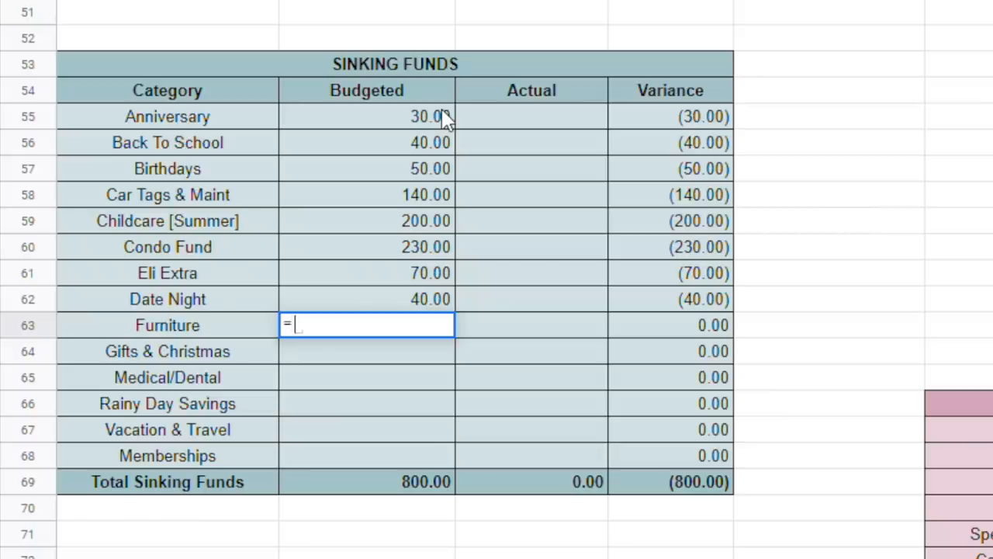
type("500")
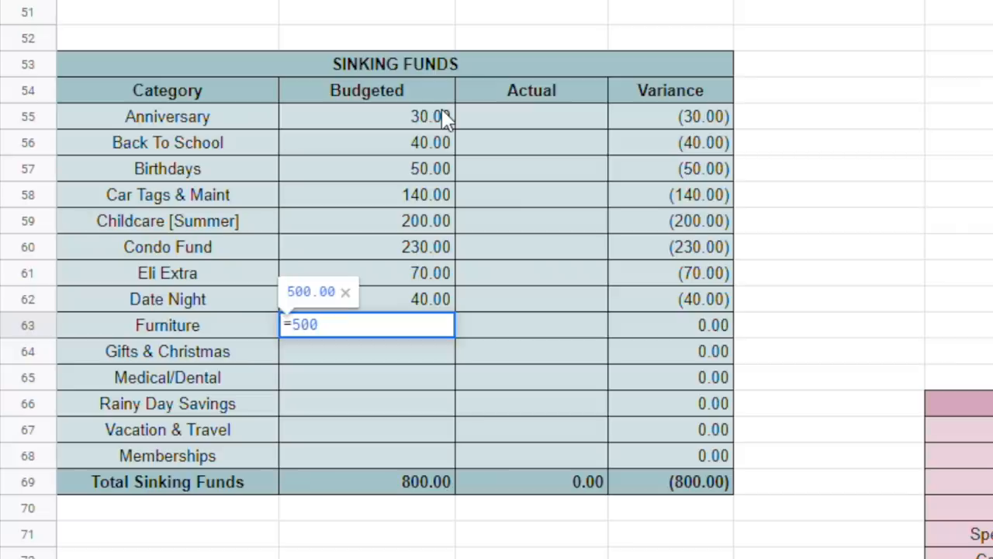
type("+")
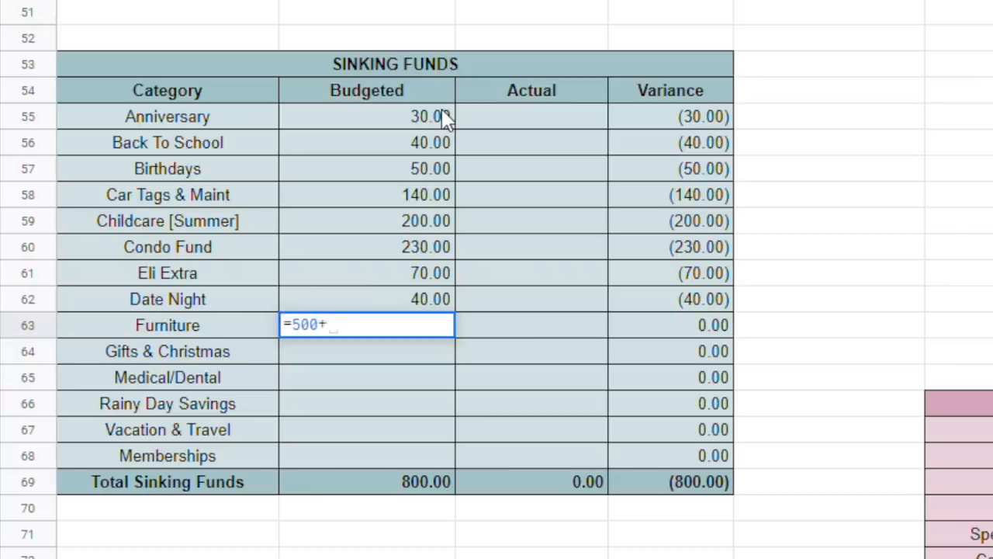
type("35.")
left_click(367, 352)
type("40")
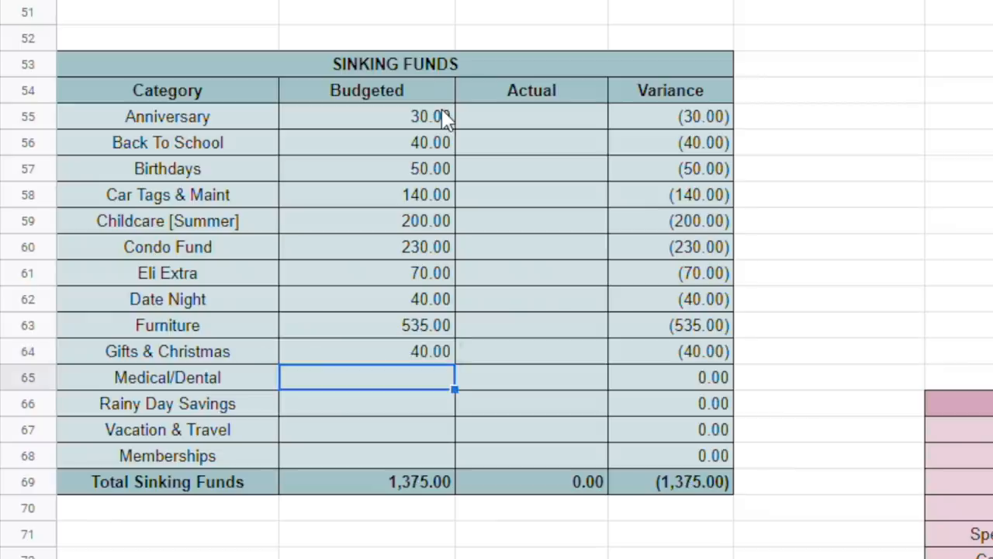
type("20")
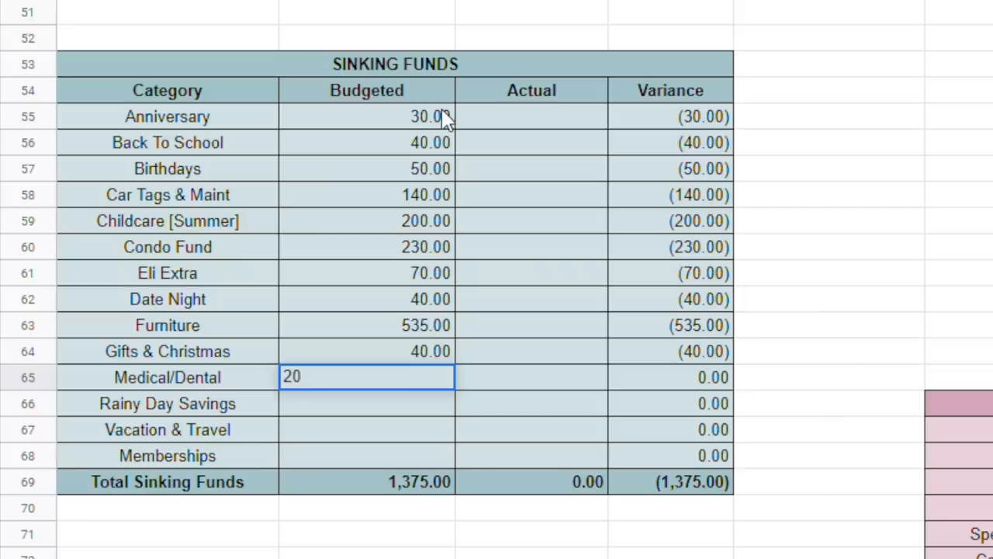
key("Return")
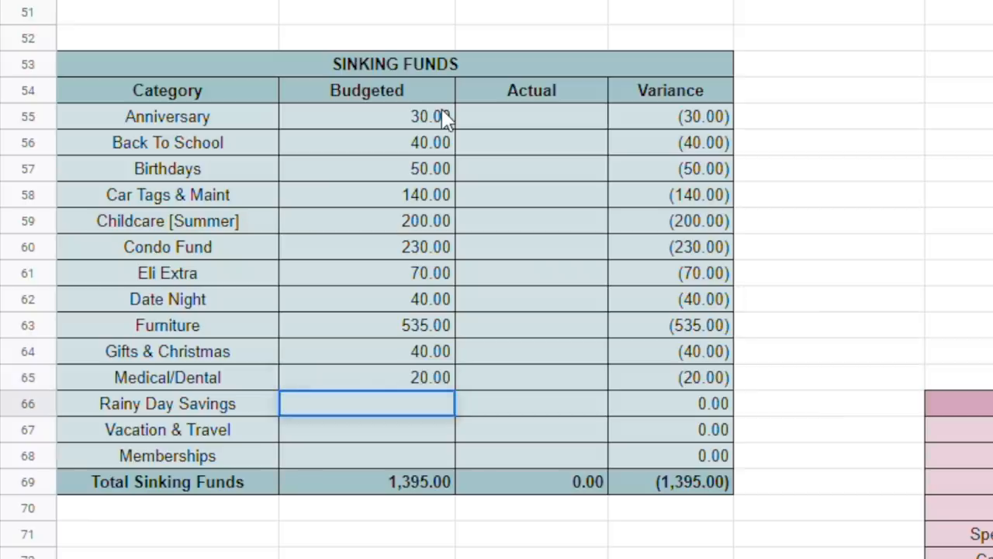
type("10")
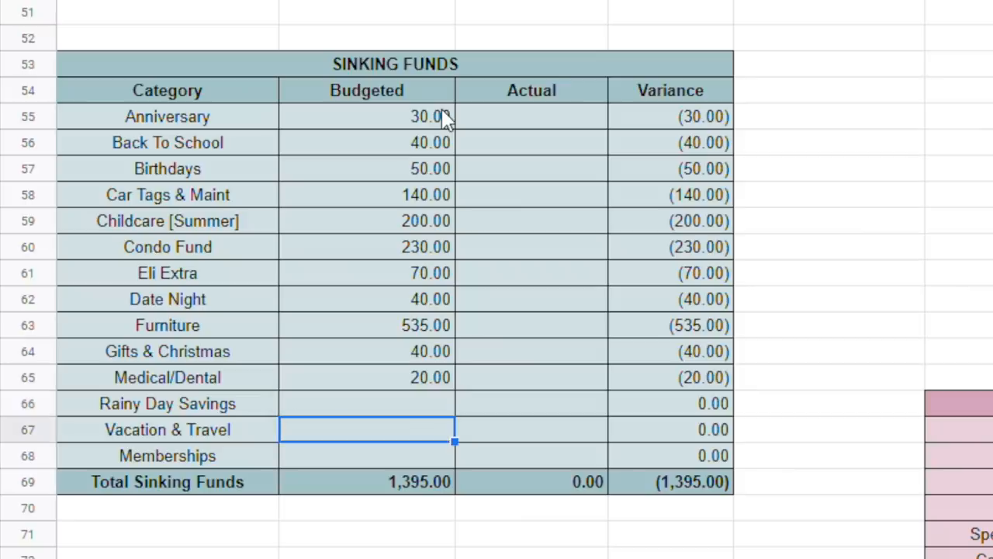
type("100.00")
left_click(367, 455)
type("22")
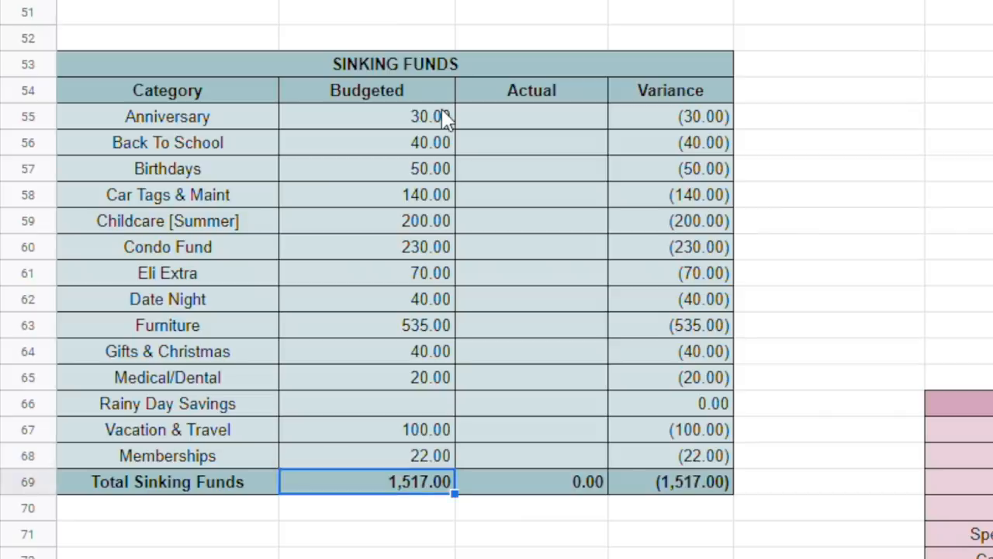
Step: Read the 46.00 leftover Net Income and budget Rainy Day Savings at 46.00
scroll("down", 3)
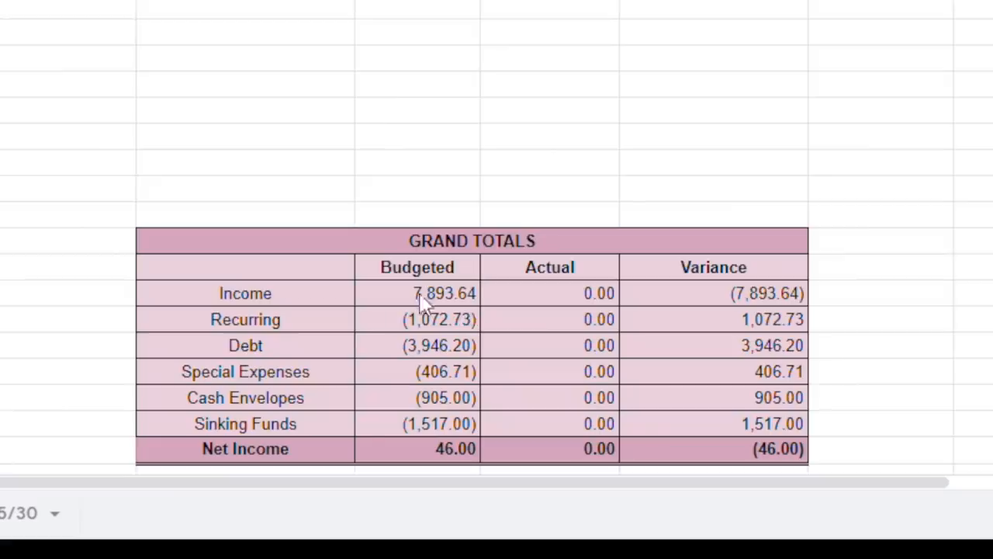
left_click(417, 448)
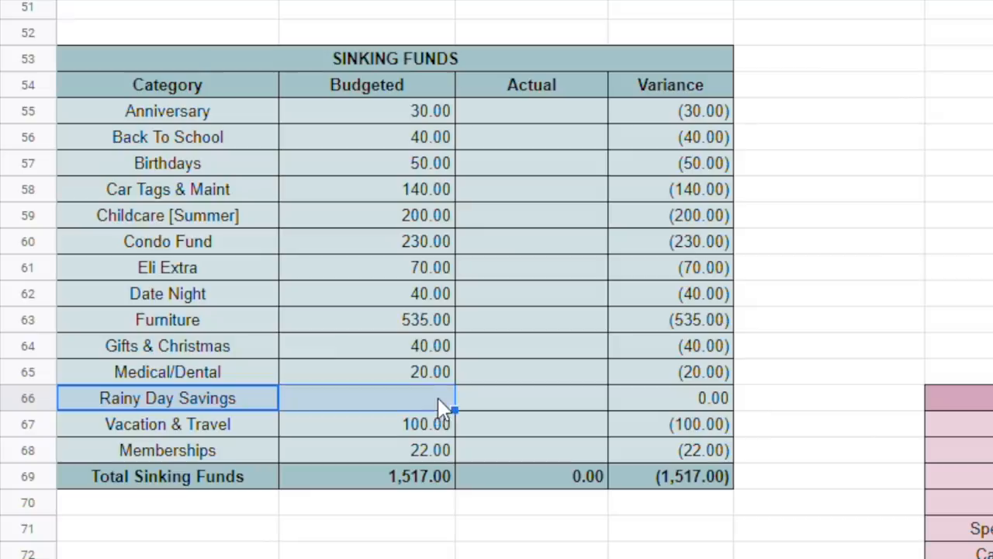
left_click(366, 398)
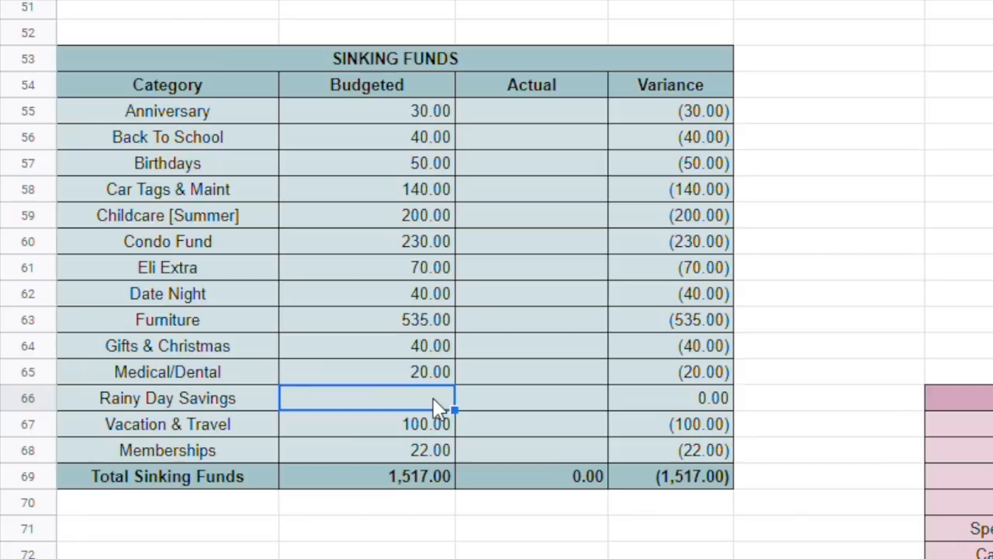
type("46.00")
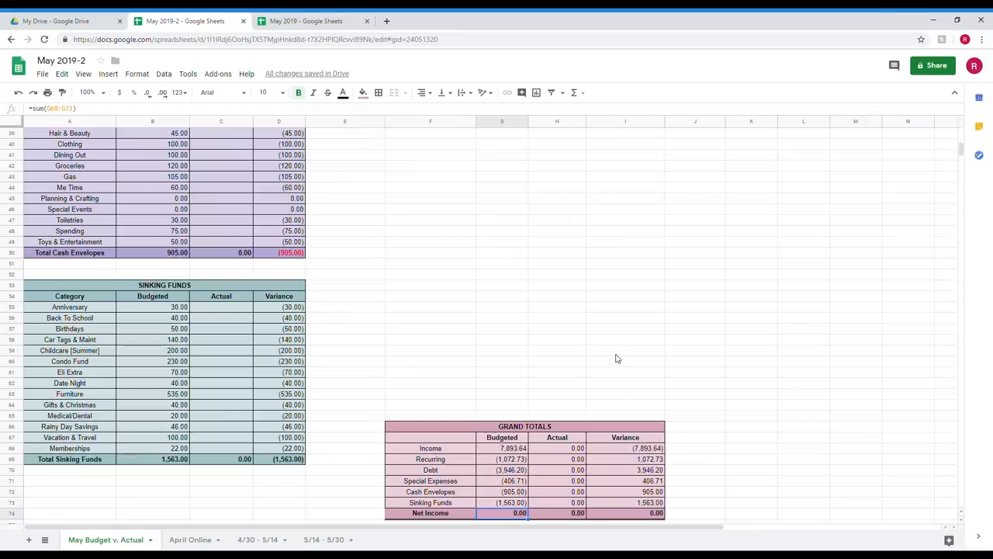
scroll("up", 3)
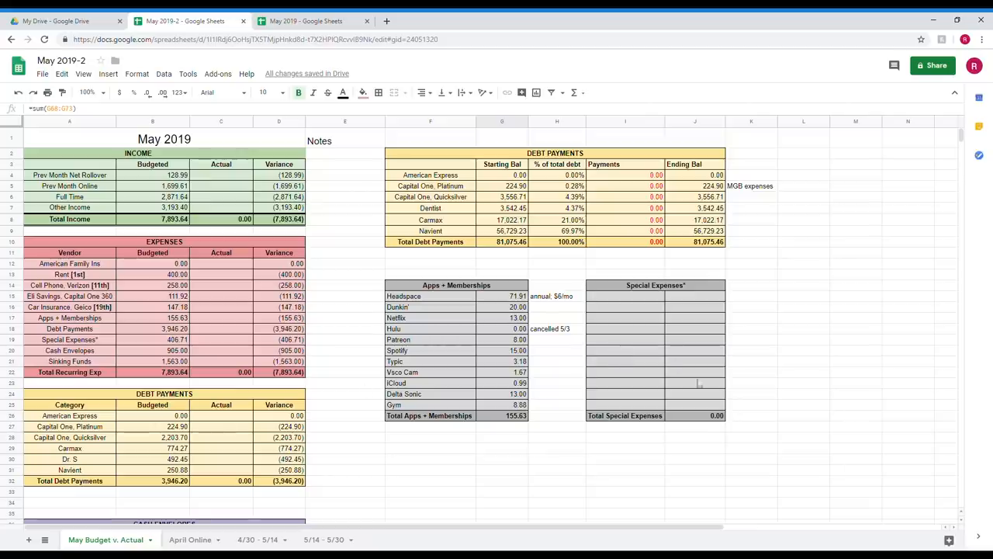
scroll("down", 3)
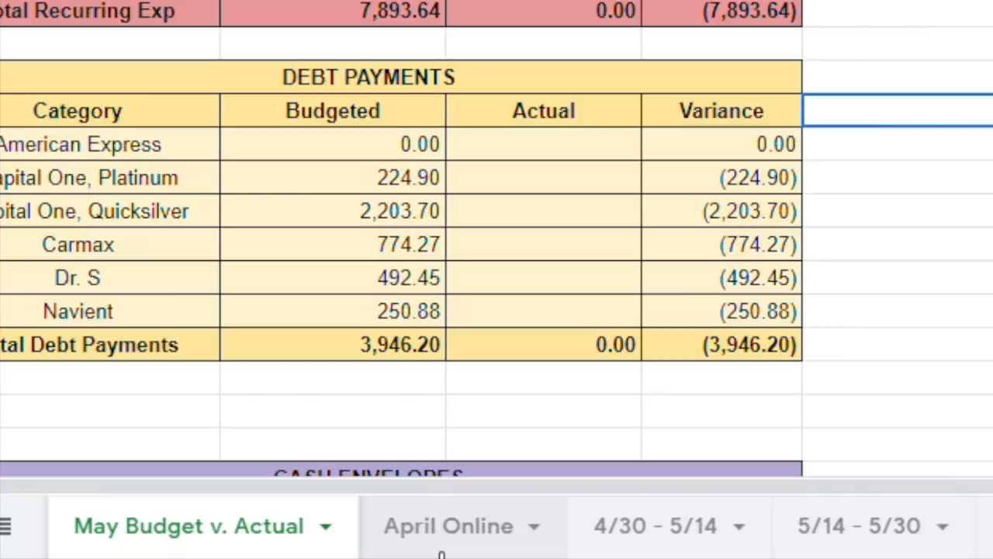
mouse_move(695, 539)
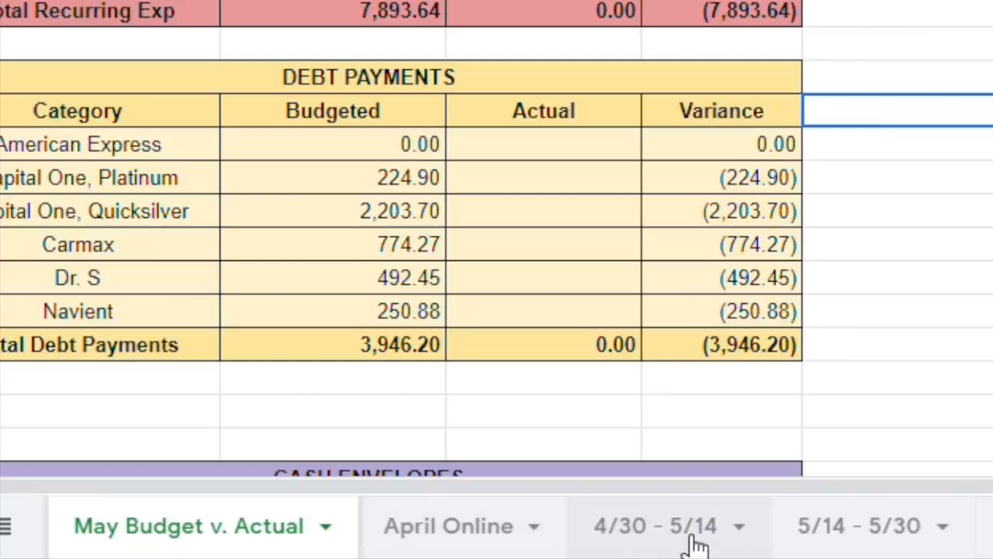
mouse_move(640, 551)
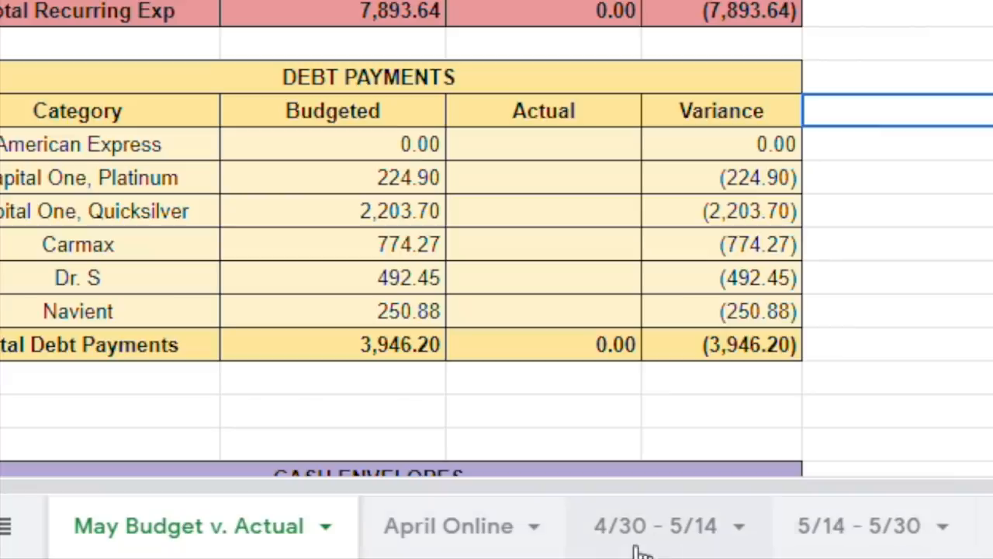